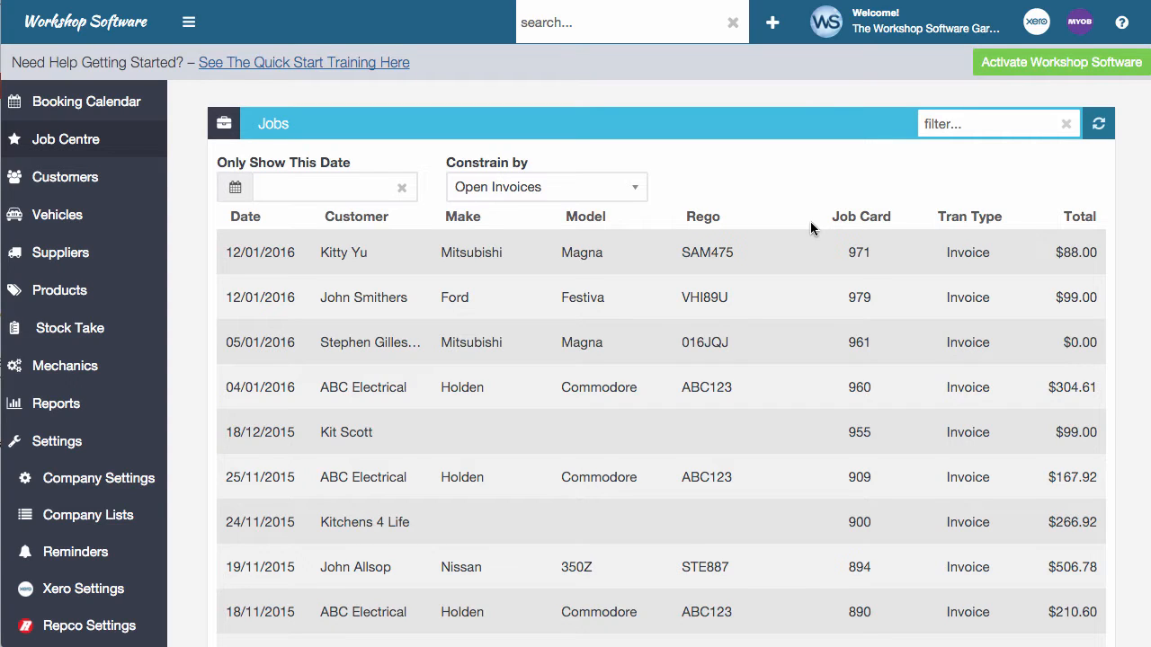
- Create a new Supplier Stock Order and search vendors for 'abc p' to find ABC Parts Store
click(771, 22)
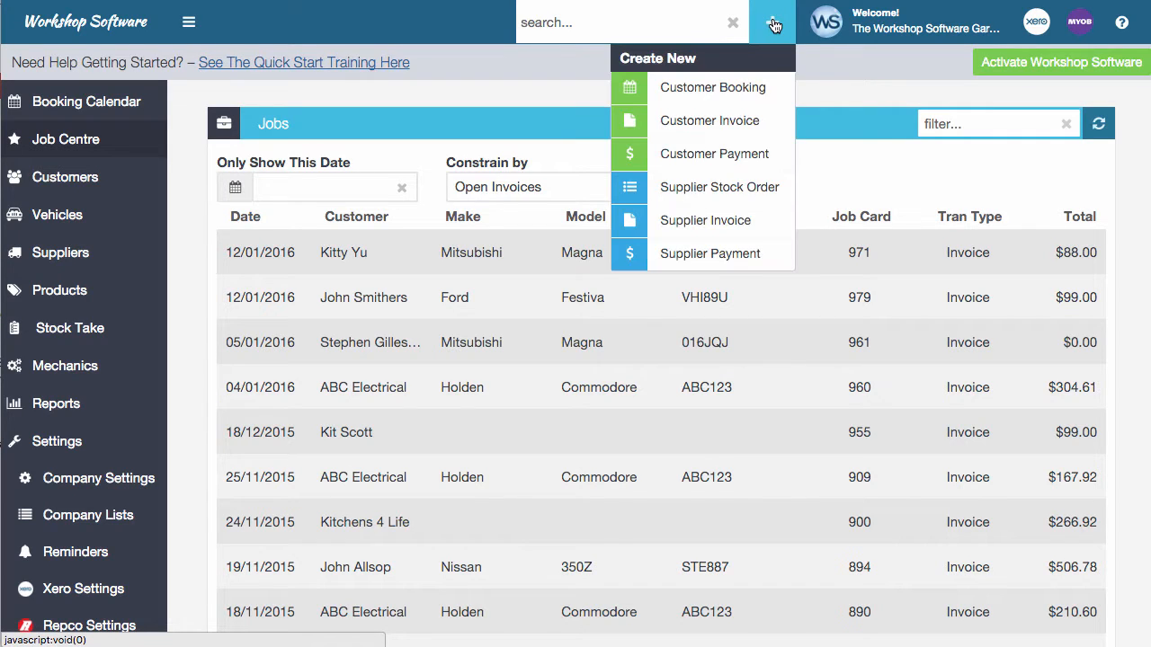
mouse_move(719, 187)
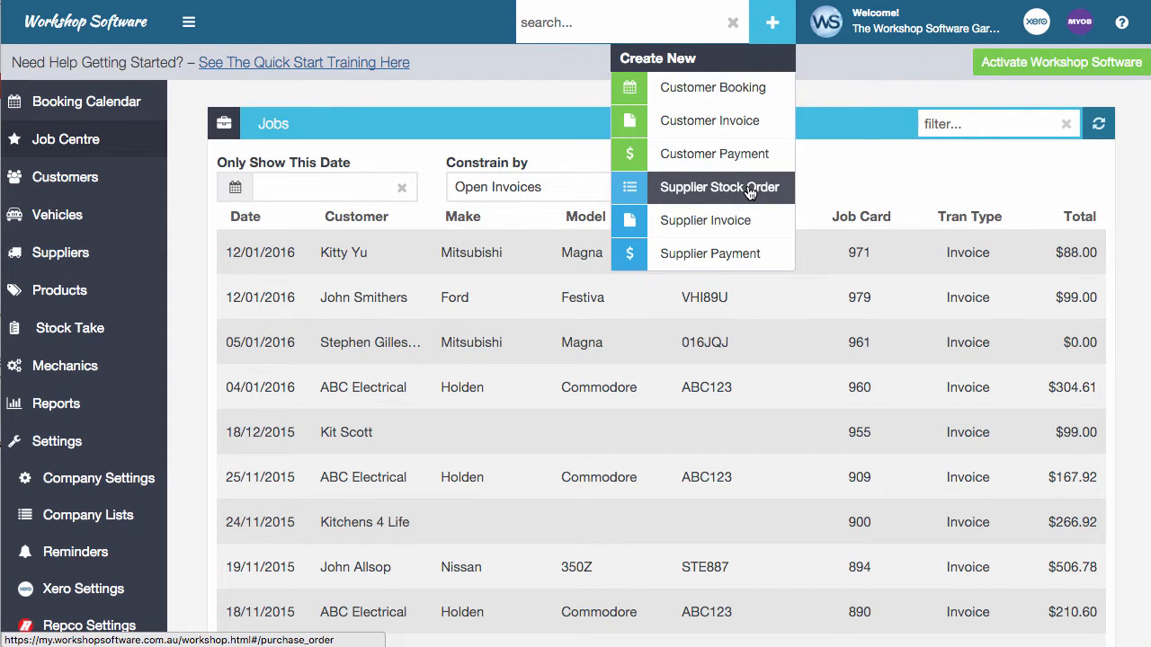
click(720, 187)
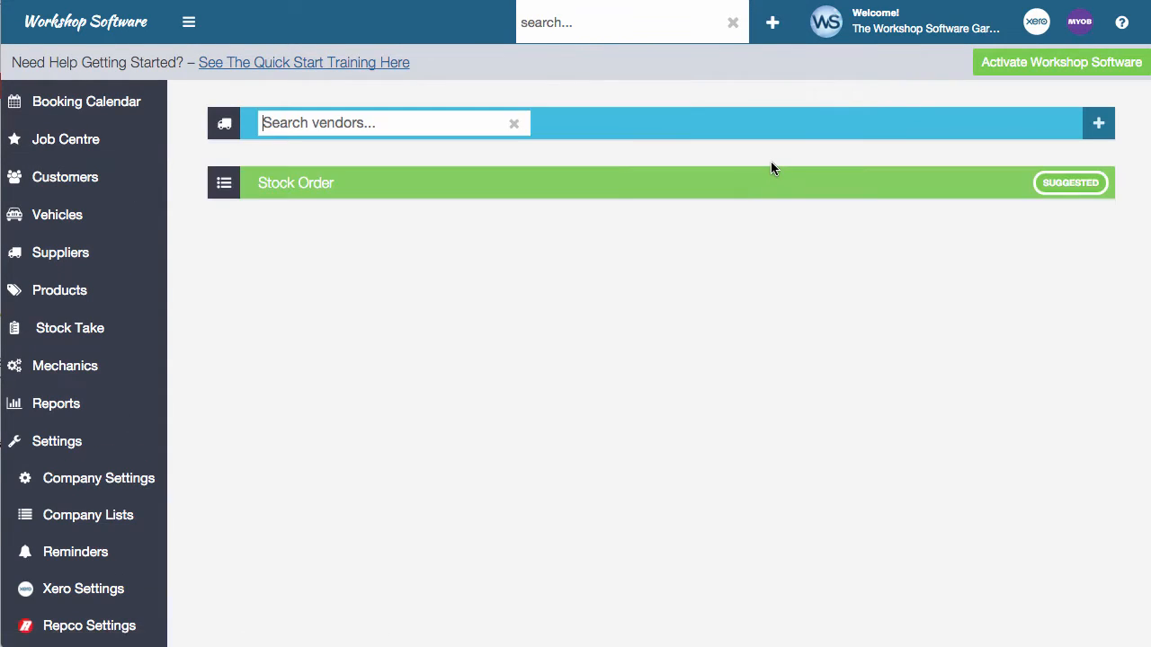
text(abc p)
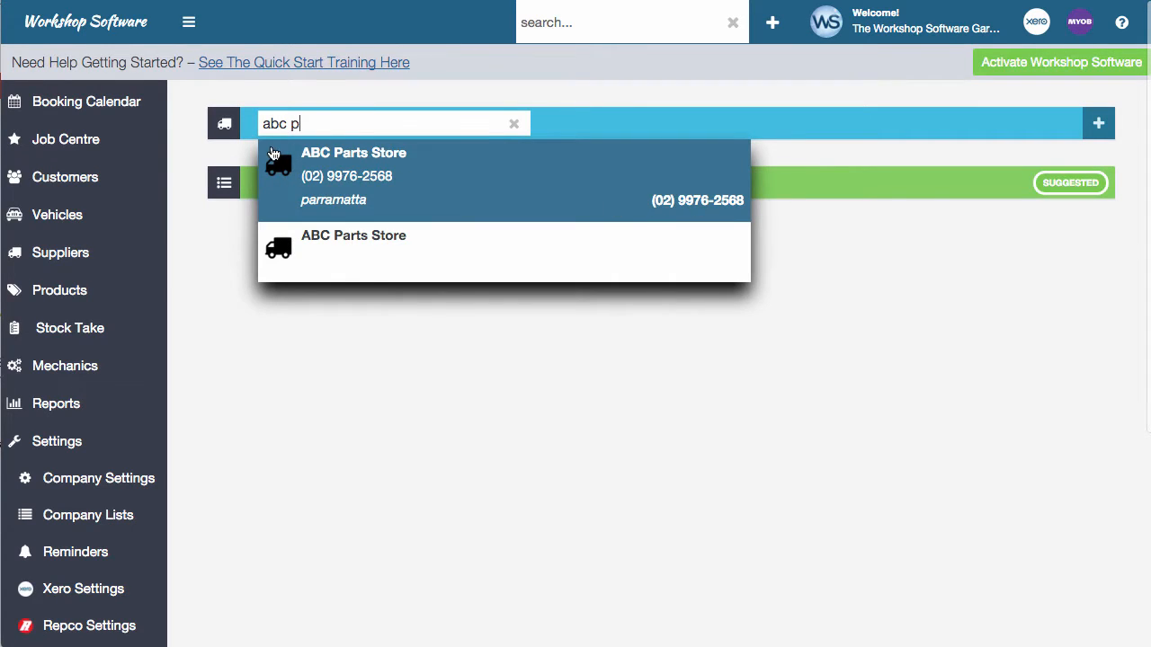
mouse_move(356, 177)
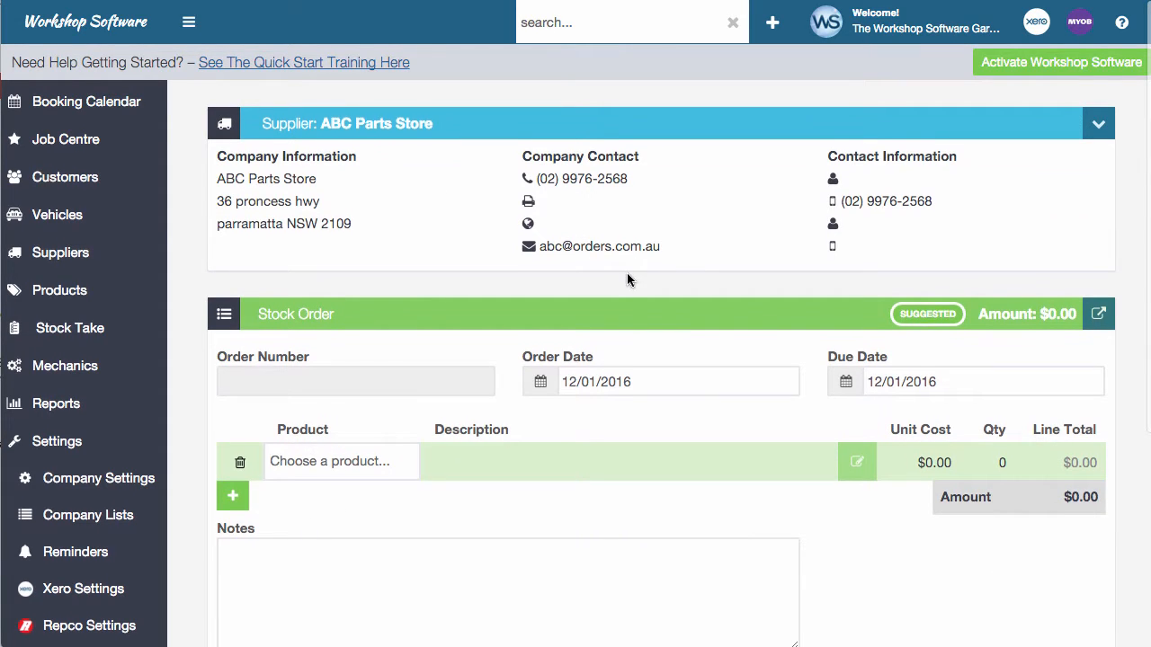
- Add A360 (5), Z9 (4), BPR6EFS-15 (18) and CH6129S (4) lines, totalling $756.79
text(a360)
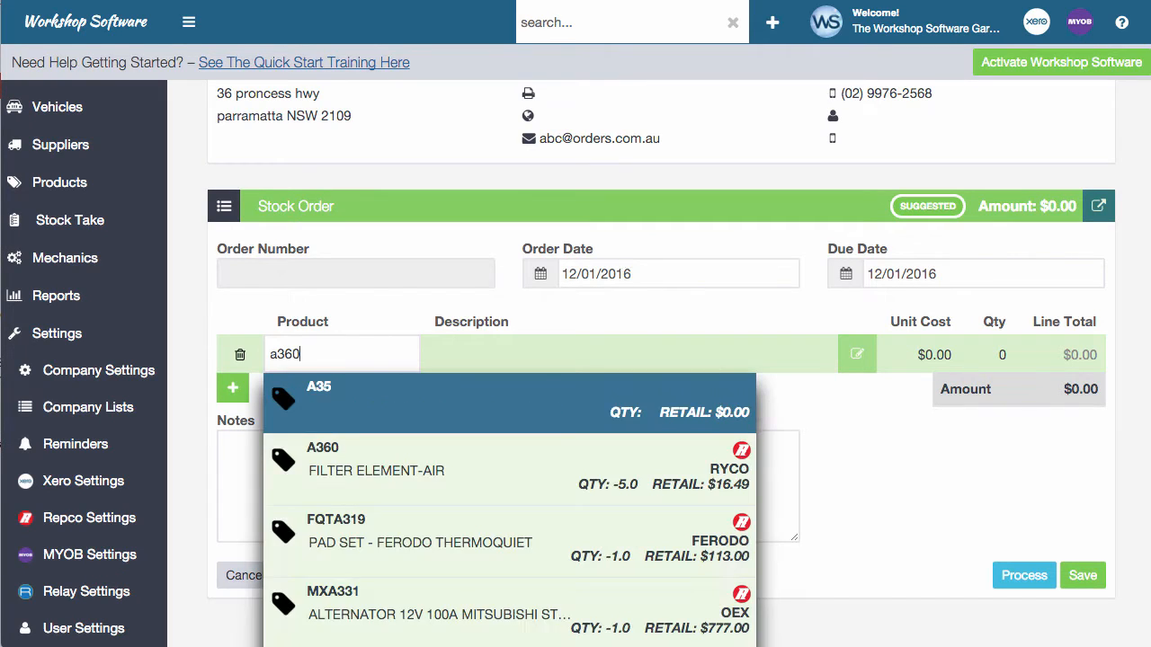
click(322, 458)
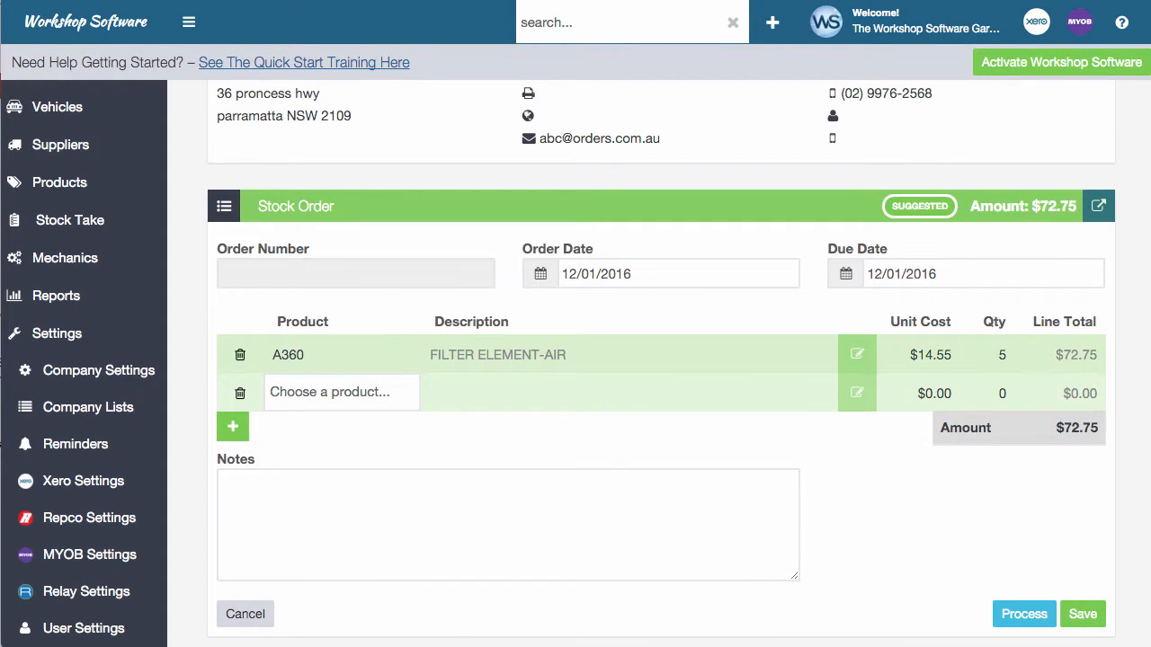
click(342, 392)
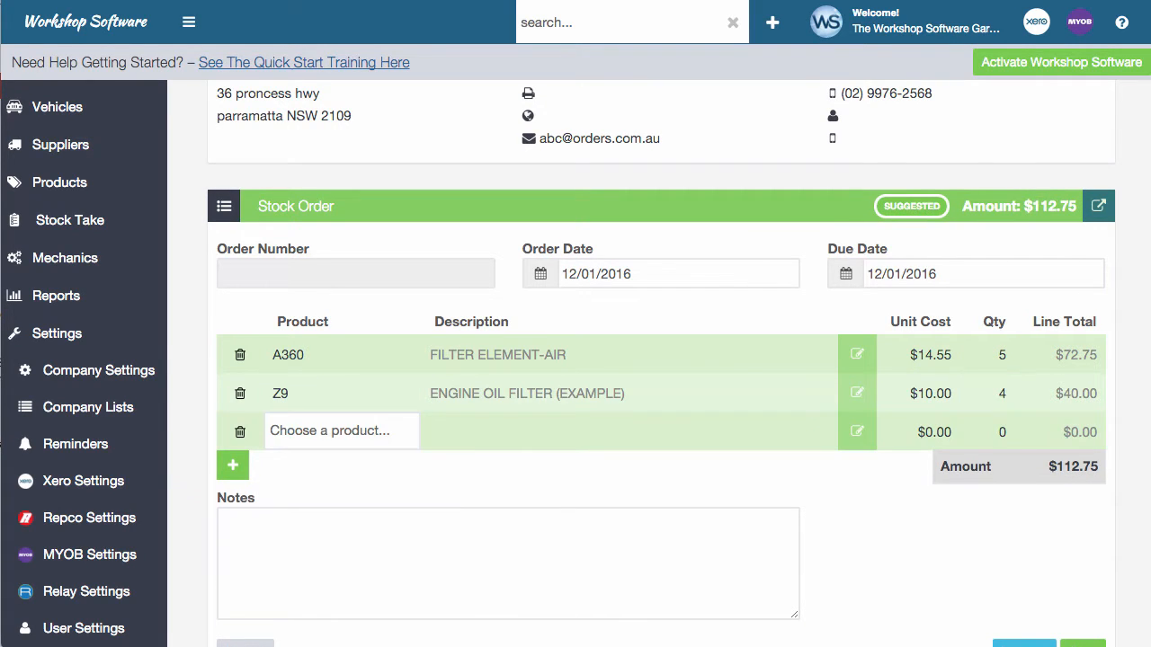
click(340, 430)
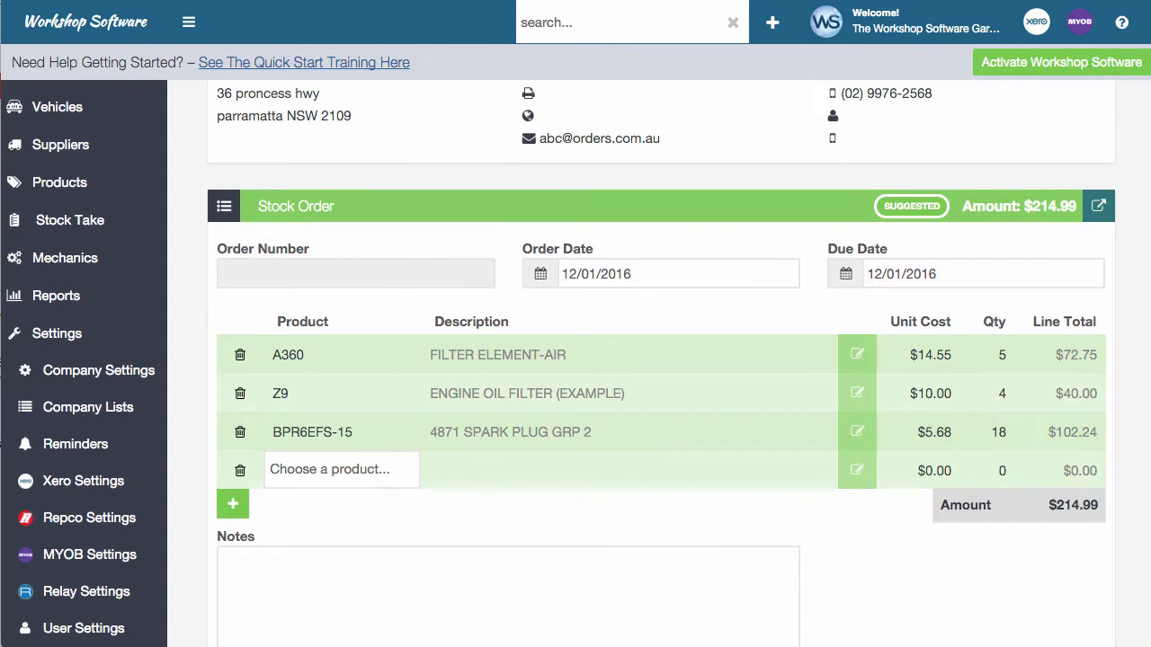
click(342, 468)
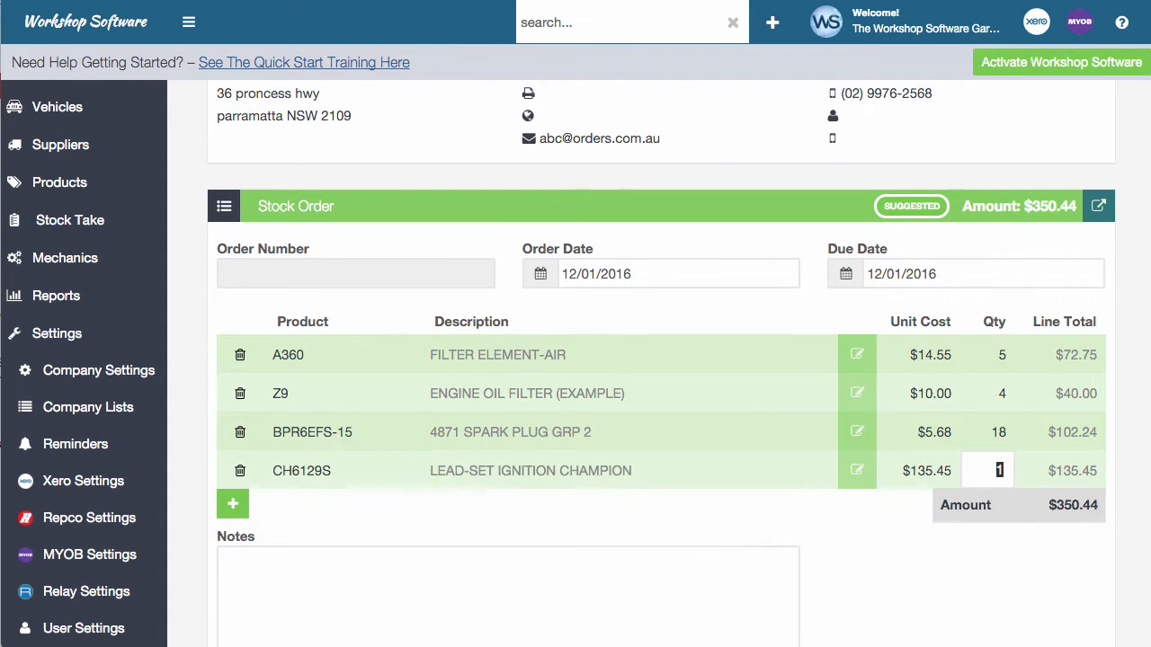
click(232, 504)
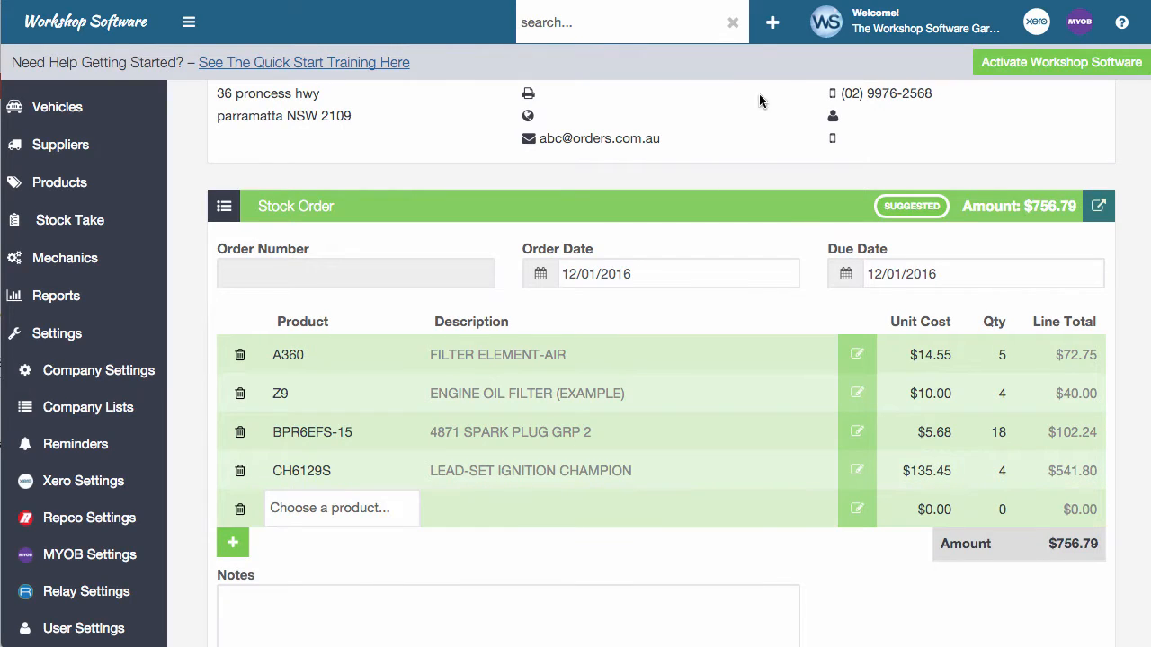
mouse_move(809, 238)
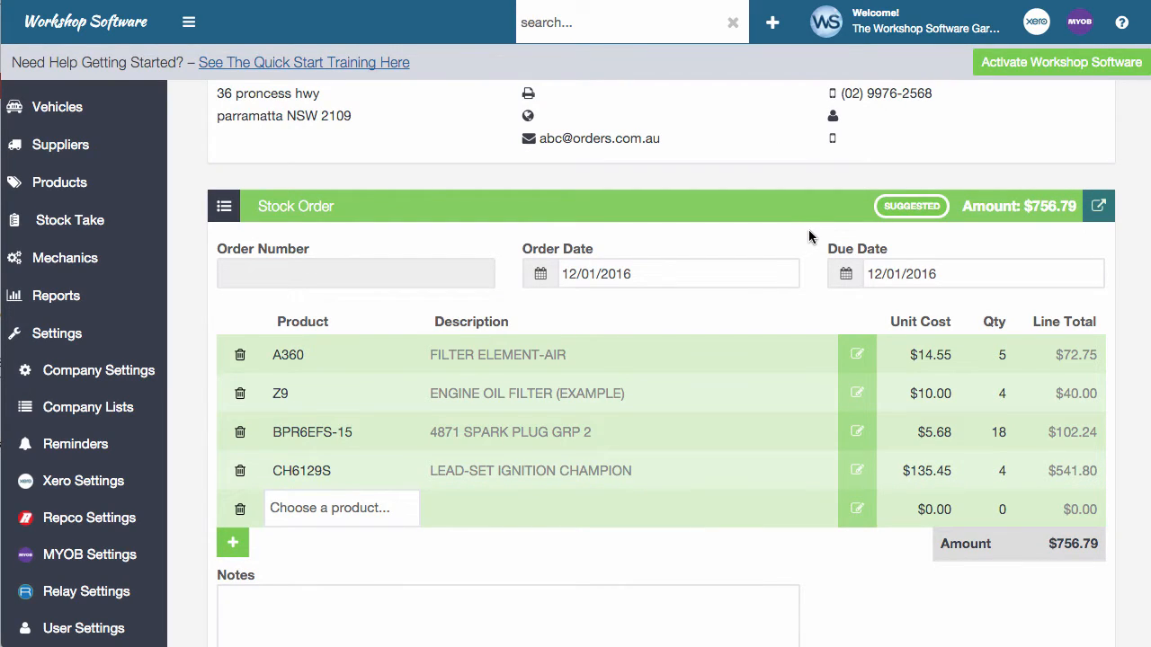
scroll(down, 3)
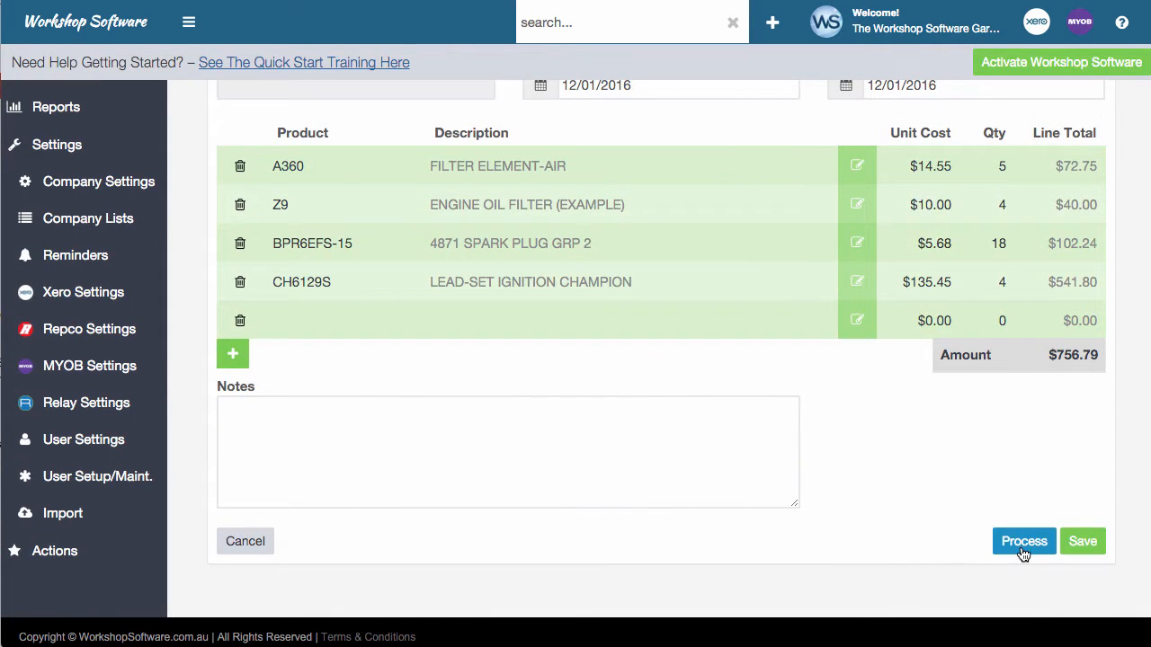
- Process and confirm the stock order so it becomes order 20005, on order
click(1024, 539)
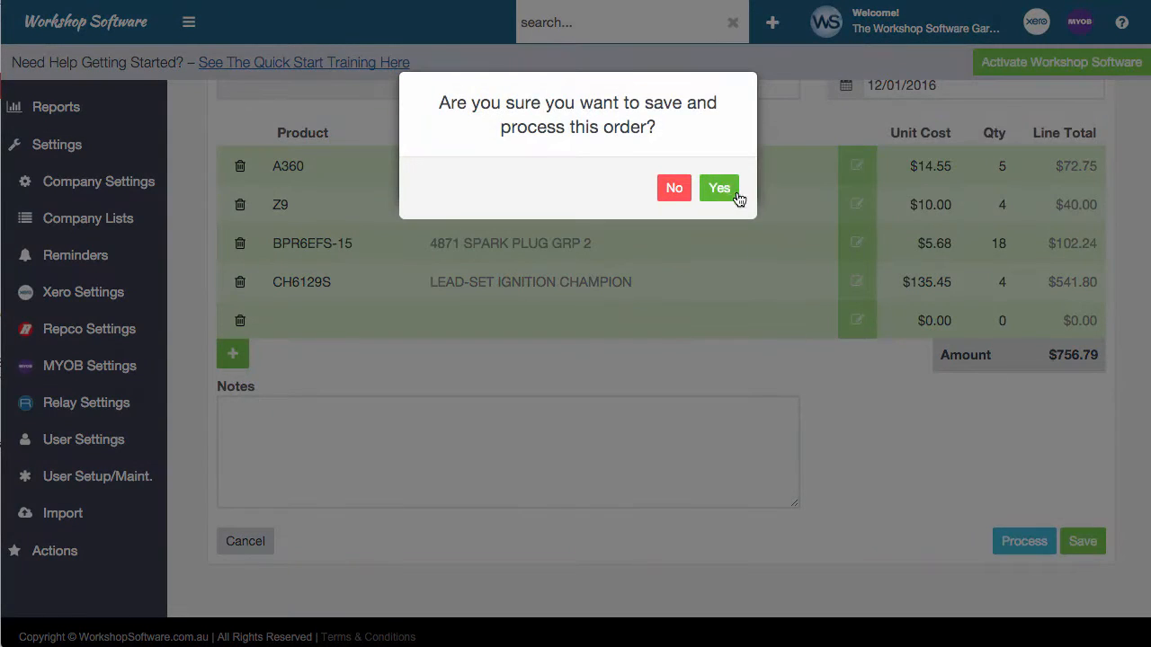
click(720, 188)
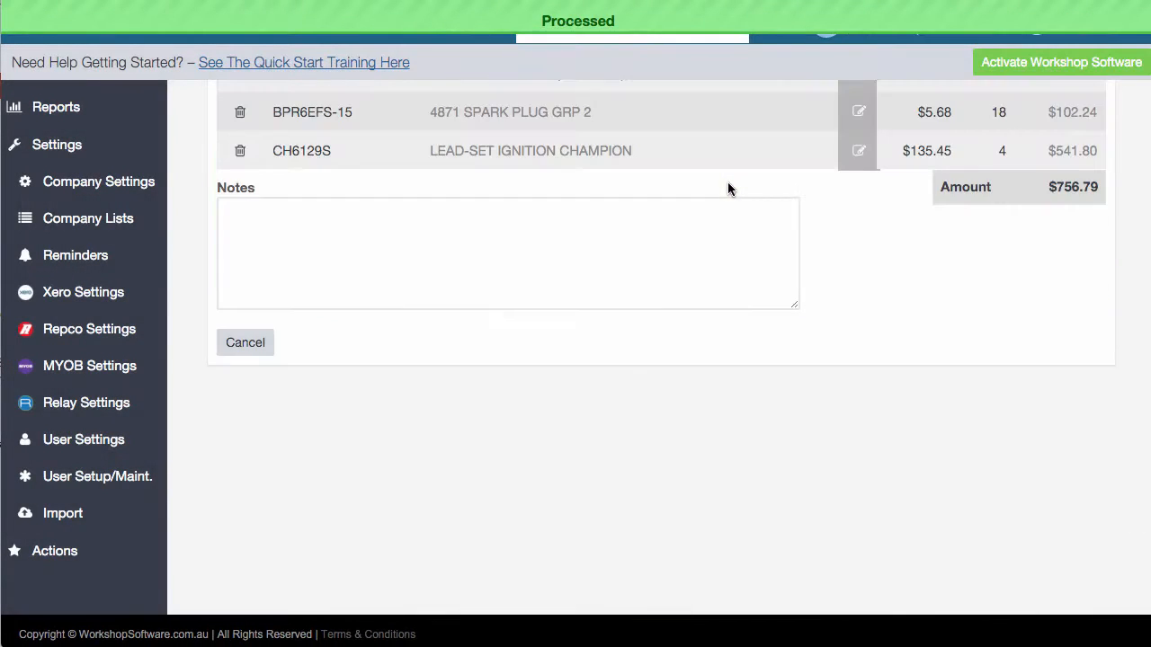
- Bring up Email Stock Order from the share options, then cancel without sending
click(1097, 313)
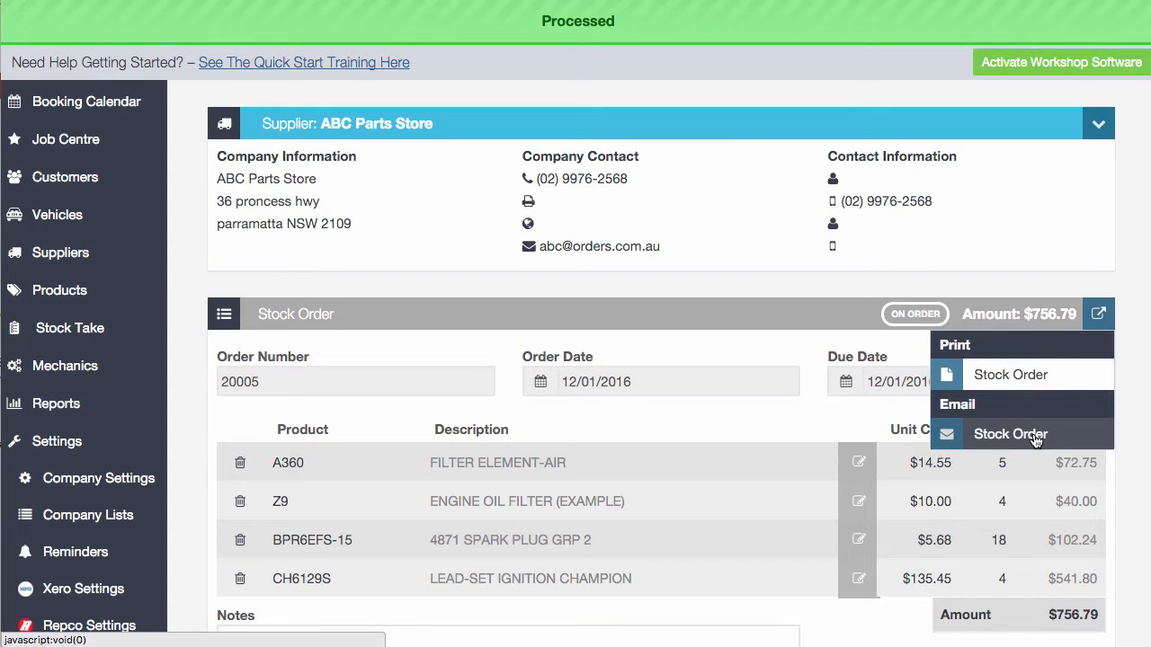
click(1011, 433)
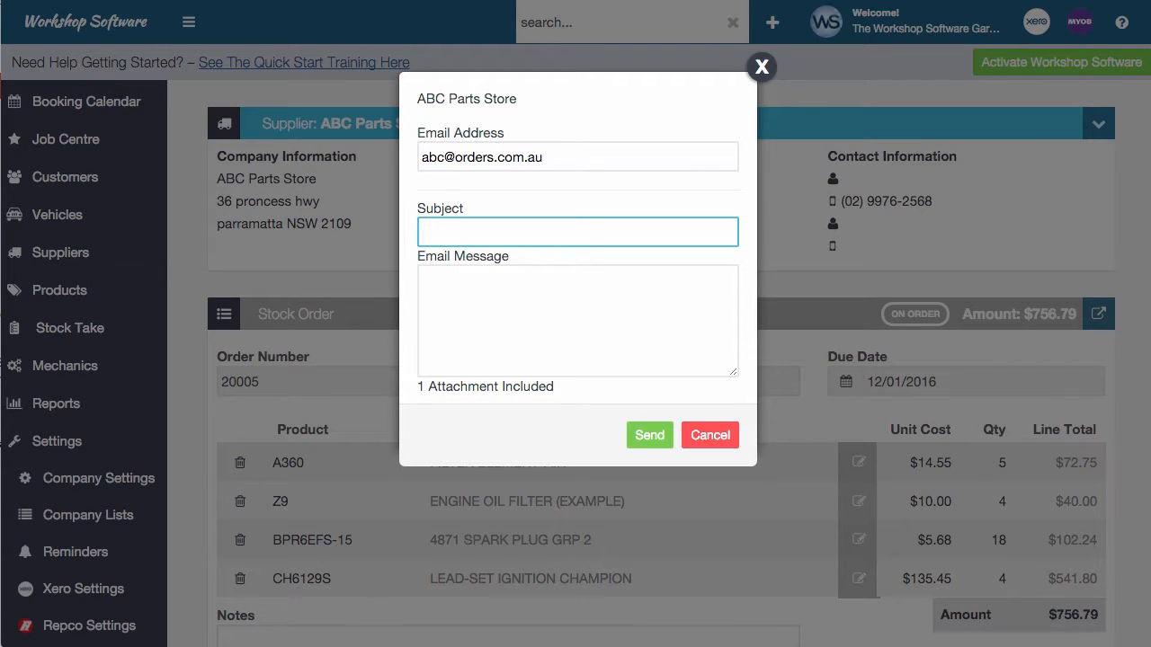
click(709, 435)
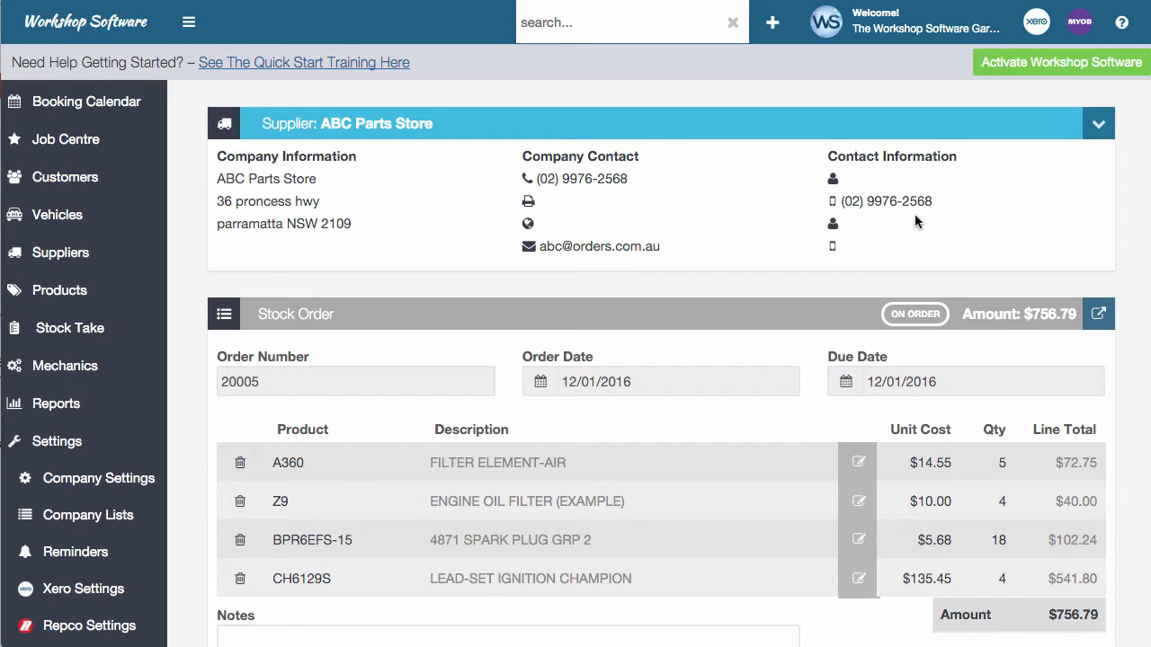
mouse_move(806, 80)
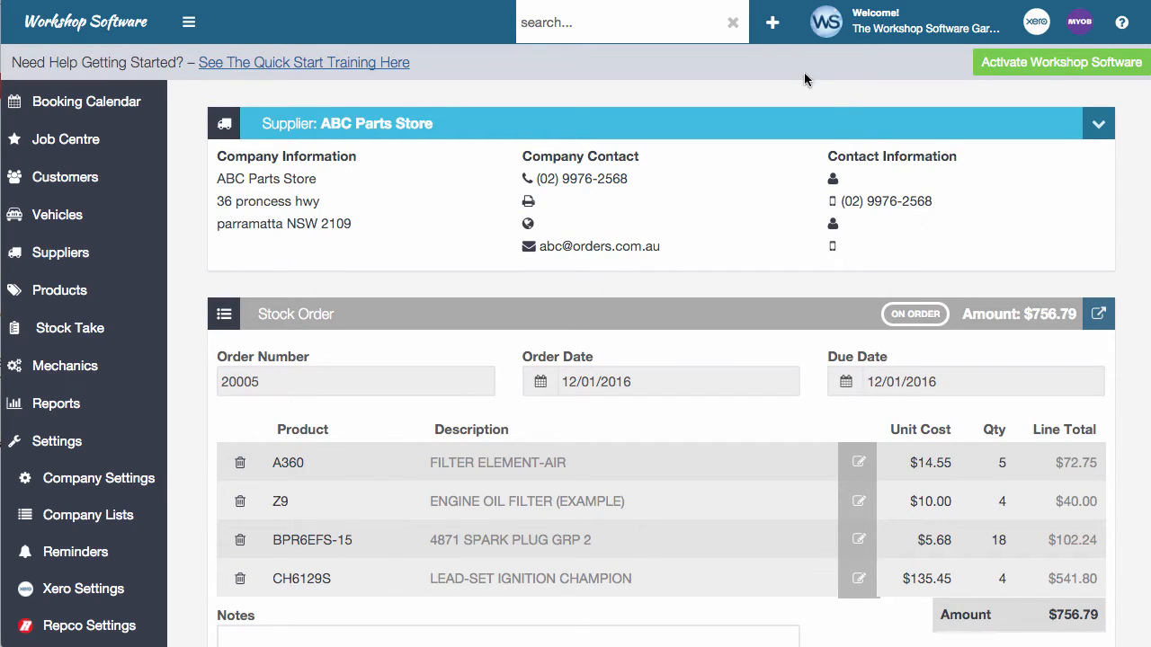
- Go to the ABC Parts Store supplier record and scroll to its stock orders and supplier invoices
click(771, 21)
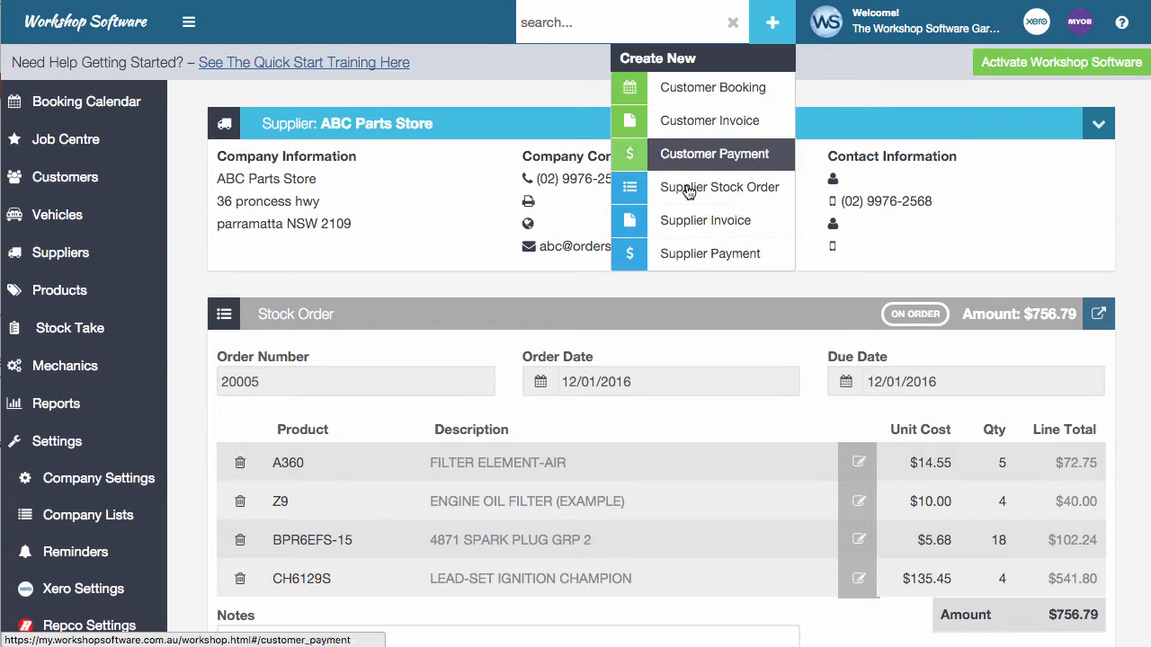
mouse_move(705, 219)
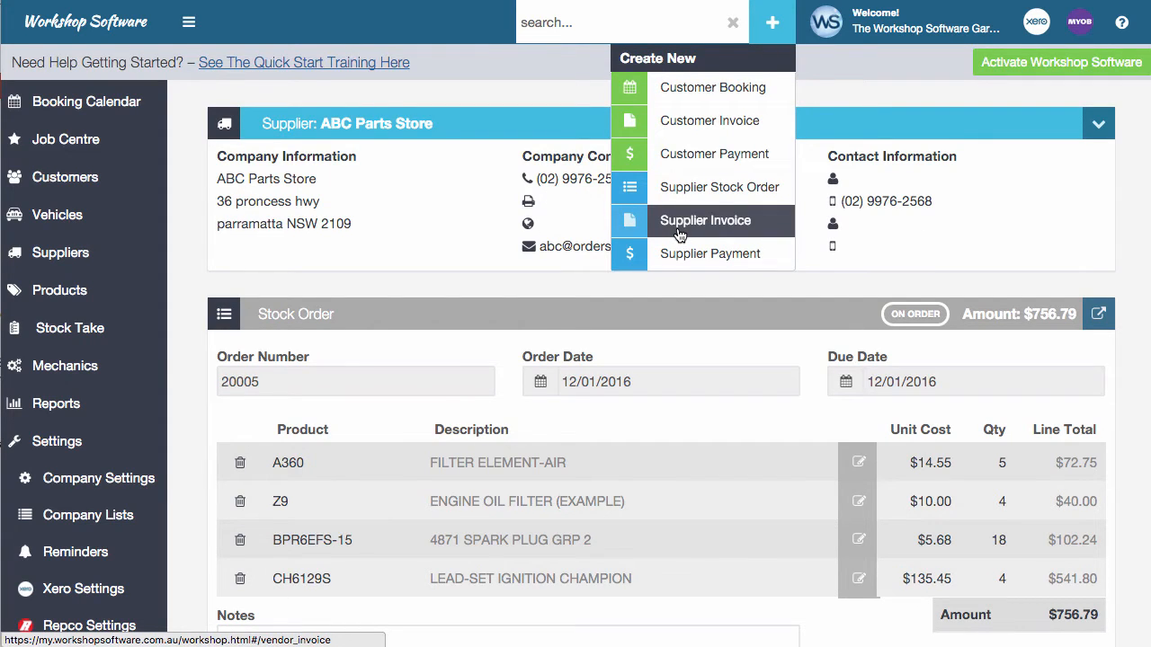
click(770, 21)
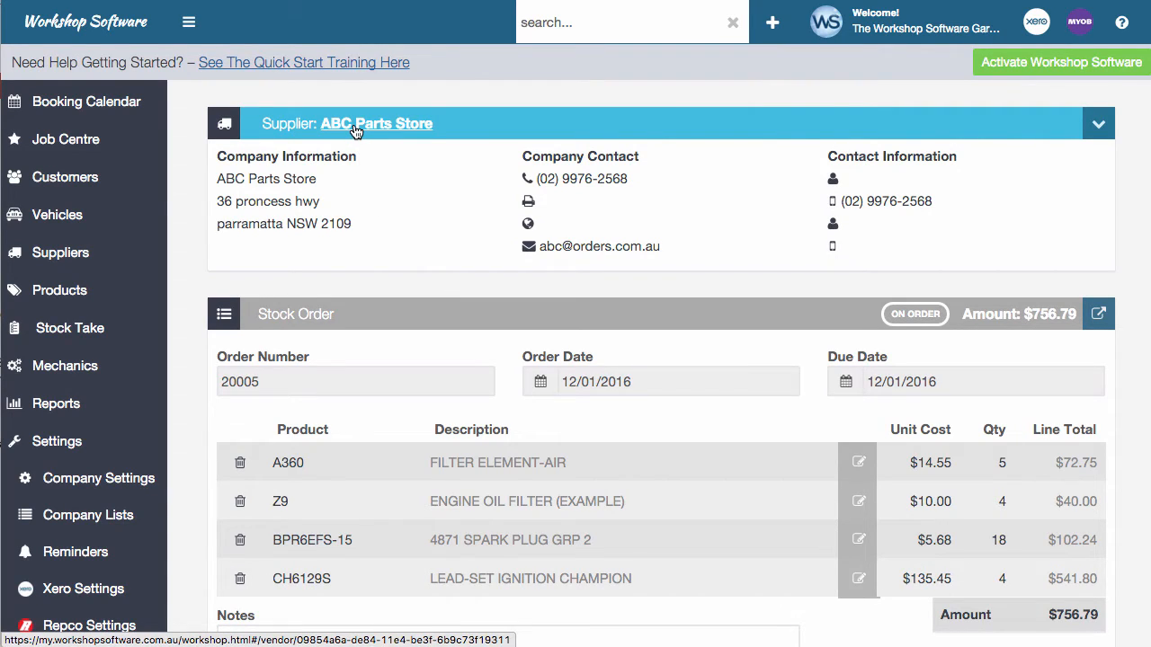
click(376, 122)
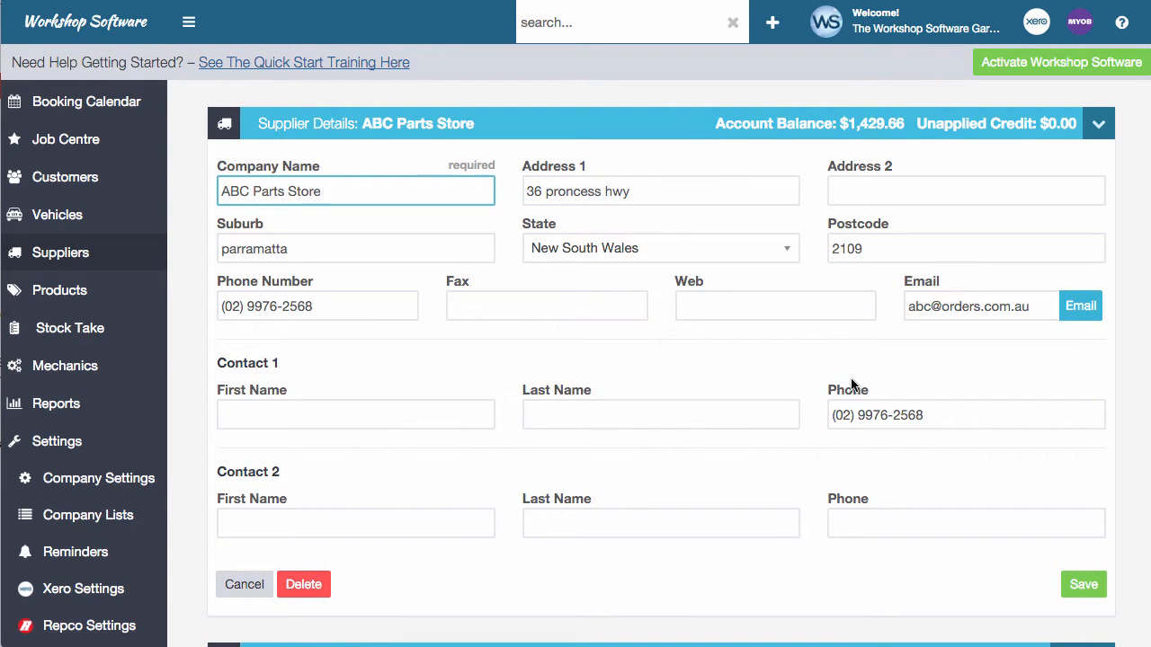
scroll(down, 3)
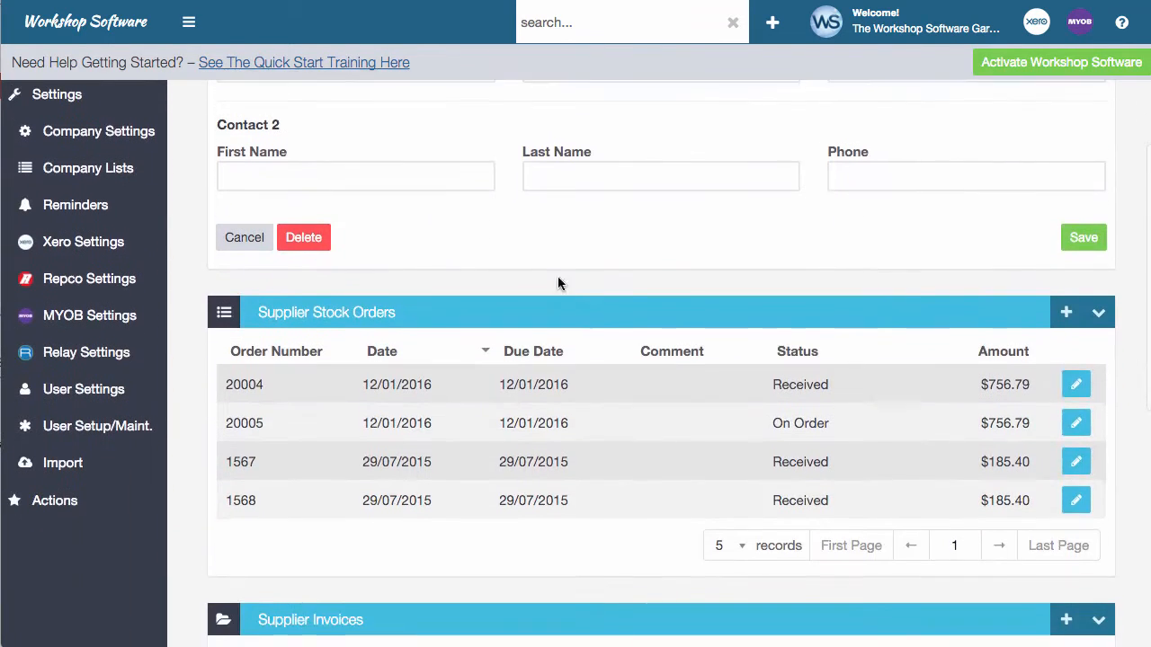
scroll(down, 3)
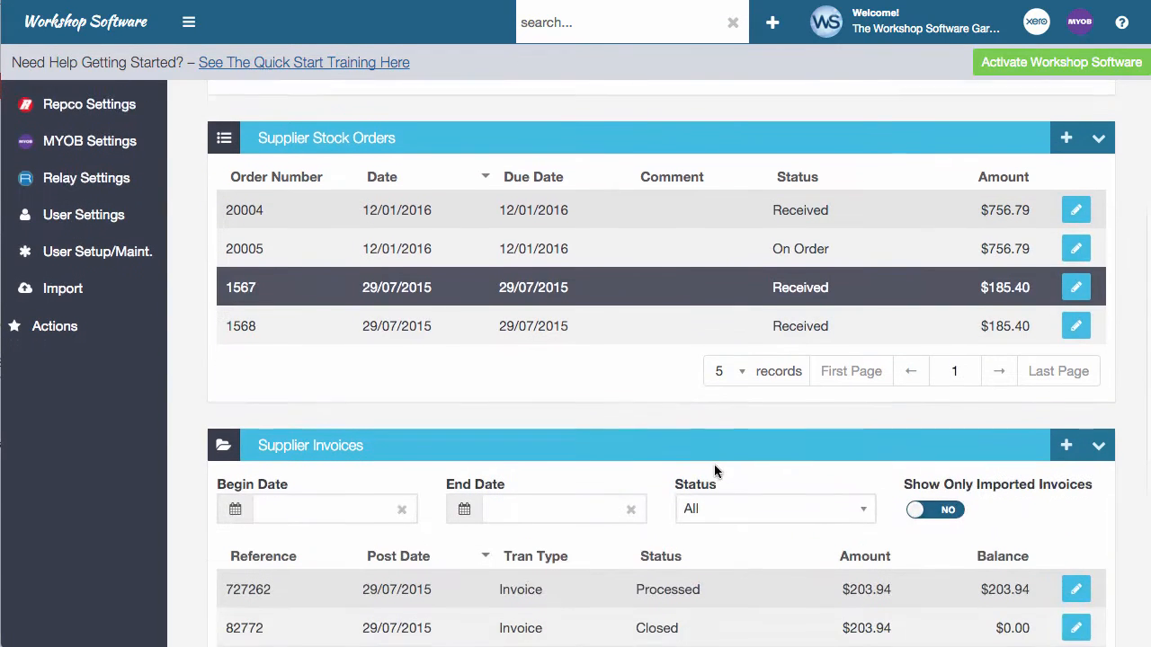
scroll(down, 3)
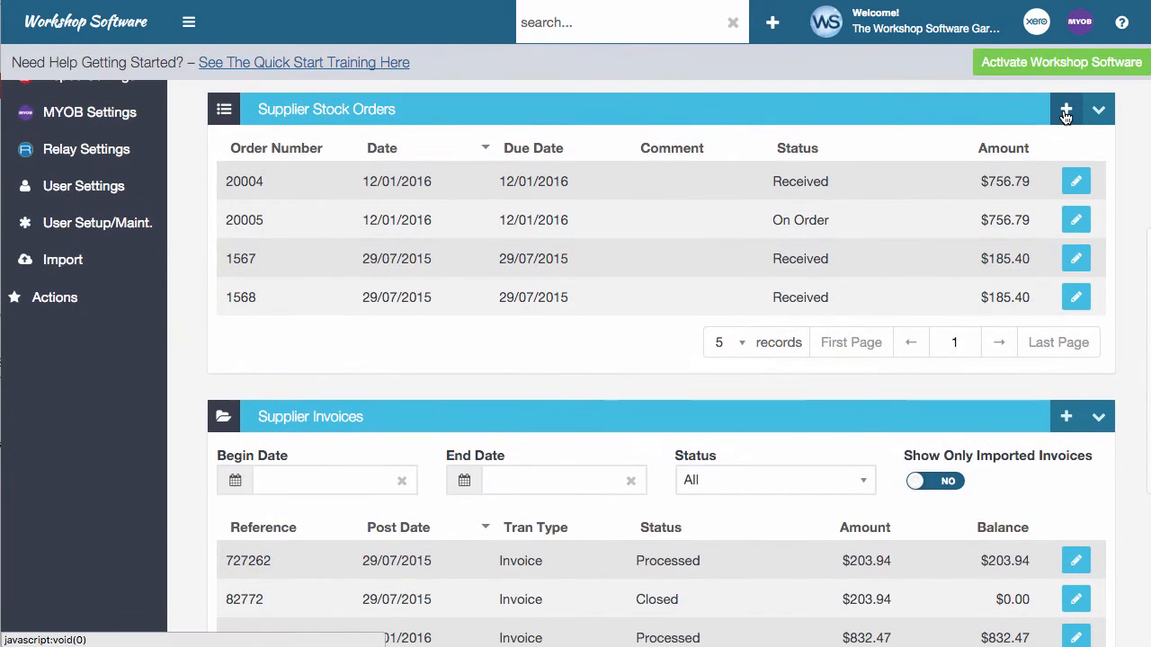
mouse_move(1067, 110)
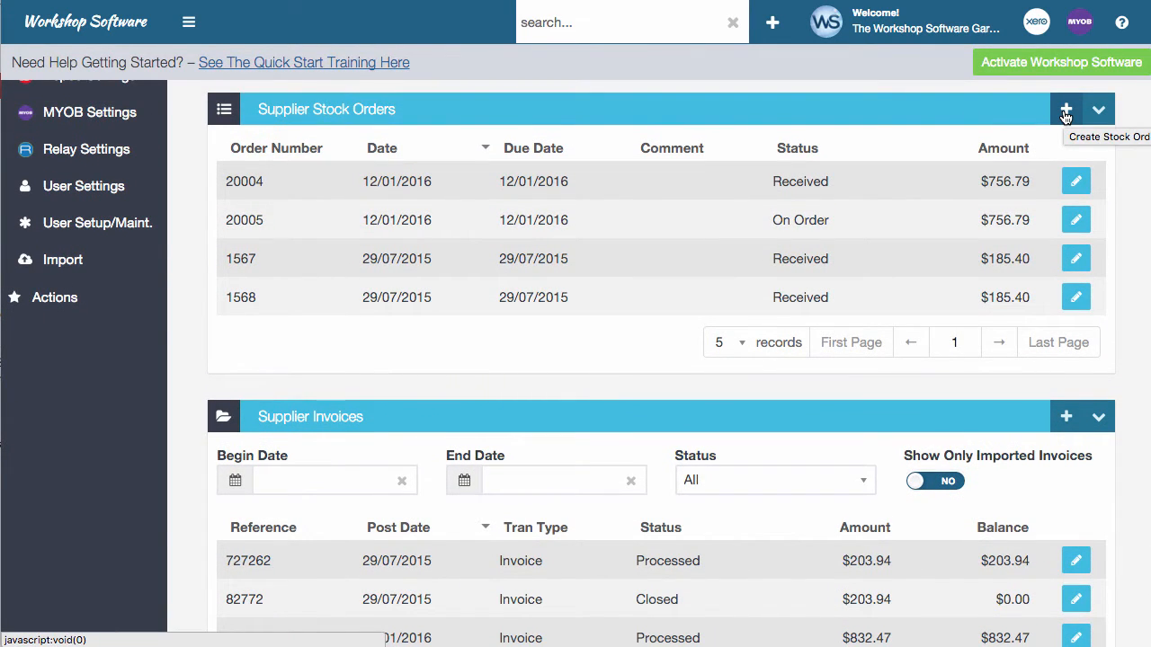
mouse_move(1067, 417)
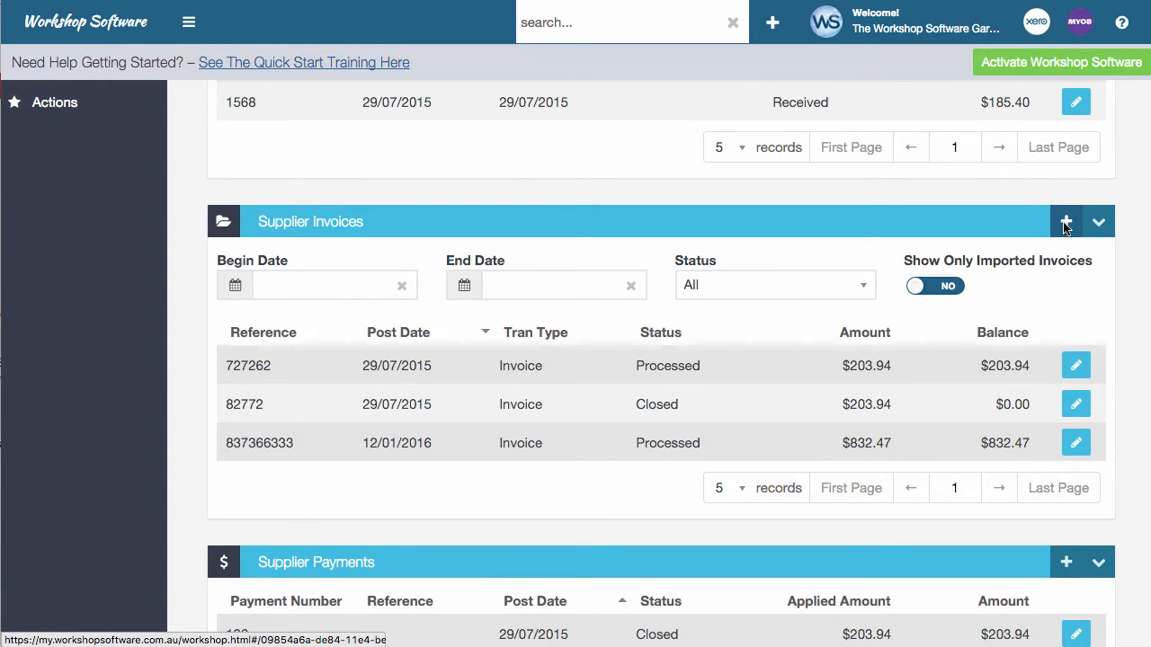
- Start a new ABC Parts Store supplier invoice with reference 7364263, type Invoice, and show its actions
click(1065, 223)
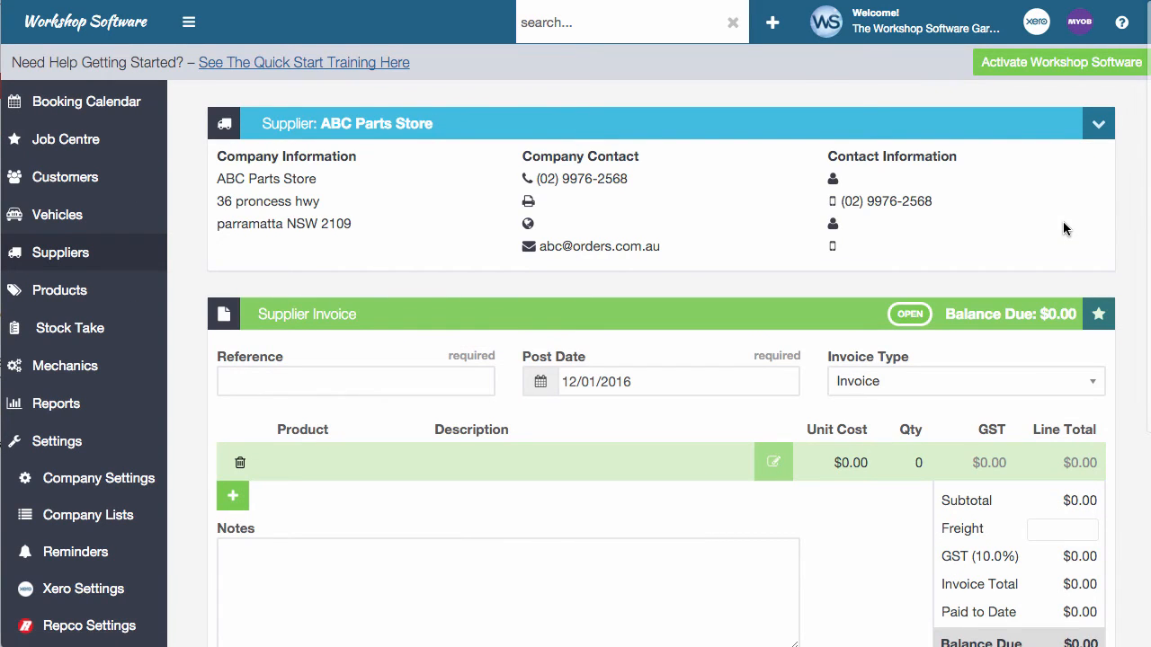
mouse_move(306, 403)
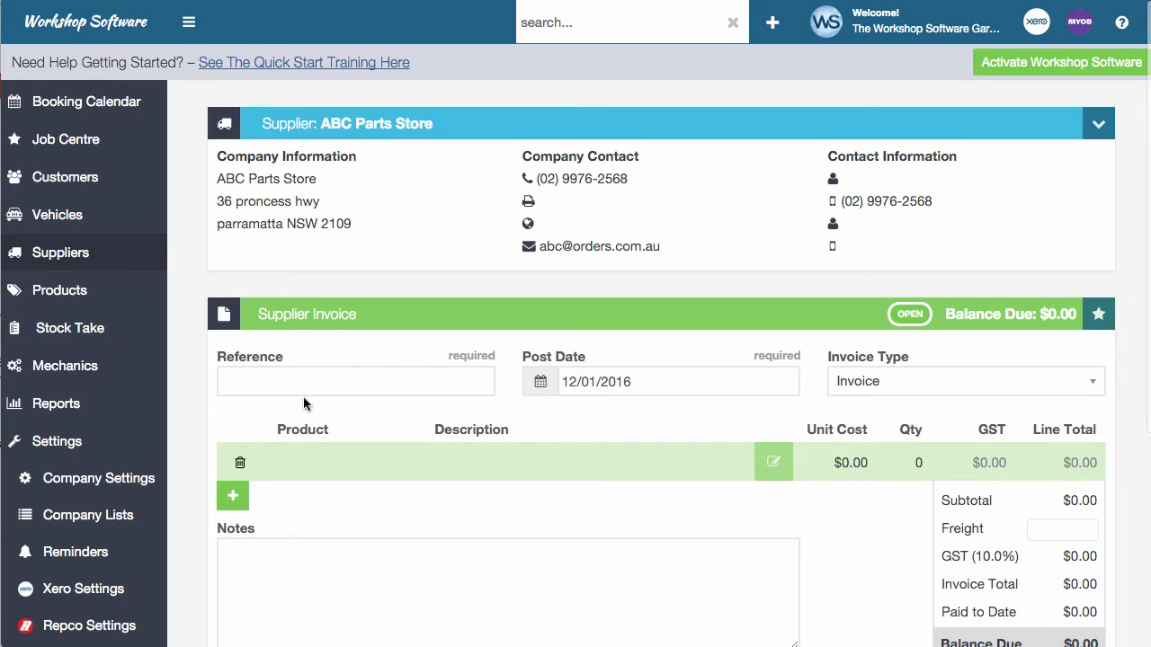
text(73642632)
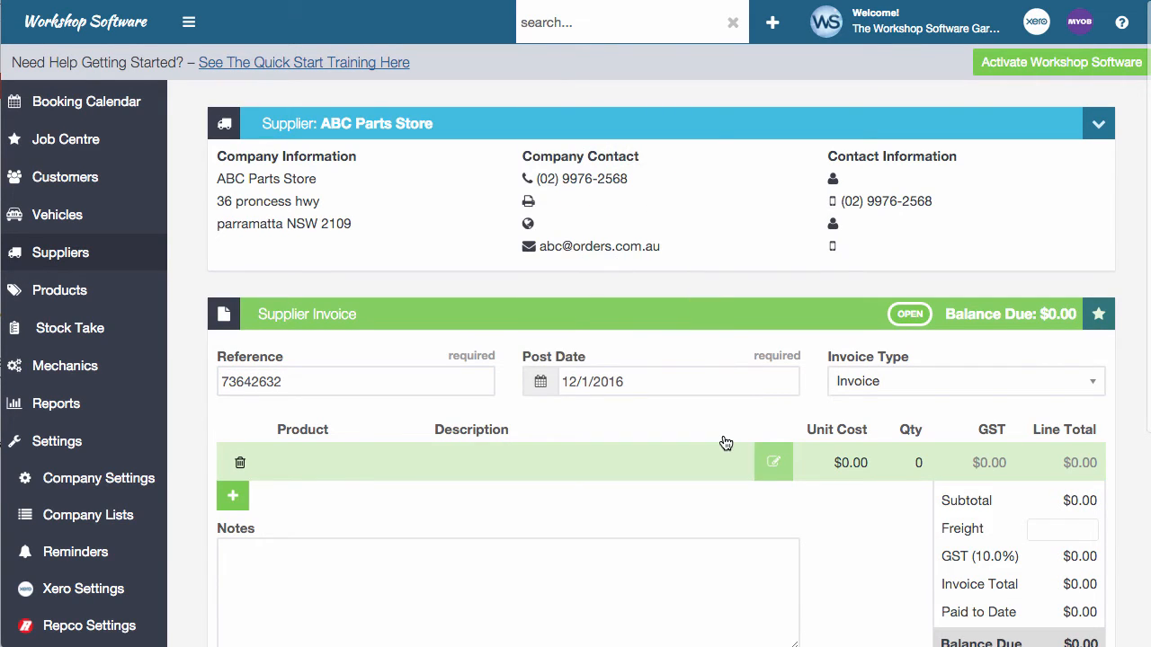
mouse_move(896, 386)
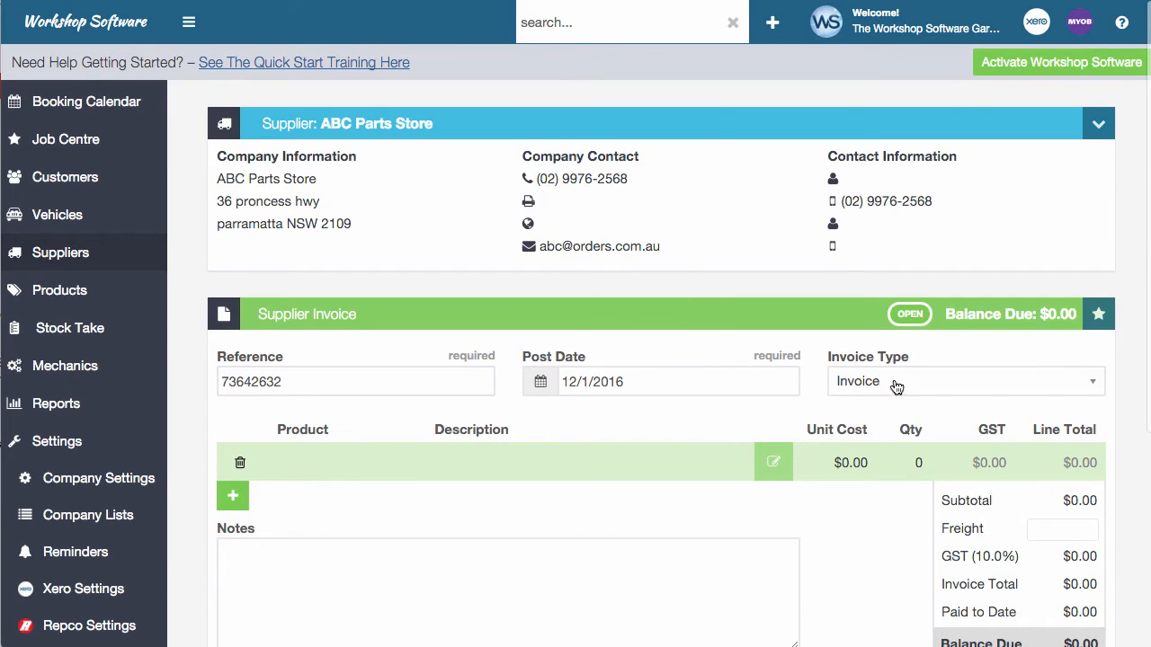
click(964, 381)
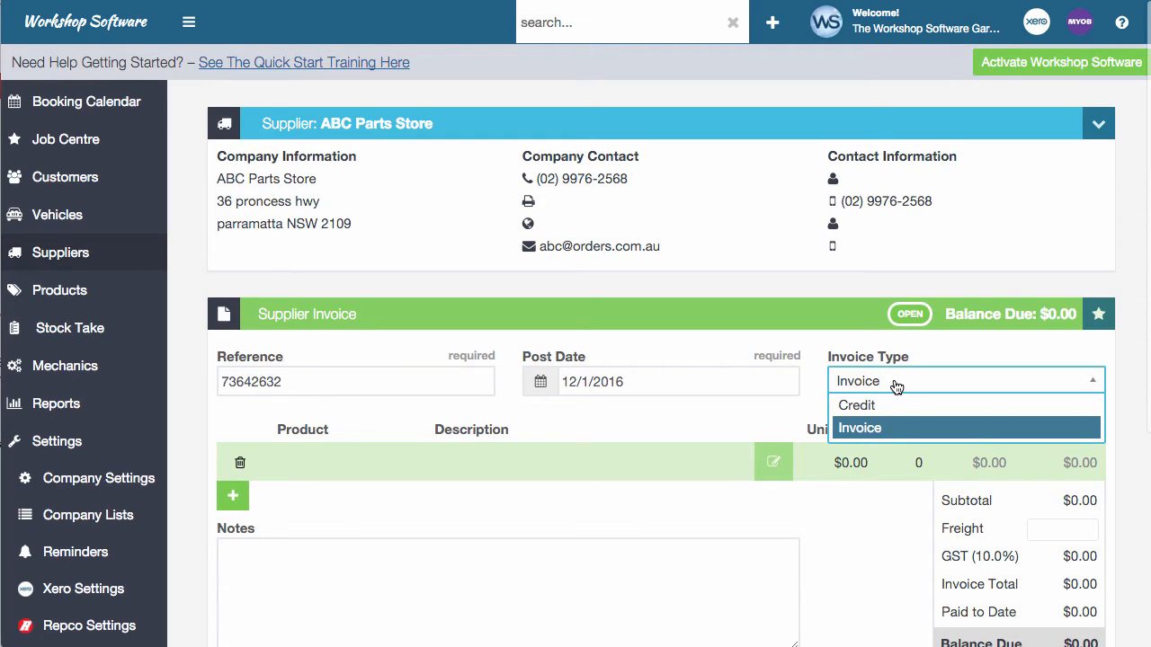
mouse_move(894, 414)
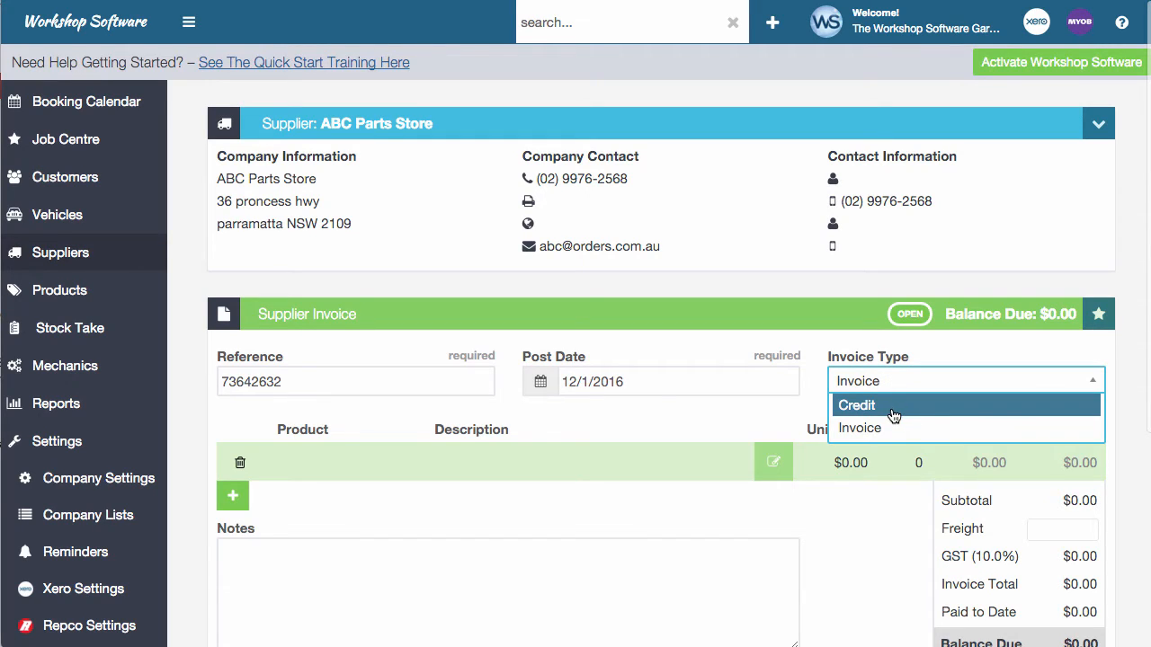
click(860, 428)
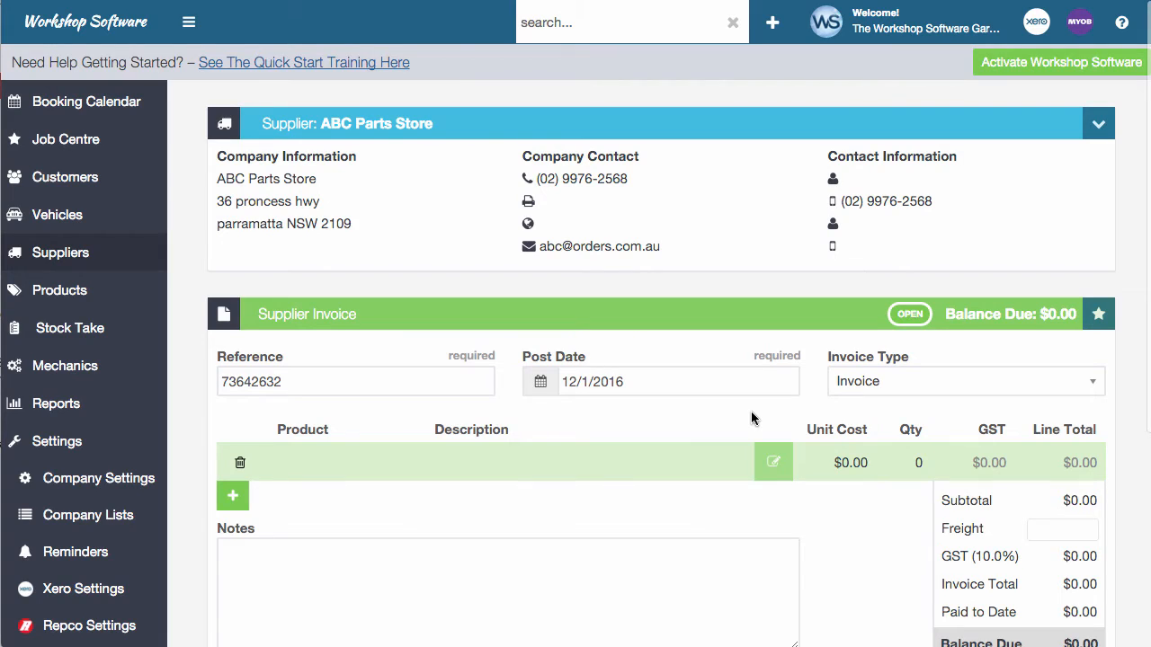
mouse_move(791, 403)
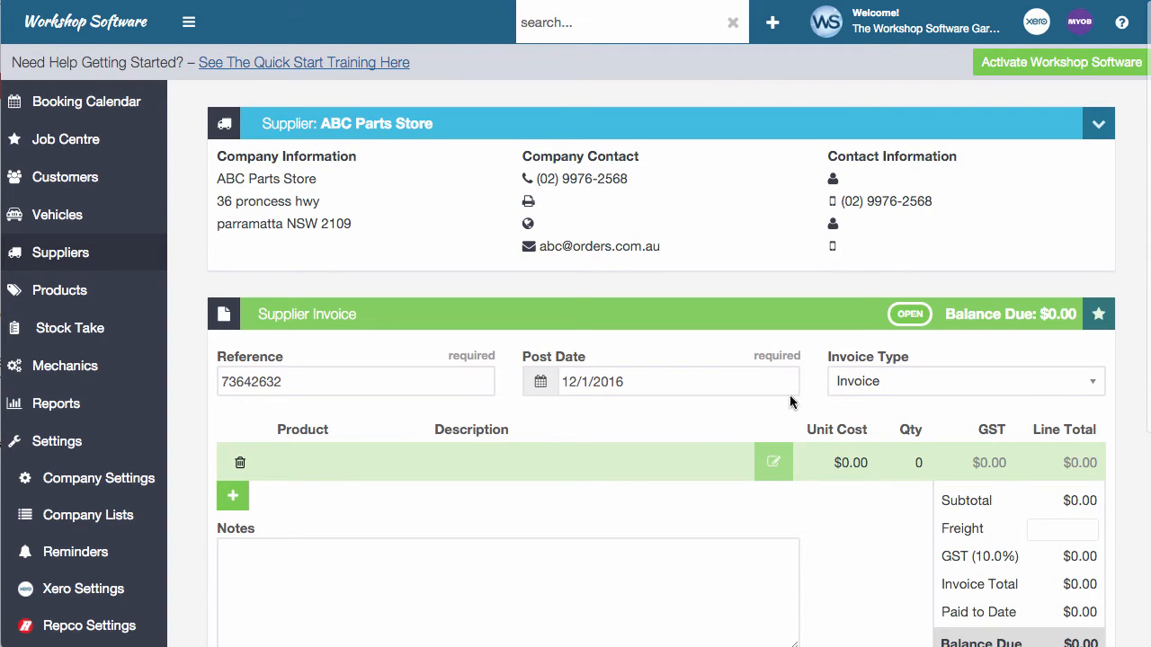
click(1098, 313)
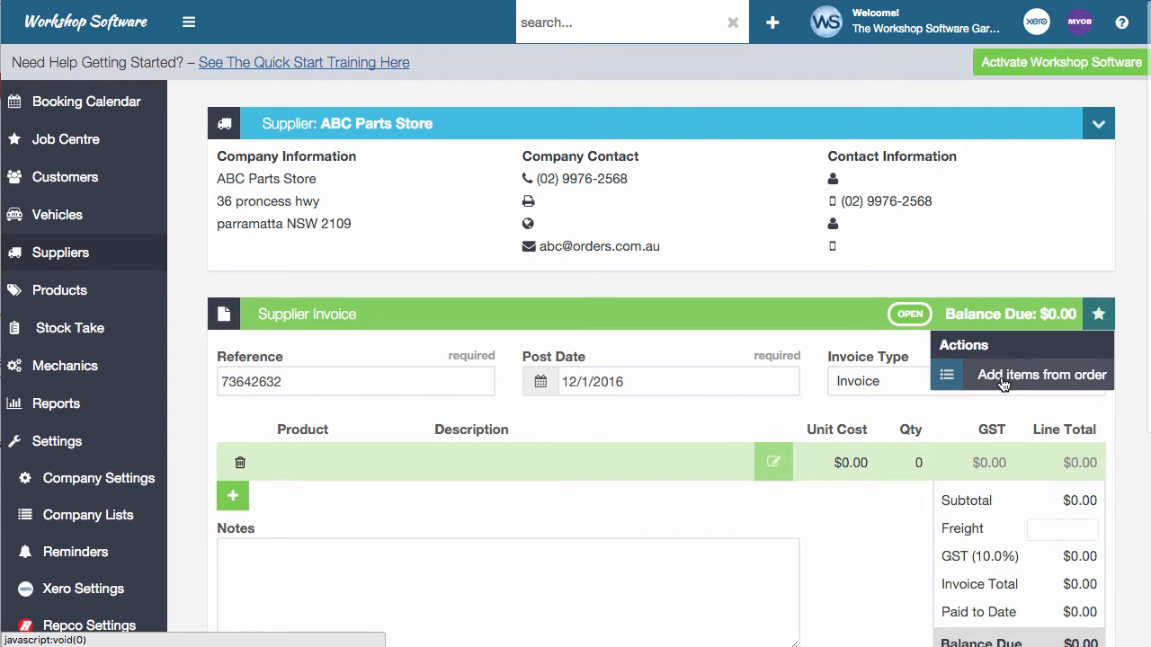
- Add items from purchase order 20005, filling four lines for a $832.47 balance due
click(1042, 376)
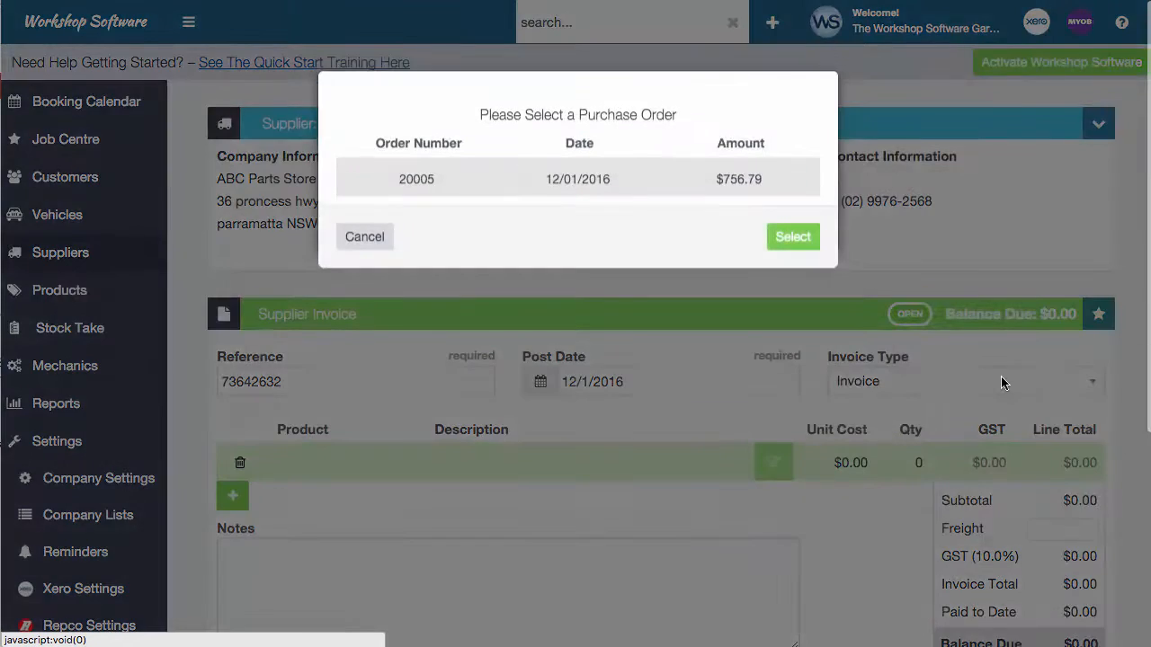
click(577, 178)
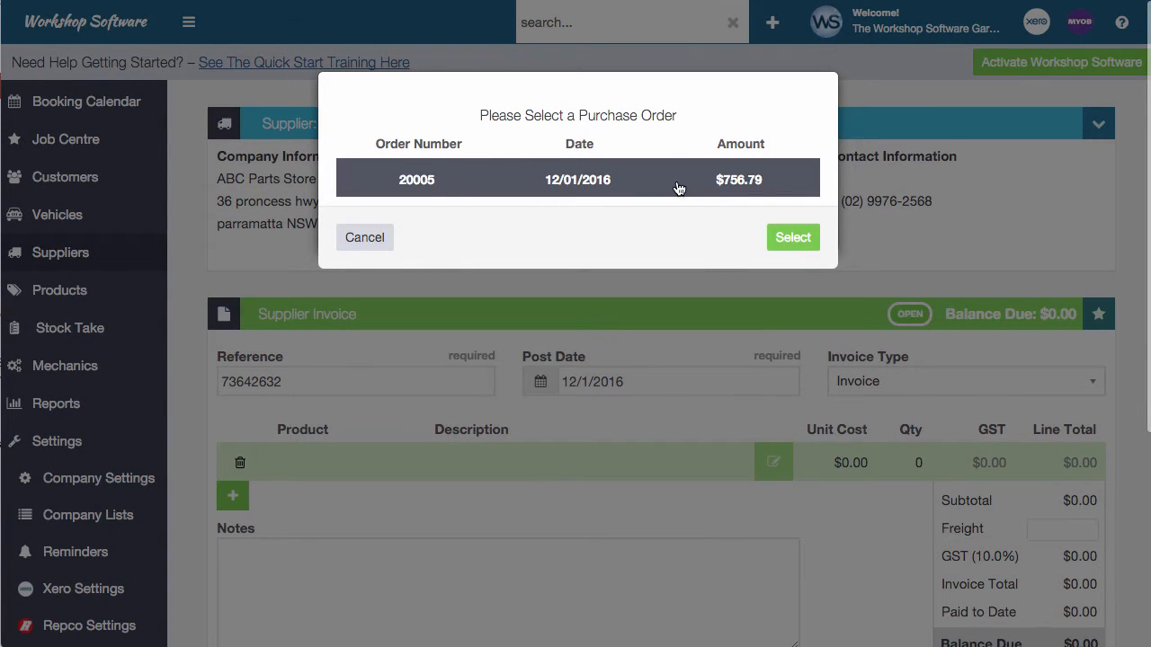
mouse_move(648, 185)
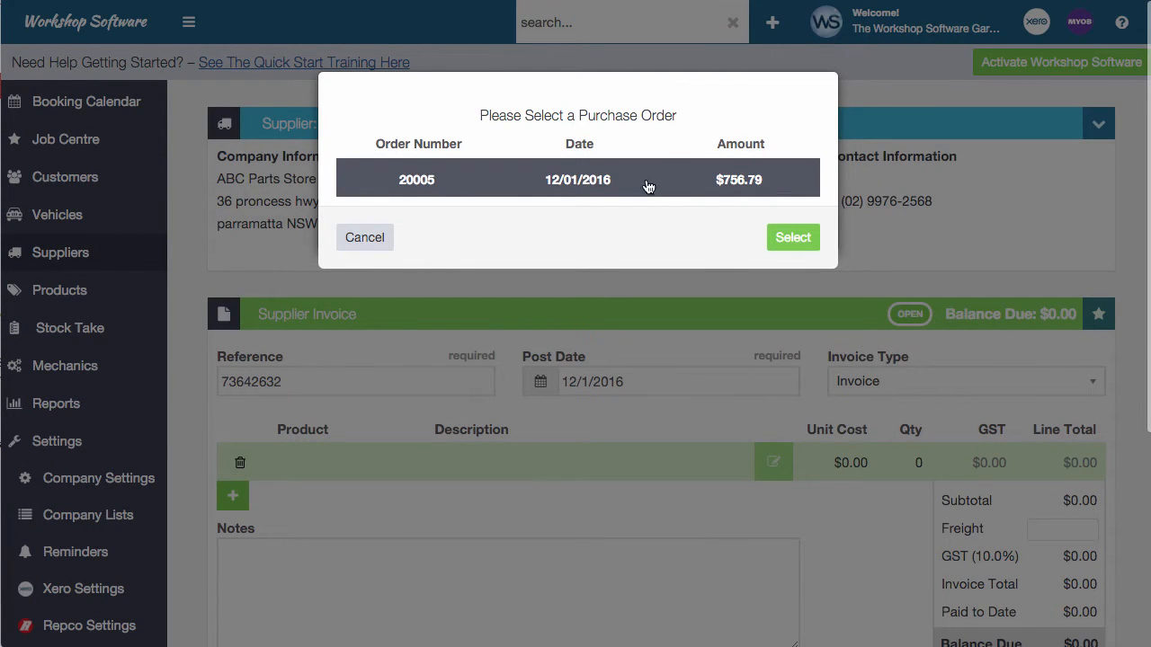
mouse_move(603, 187)
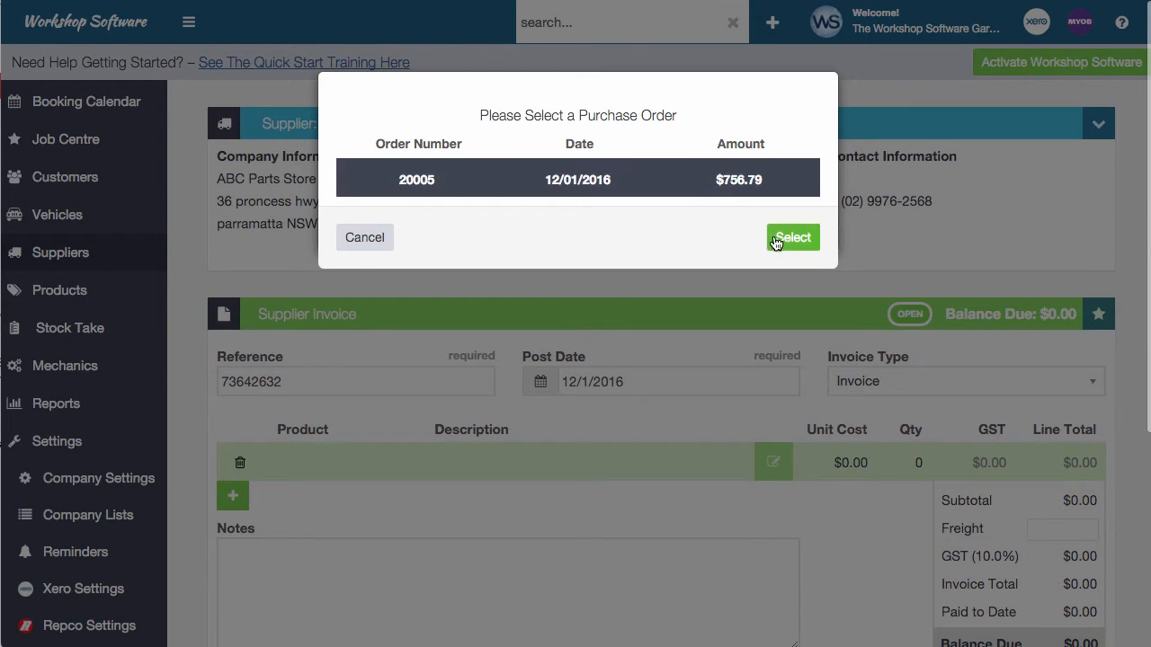
click(792, 237)
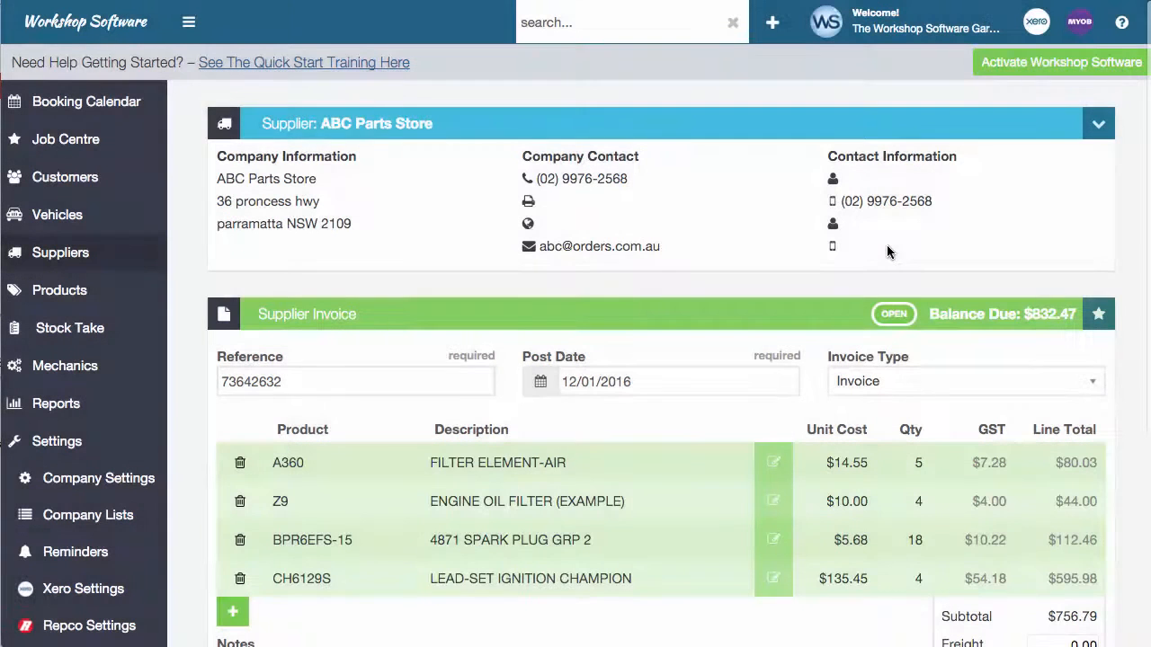
mouse_move(872, 633)
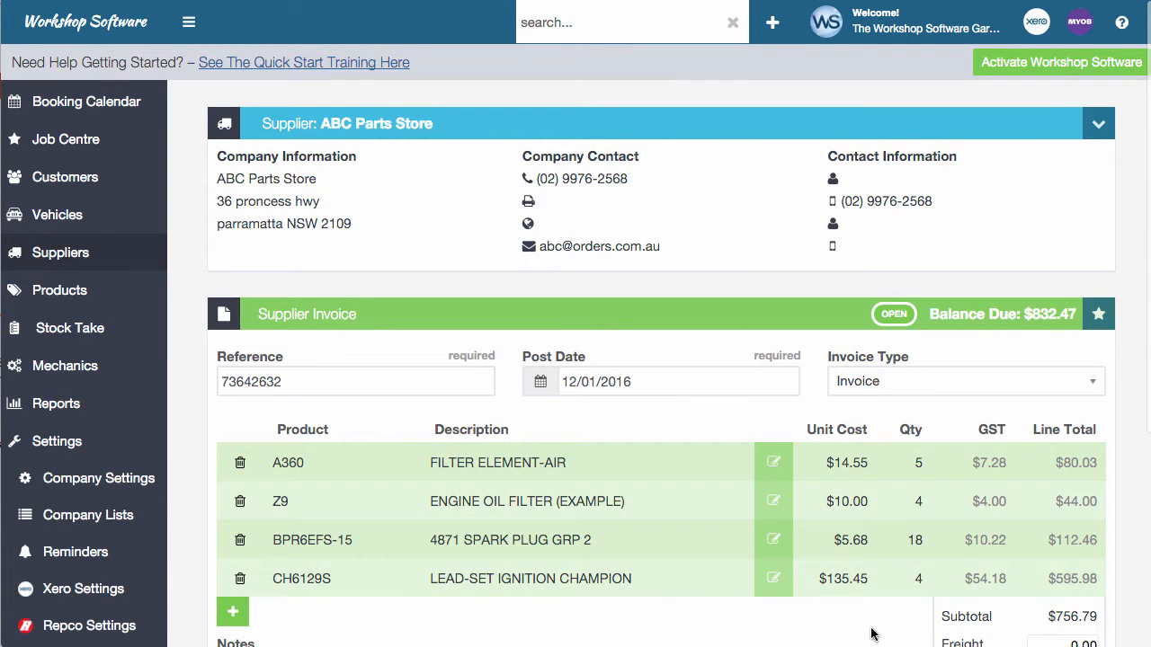
- Process supplier invoice 73642632 for $832.47 from the totals area
scroll(down, 3)
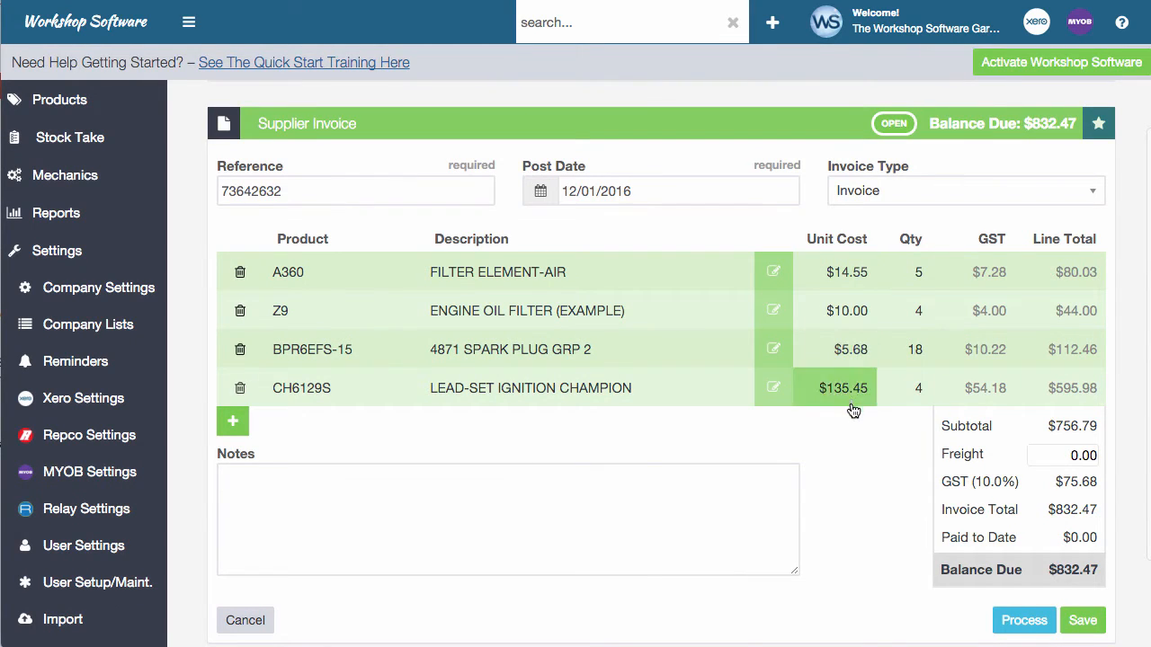
mouse_move(1129, 519)
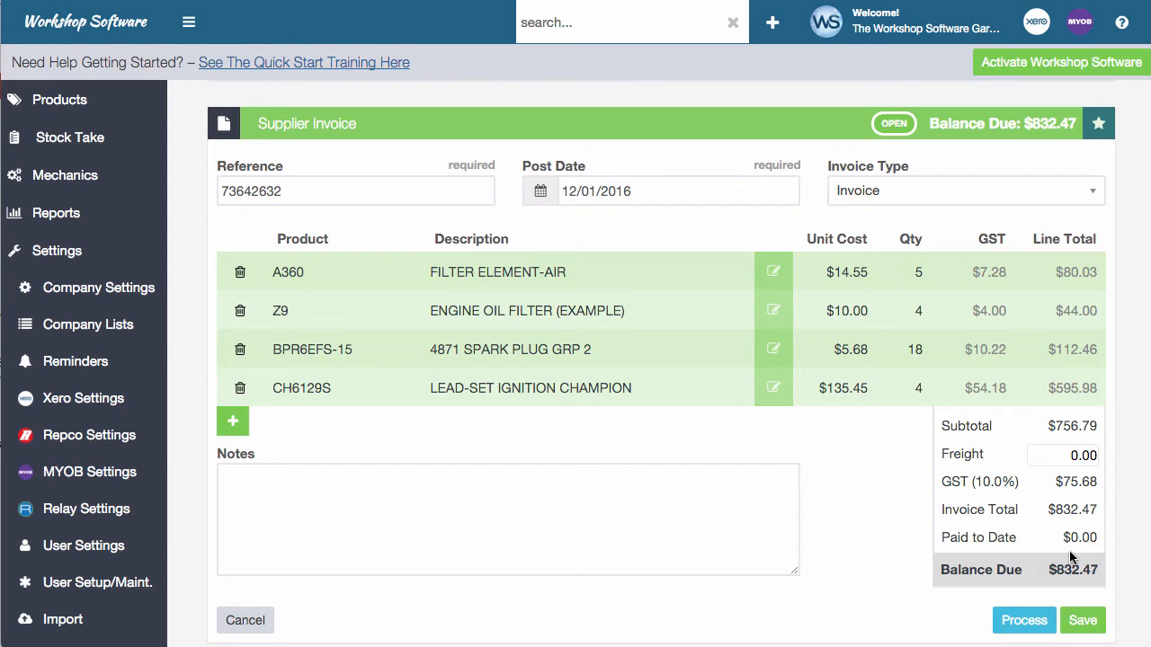
mouse_move(1023, 621)
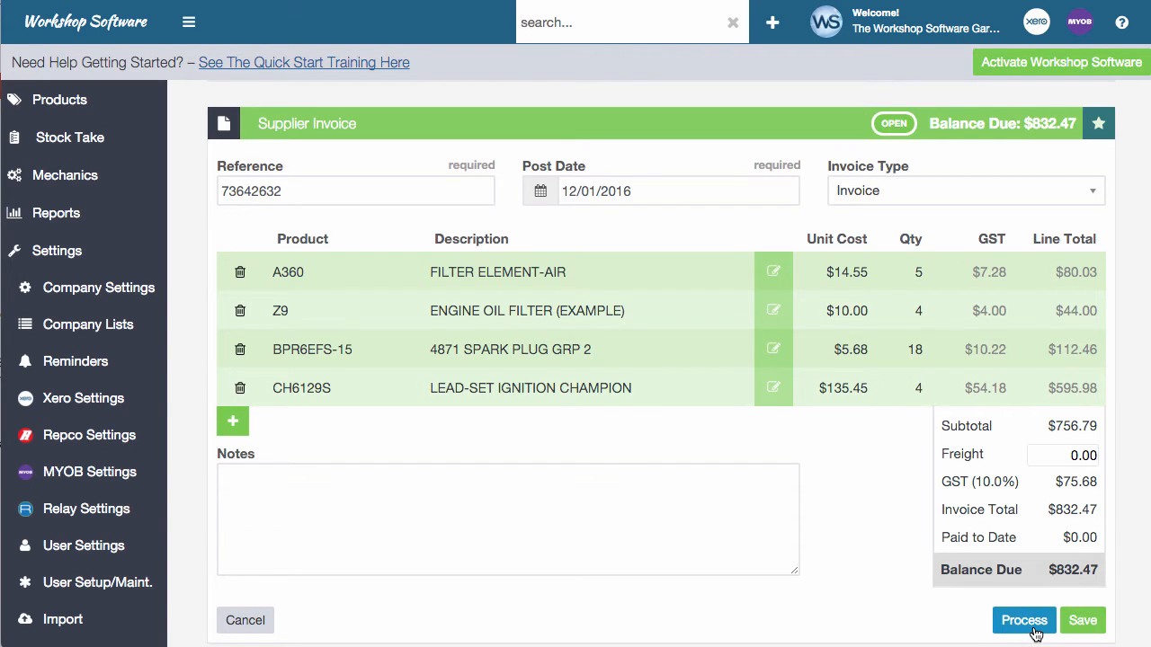
click(1023, 621)
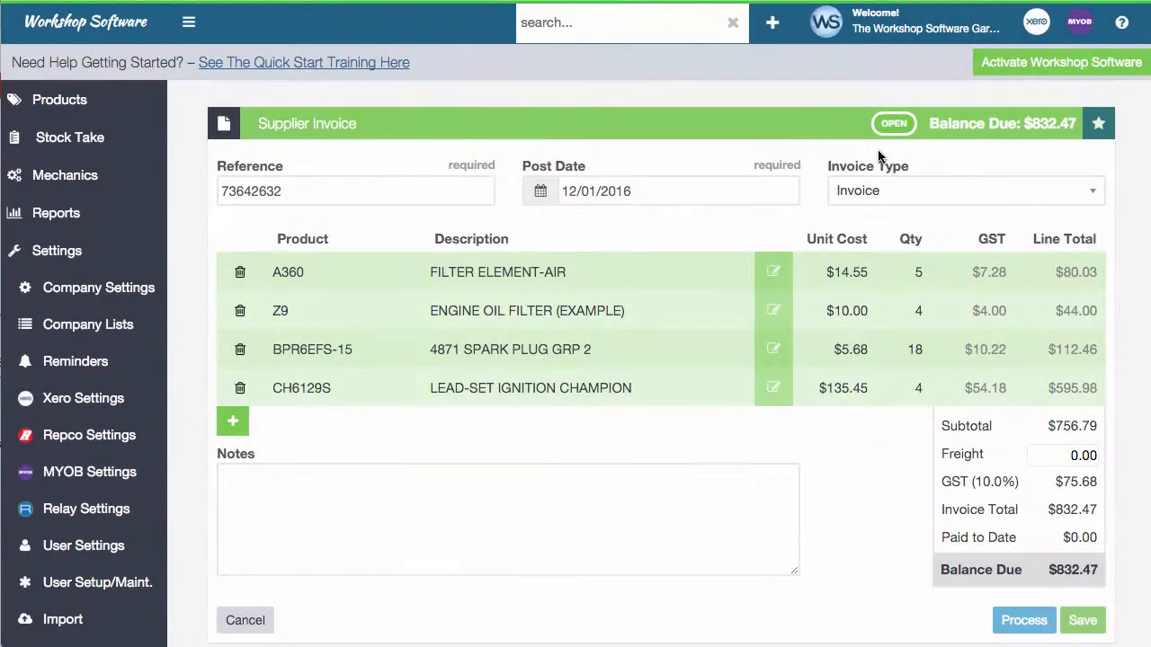
click(1023, 621)
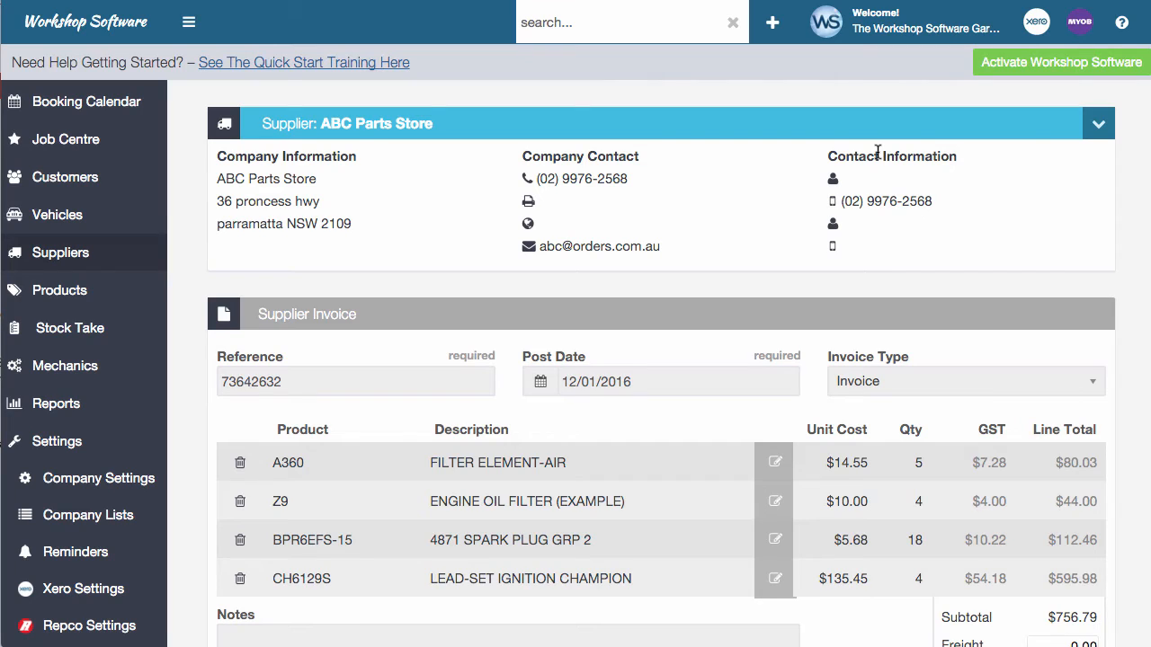
mouse_move(878, 151)
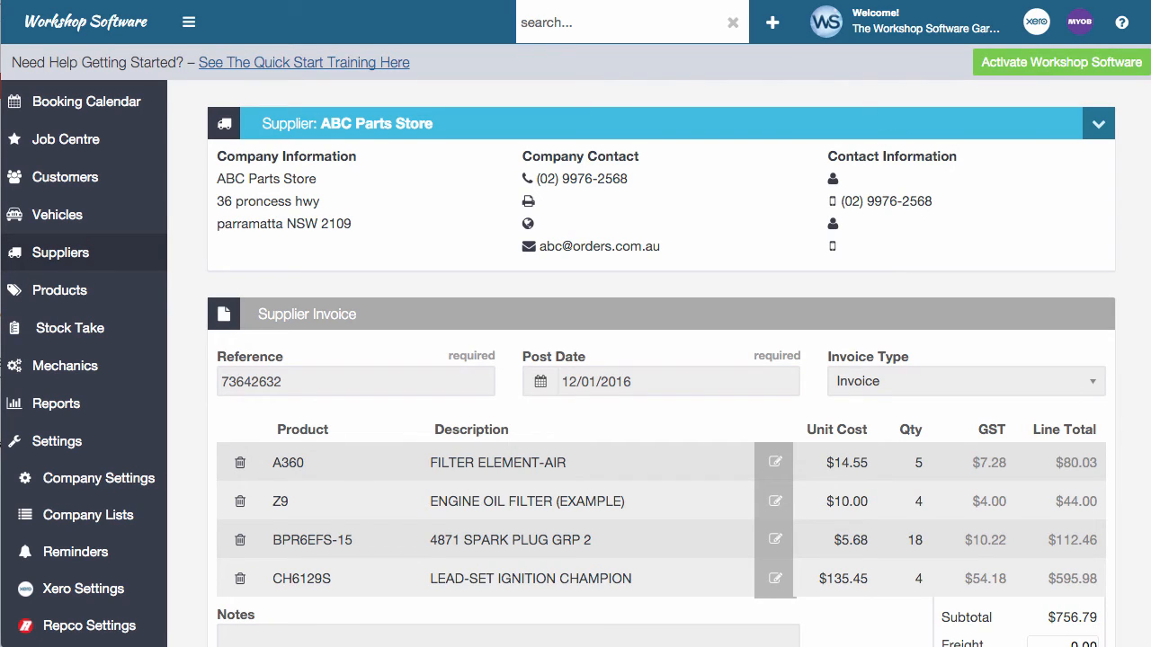
mouse_move(378, 122)
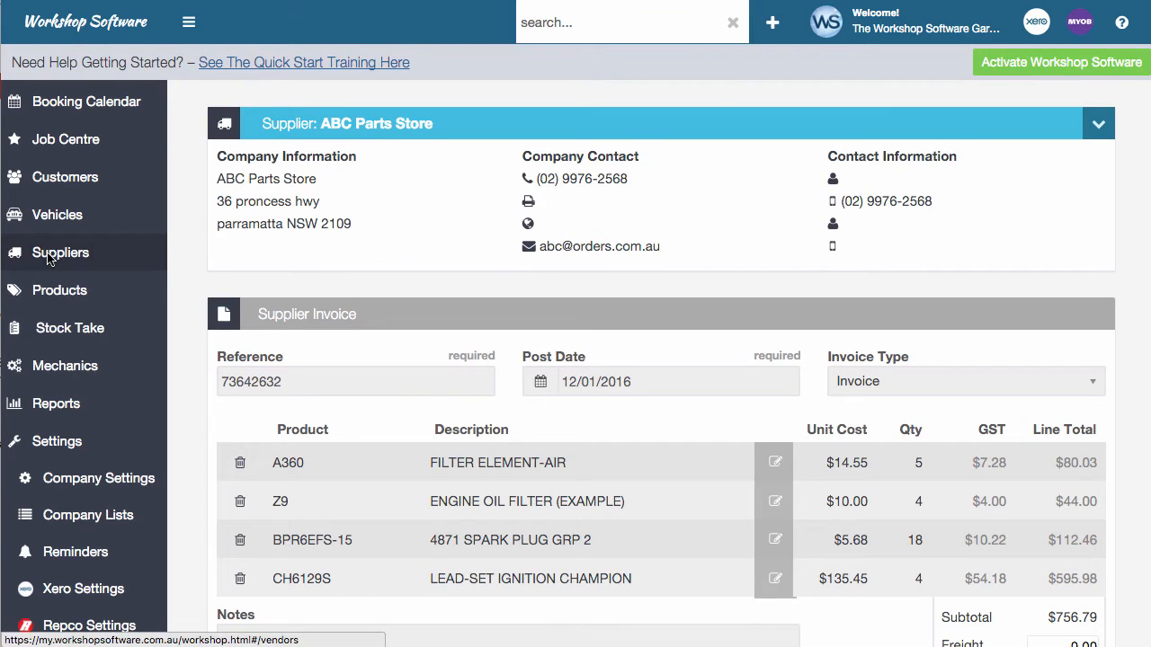
mouse_move(584, 22)
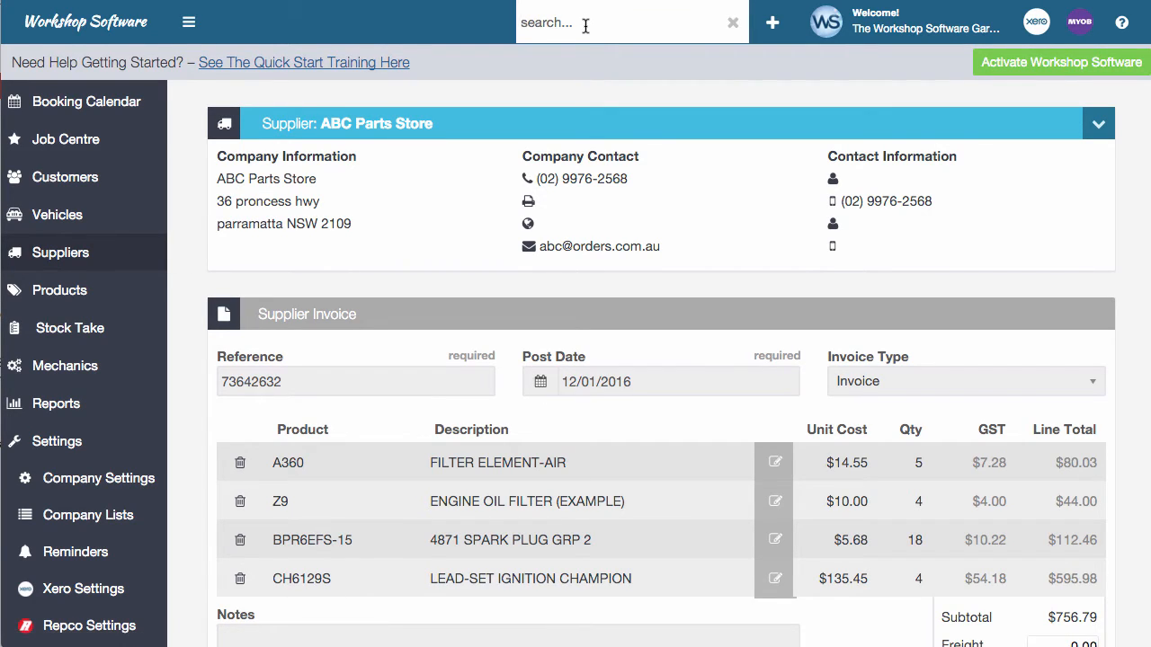
- Search 'abc p' in the top search, then go to the Suppliers list
text(abc)
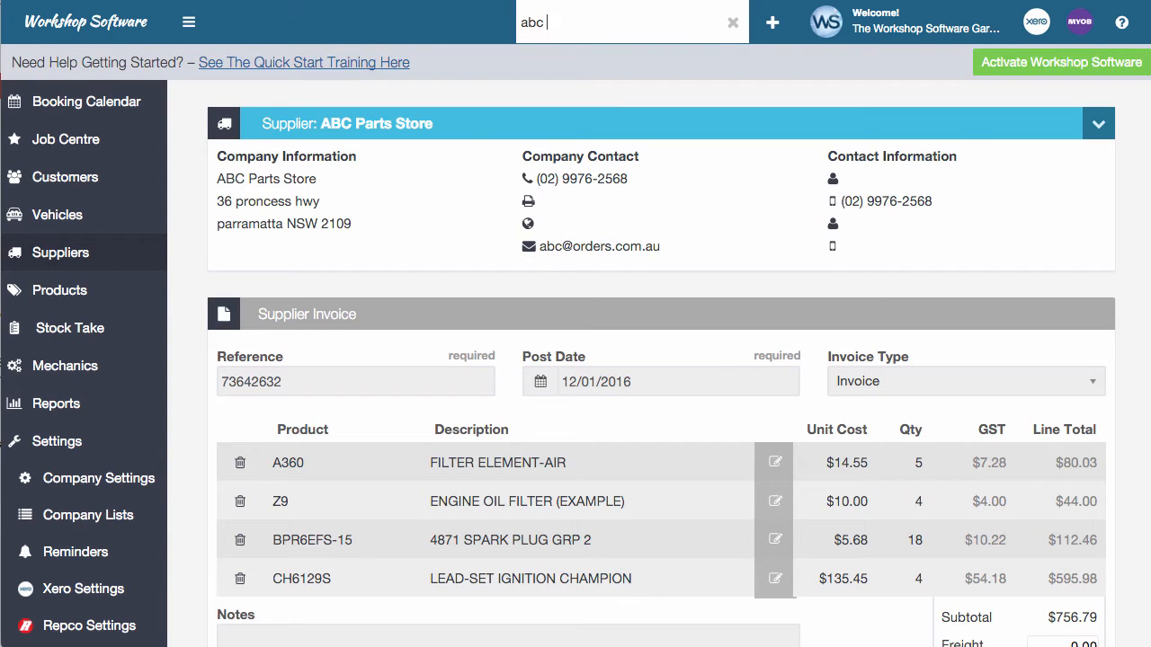
text(p)
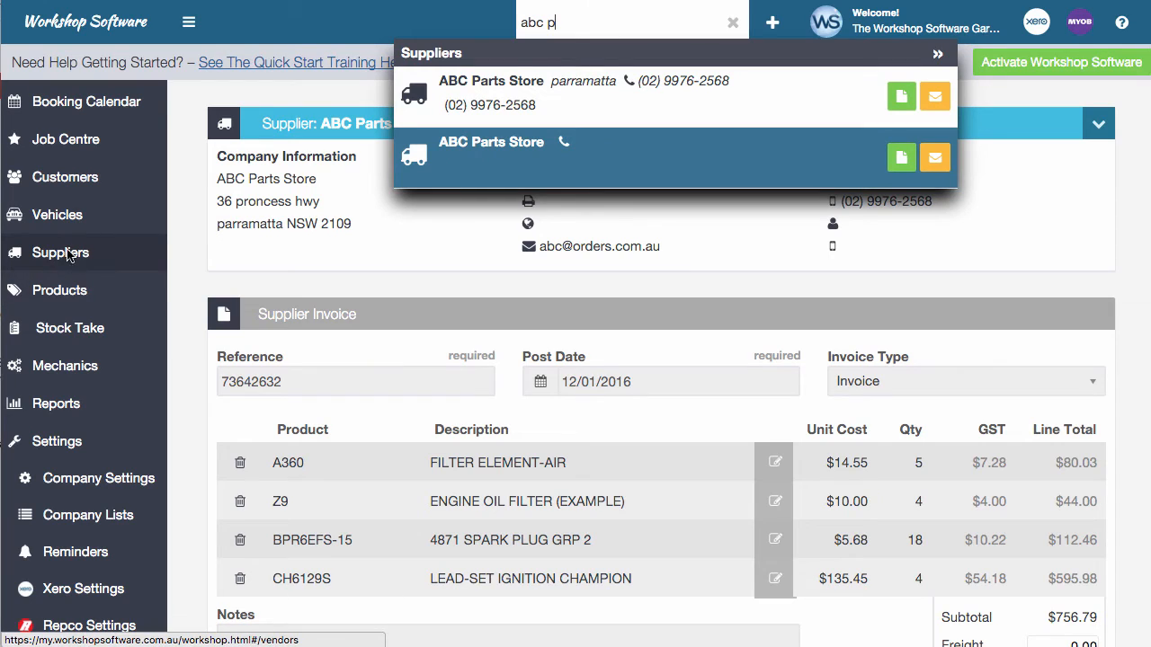
click(61, 252)
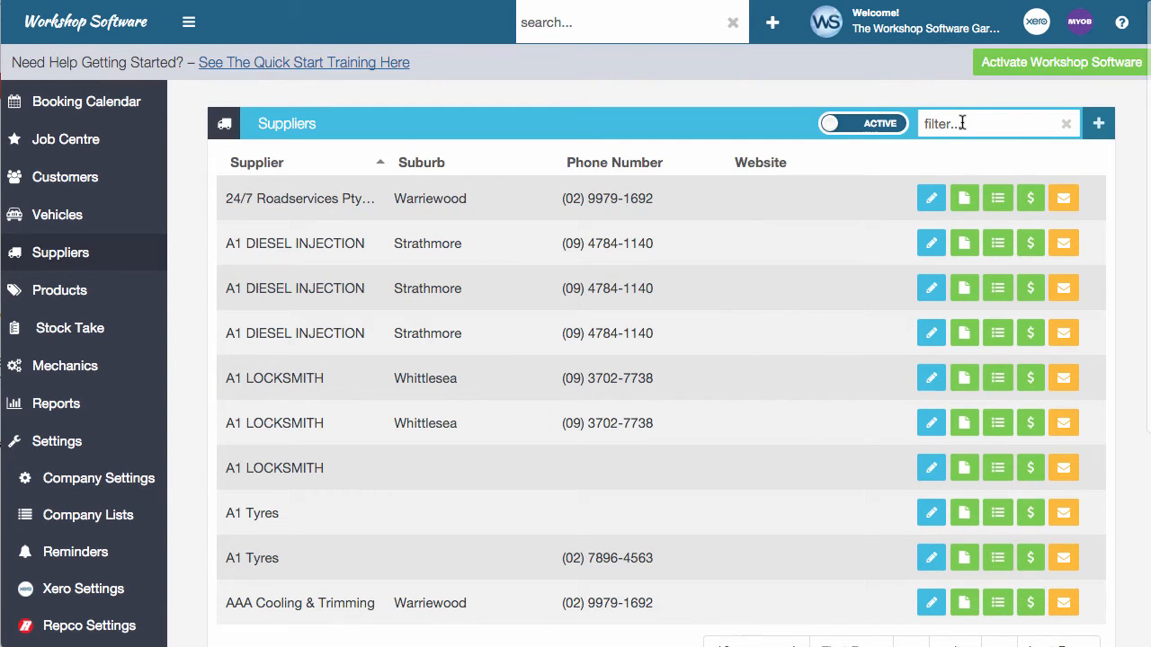
- Find ABC Parts Store via 'abc' and scroll its record to the Supplier Invoices and Payments panels
text(abc)
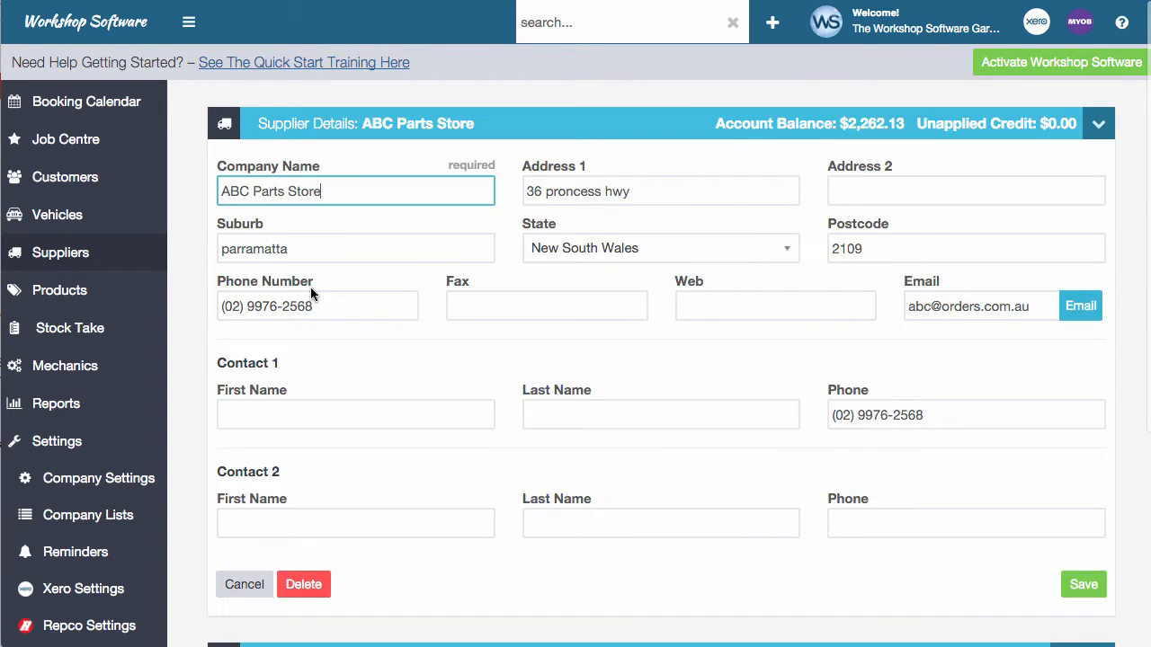
mouse_move(633, 372)
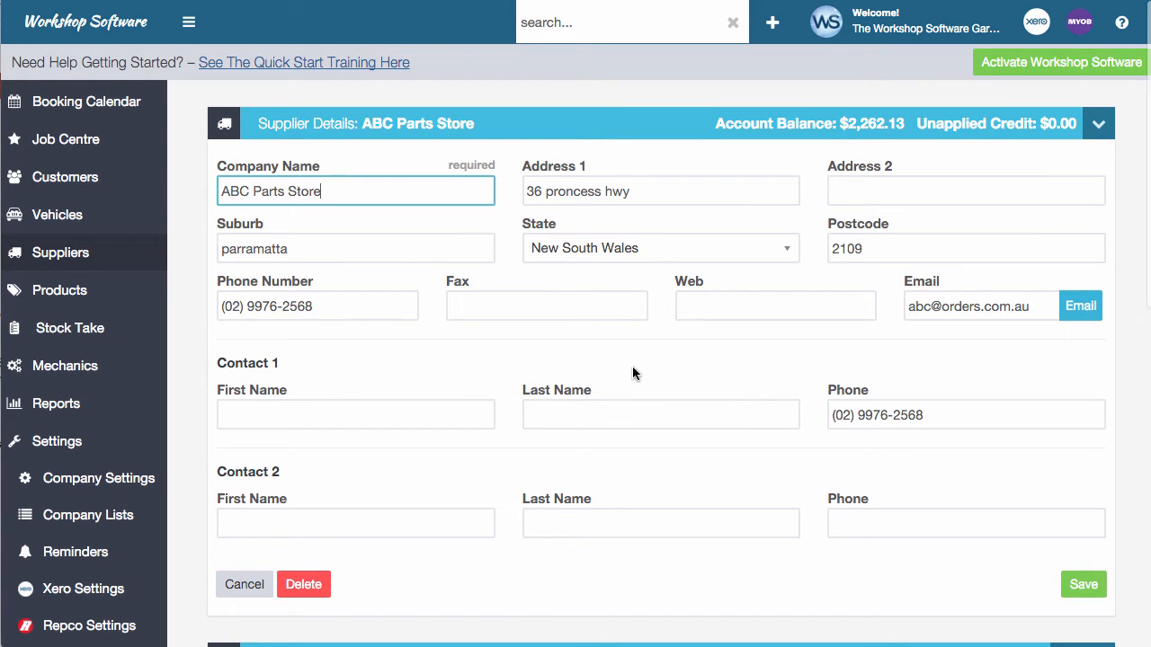
scroll(down, 3)
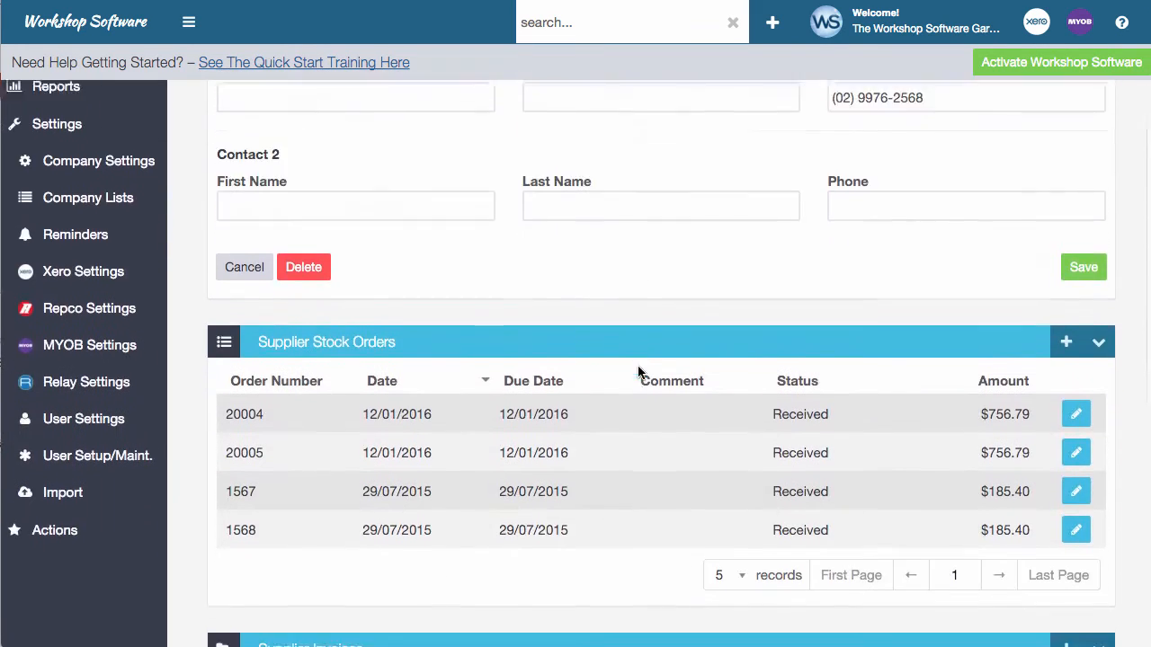
scroll(down, 3)
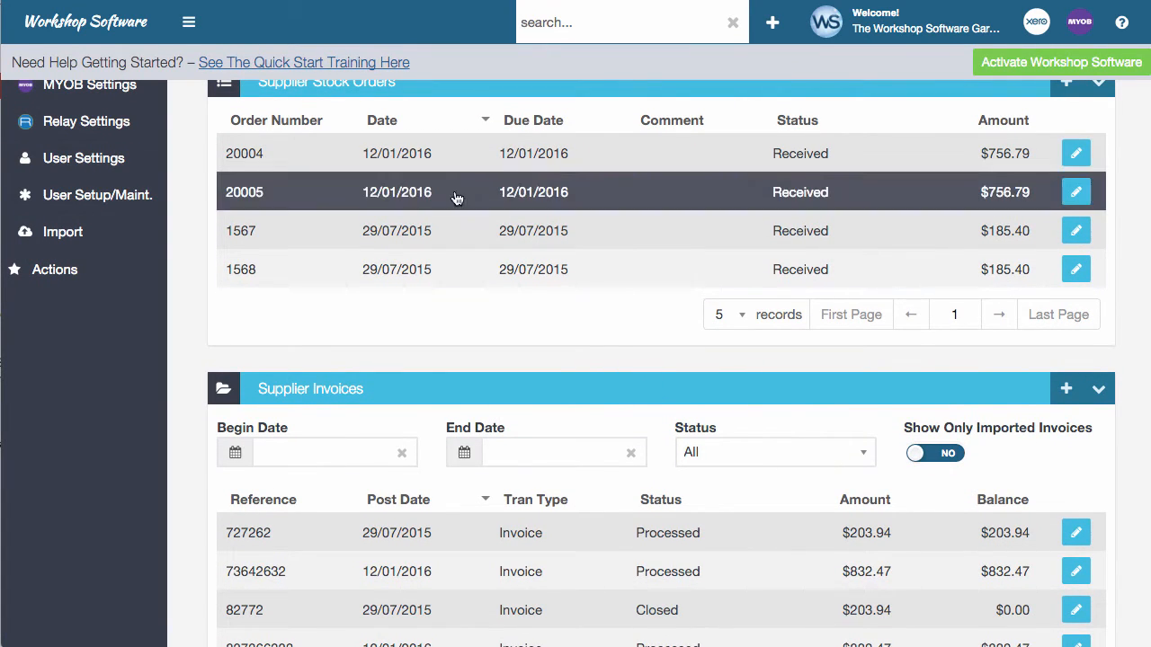
mouse_move(853, 367)
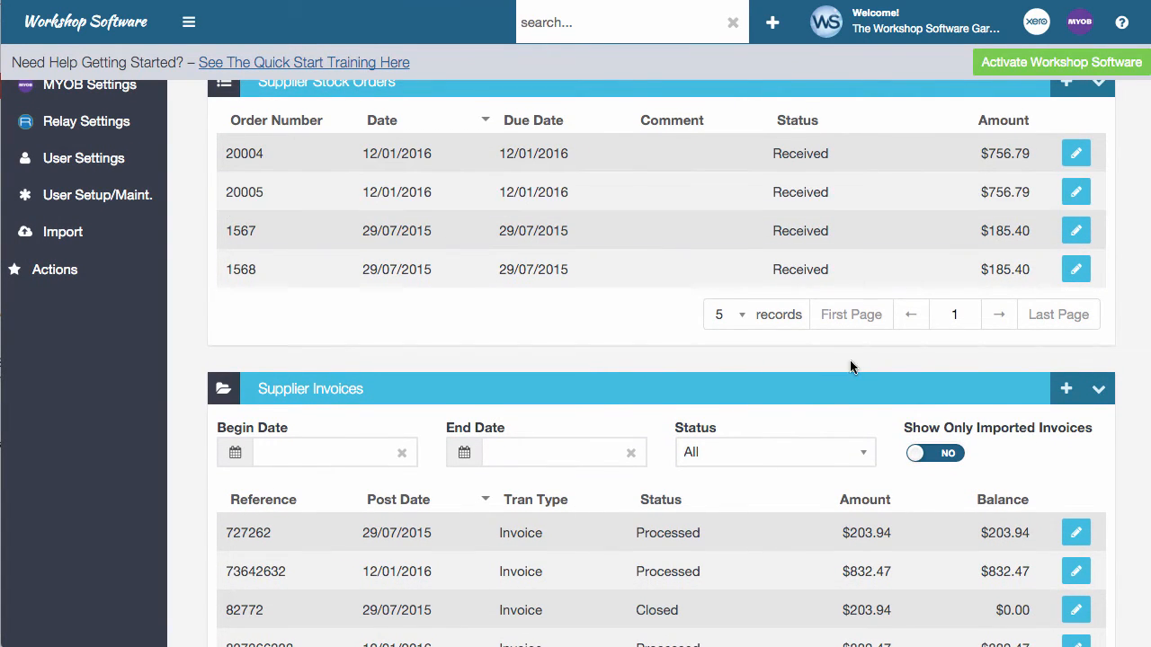
scroll(down, 3)
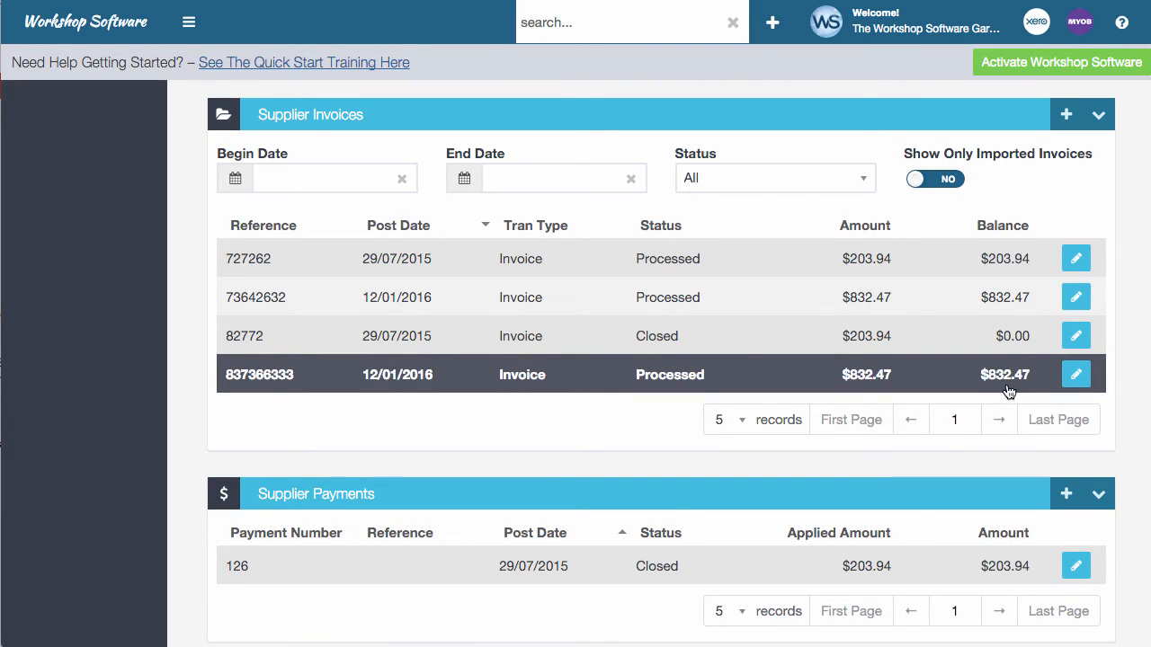
scroll(down, 3)
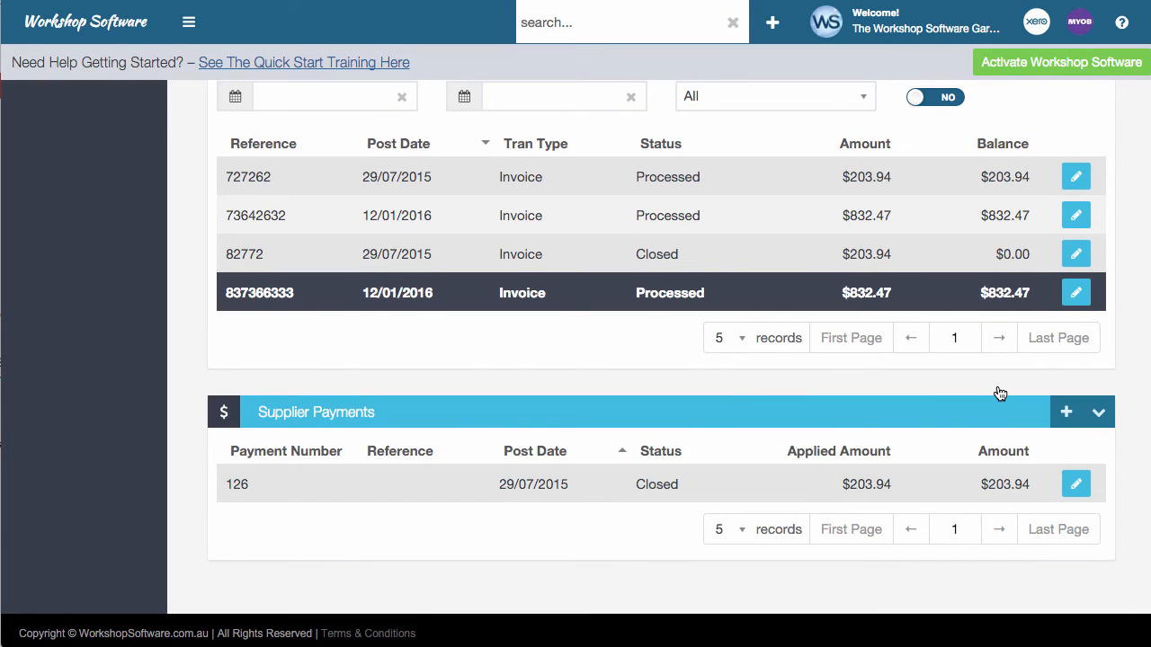
mouse_move(1050, 429)
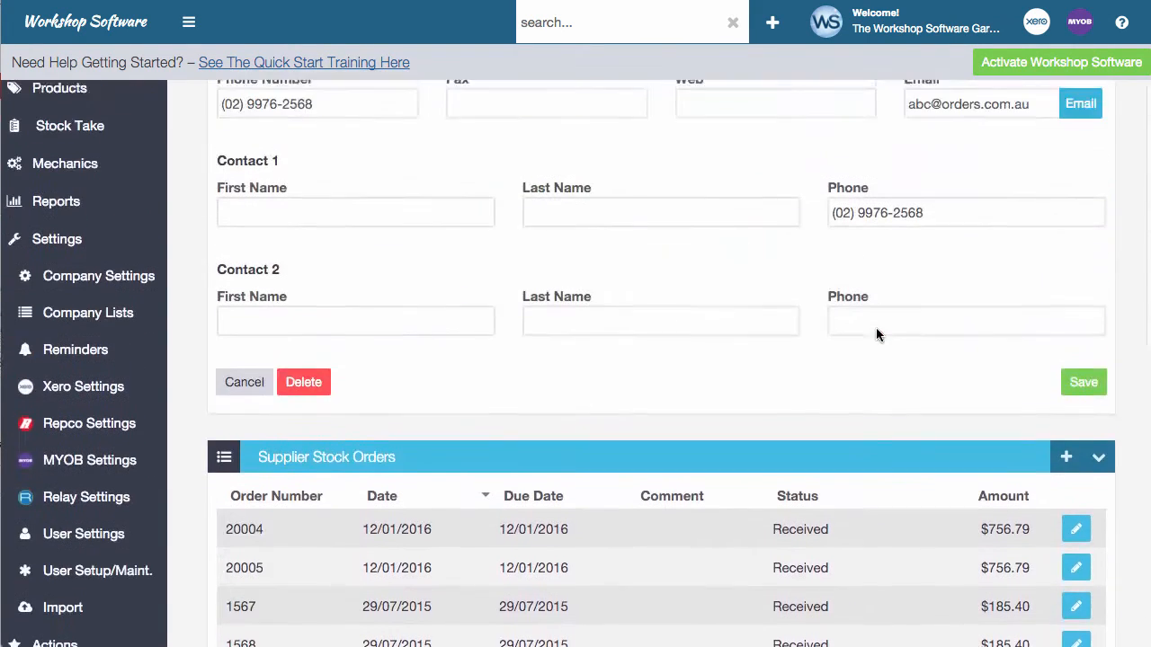
scroll(up, 3)
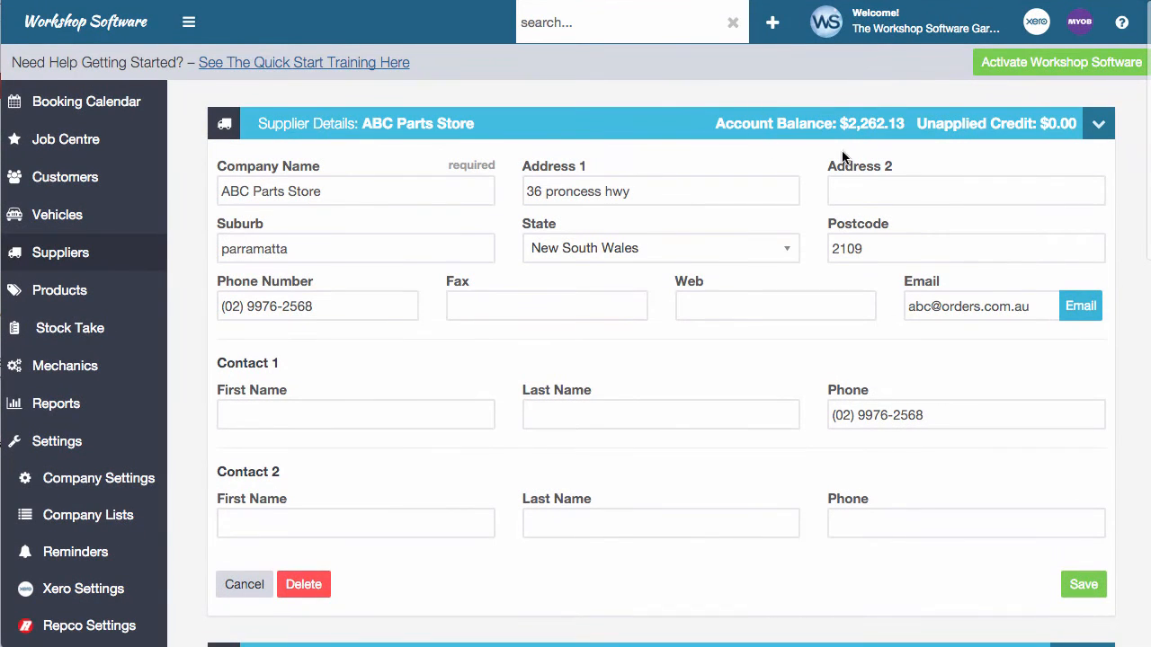
mouse_move(852, 122)
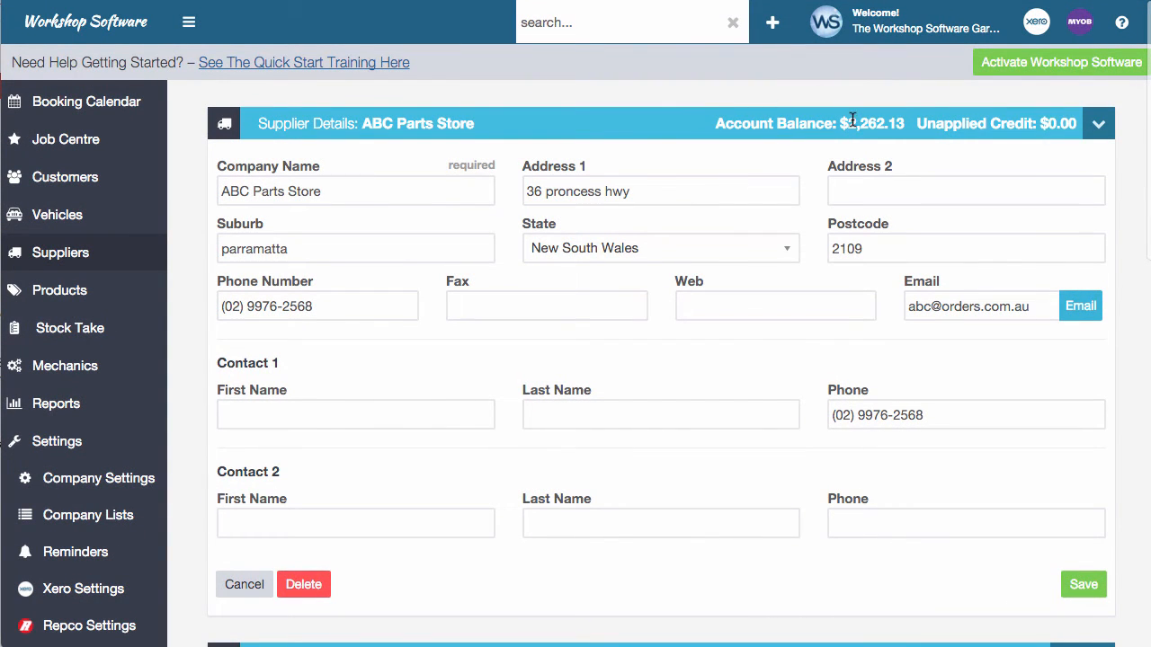
scroll(down, 3)
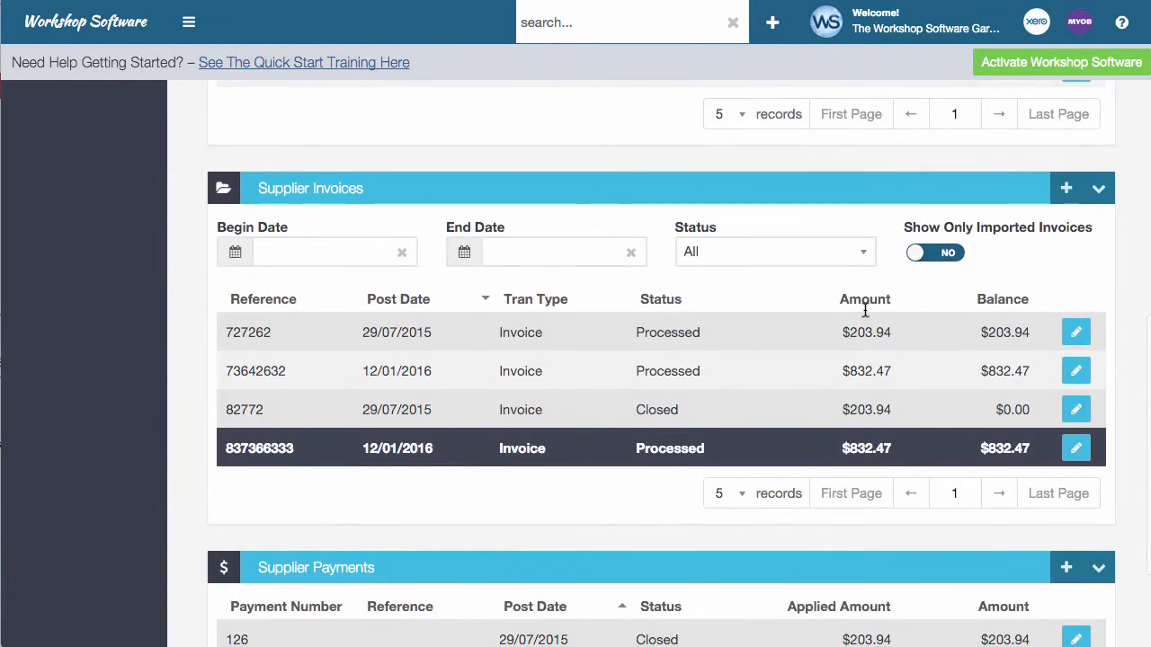
scroll(down, 3)
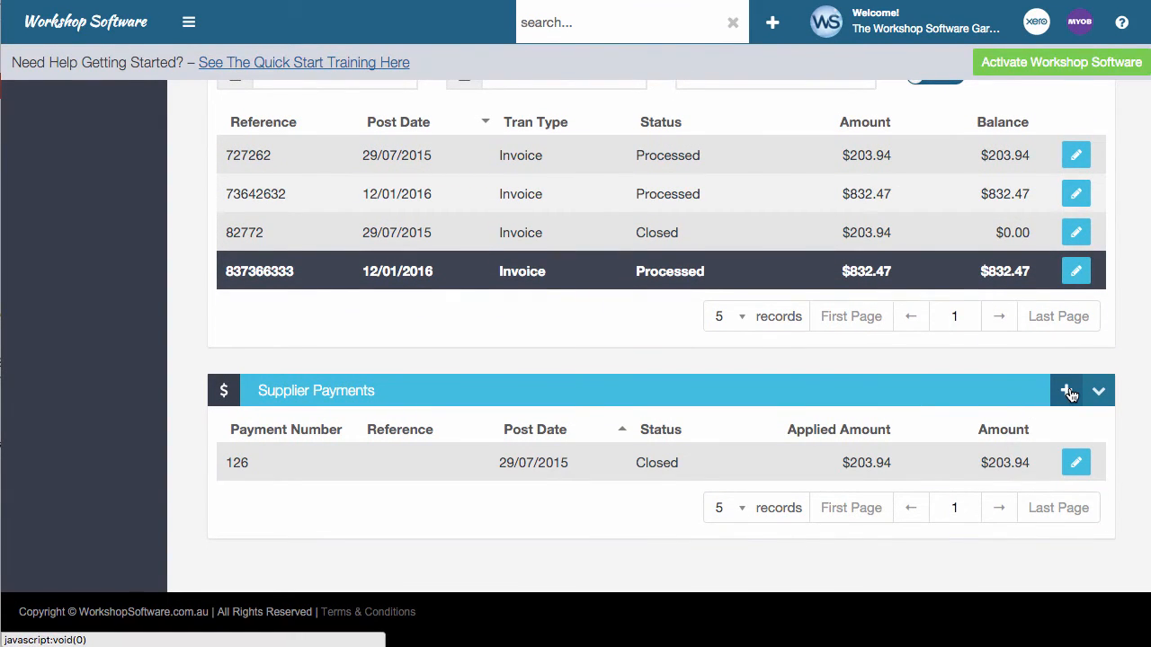
- Start a new supplier payment and apply invoice 837366333 for $832.47 in full
click(1068, 390)
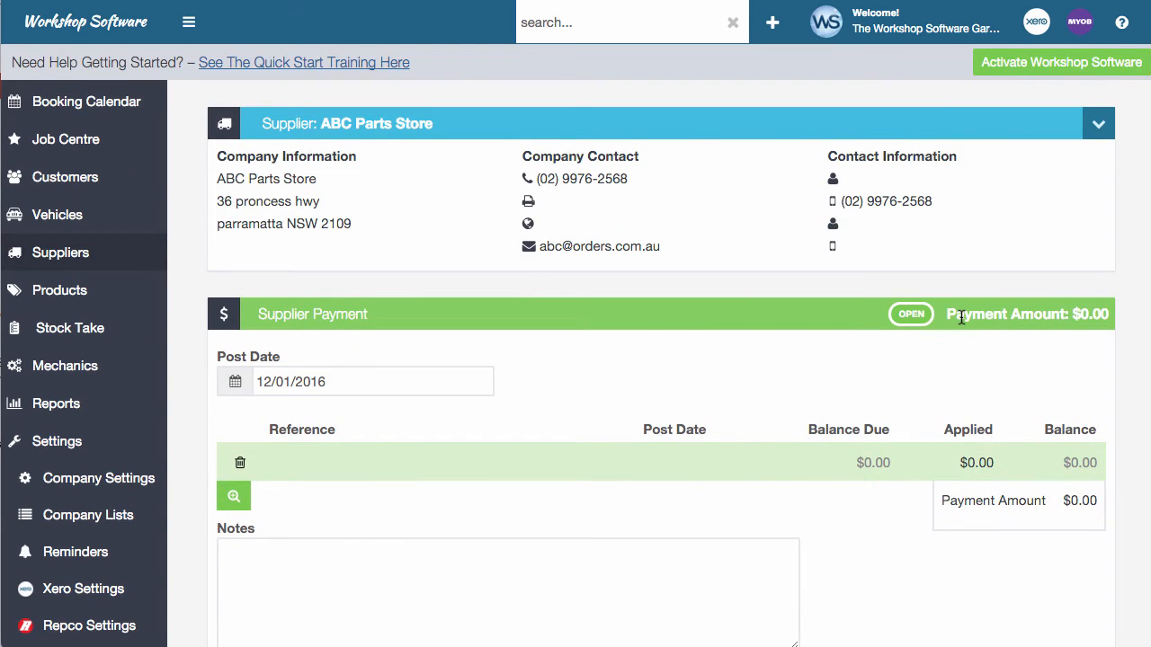
mouse_move(376, 516)
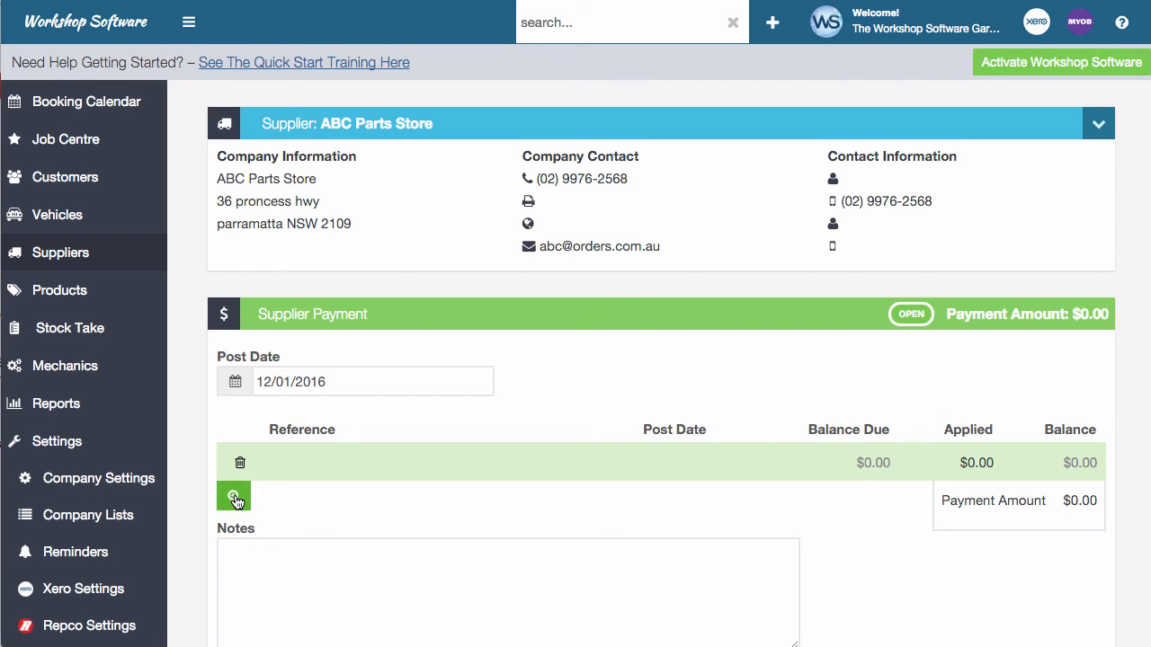
click(234, 497)
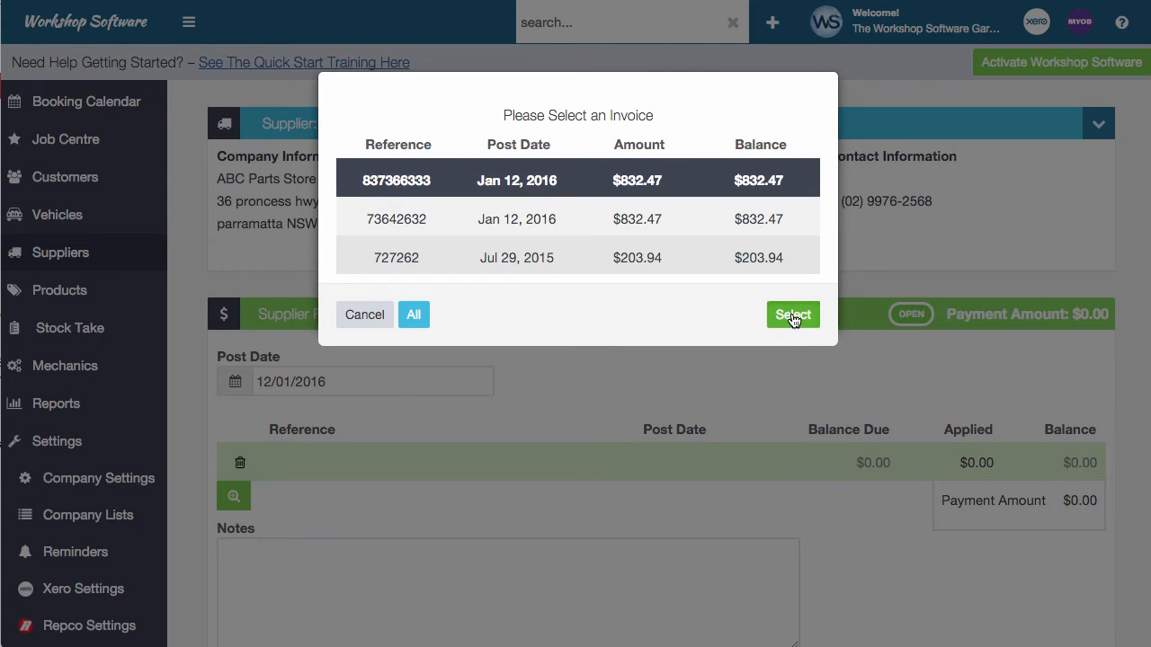
click(791, 315)
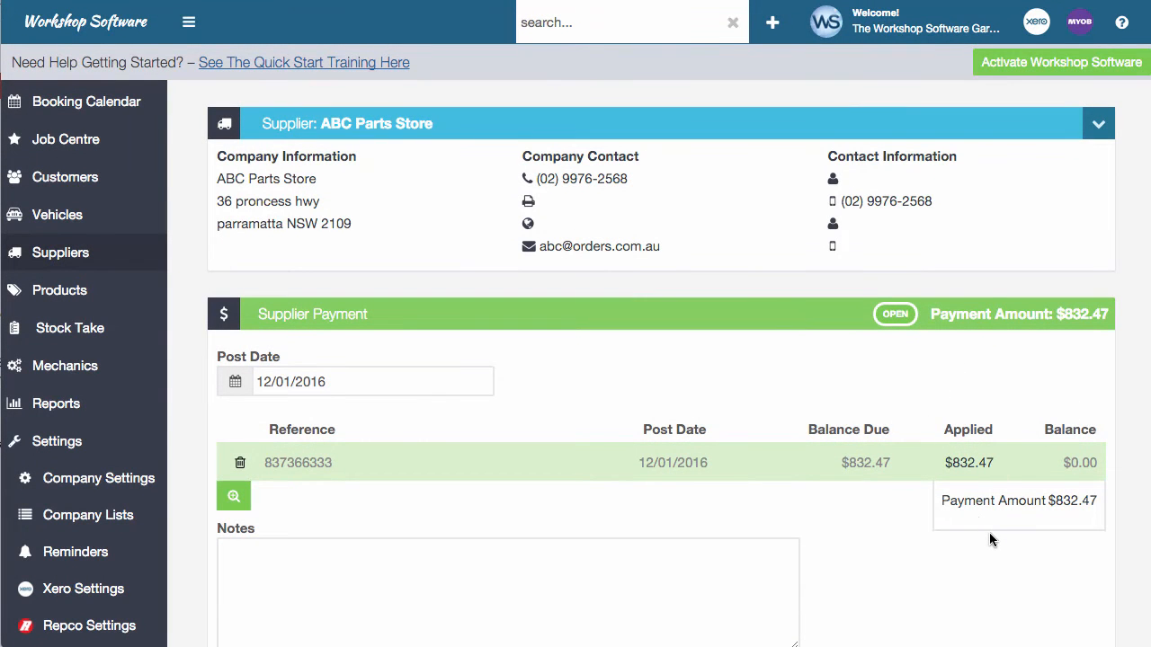
scroll(down, 3)
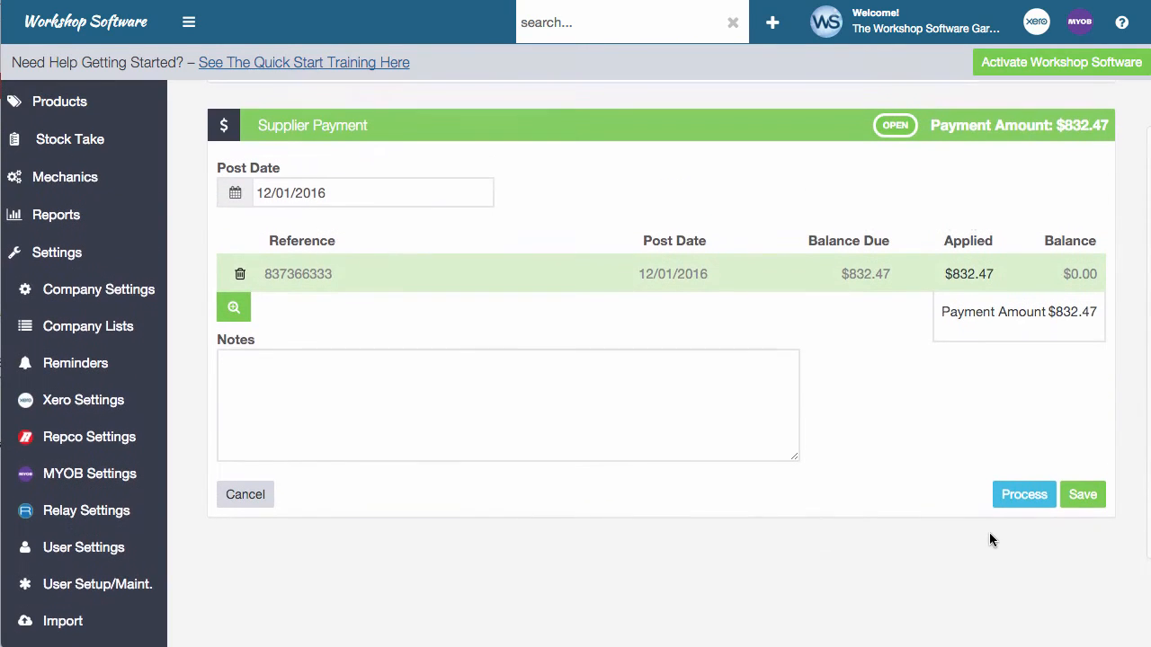
- Reopen the invoice picker, select a row, then cancel without adding more invoices
click(234, 305)
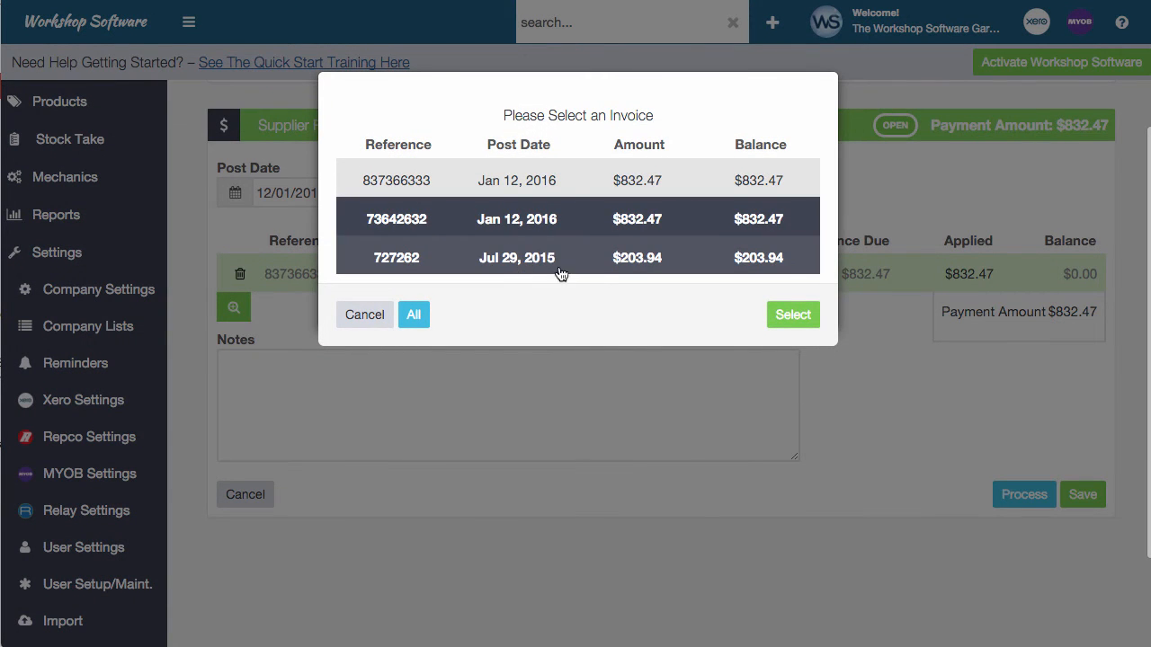
click(414, 313)
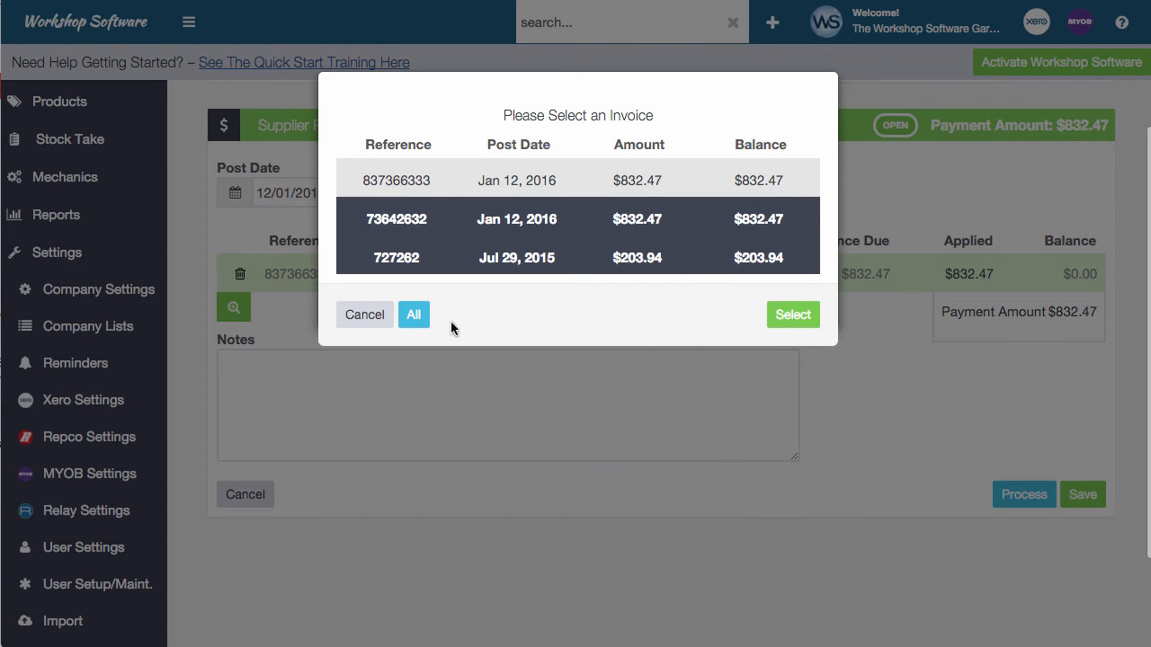
click(791, 313)
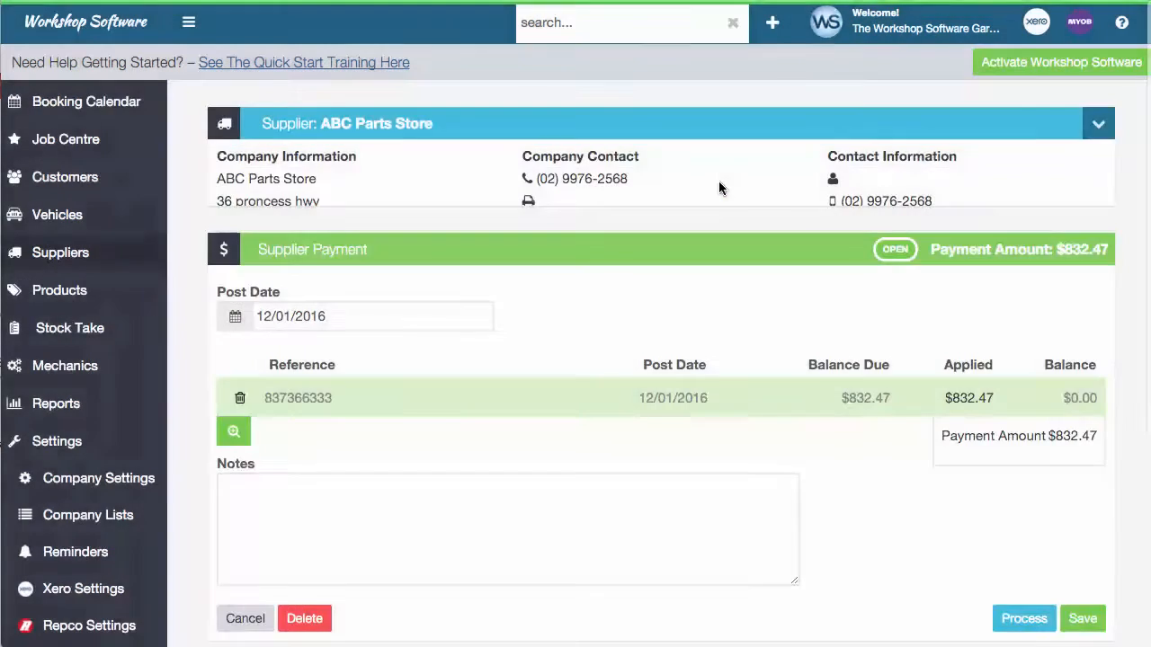
- Process the $832.47 payment 40001 and verify invoice 837366333 shows closed with $0.00 balance
click(1023, 619)
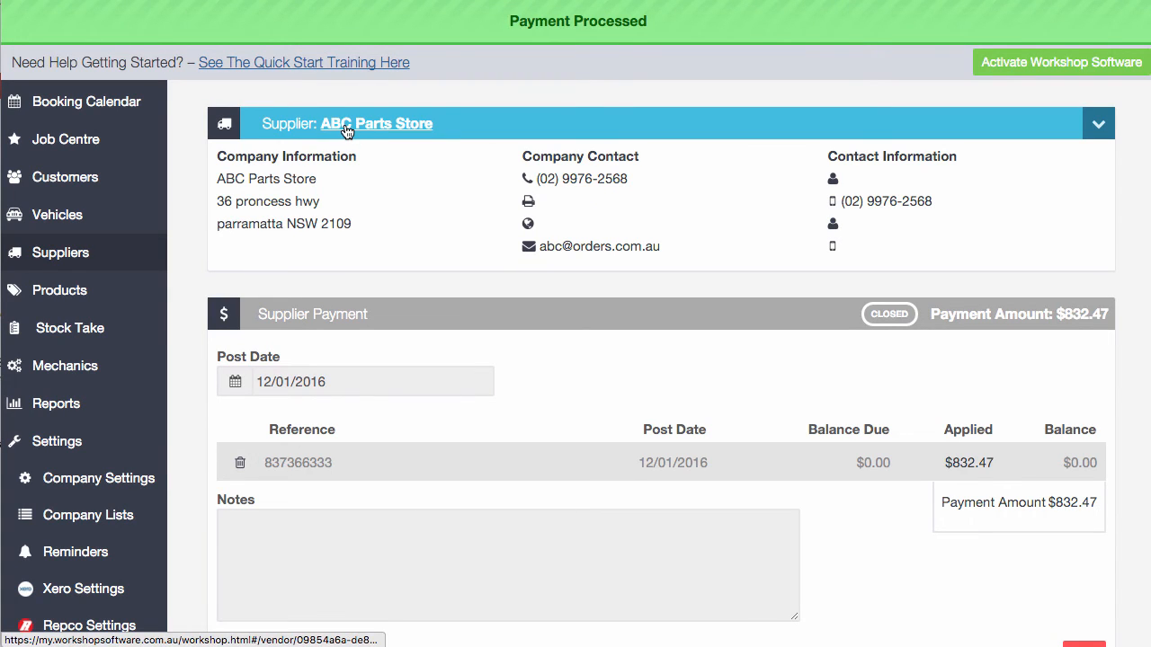
click(376, 123)
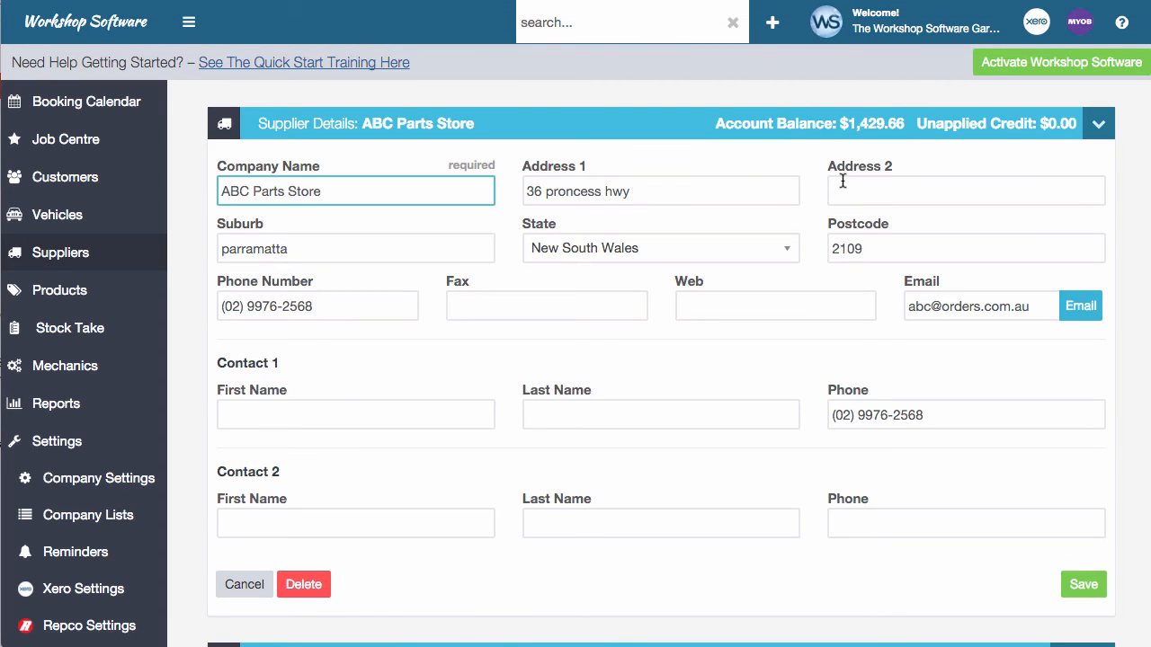
scroll(down, 3)
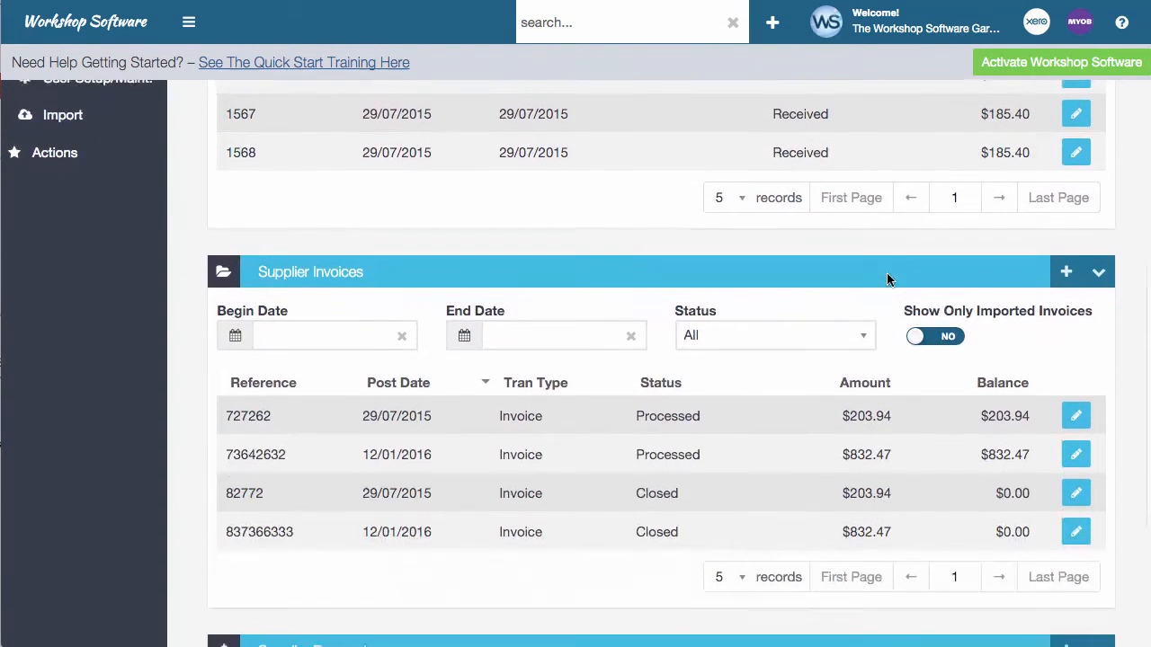
scroll(down, 3)
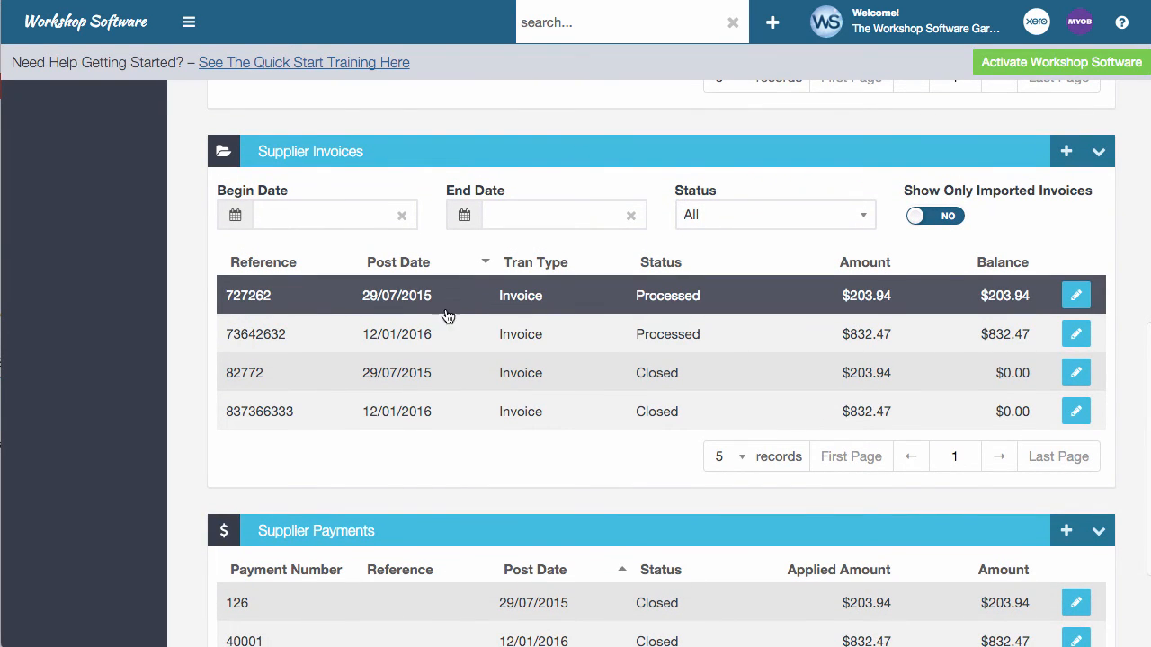
click(520, 332)
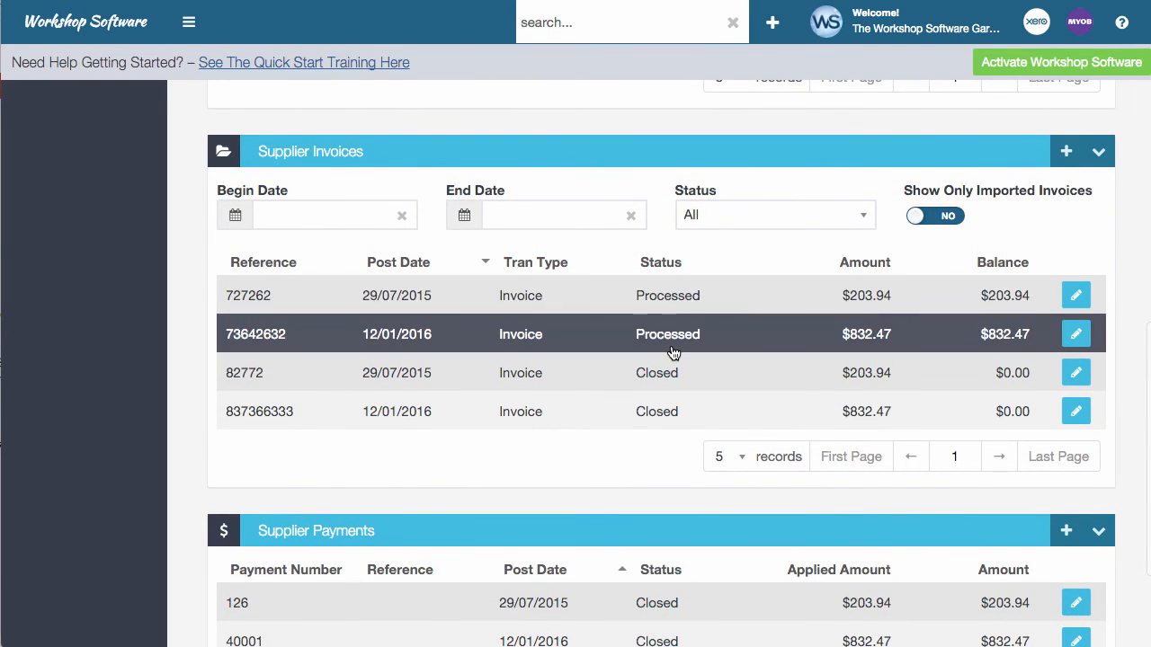
mouse_move(885, 507)
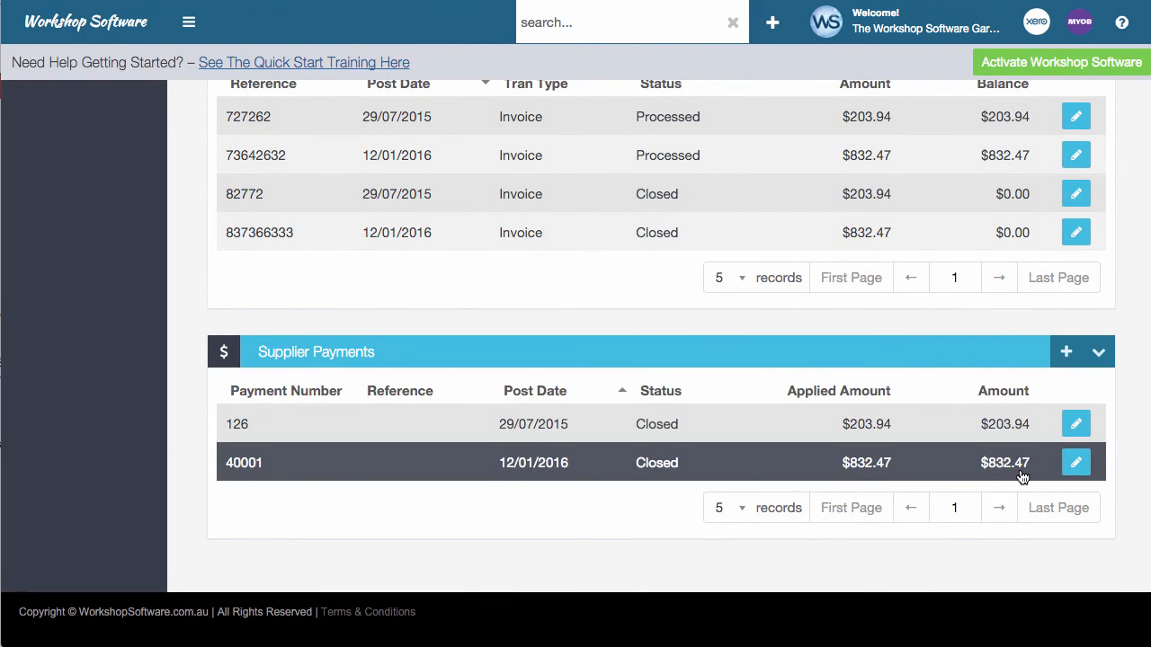
mouse_move(1007, 475)
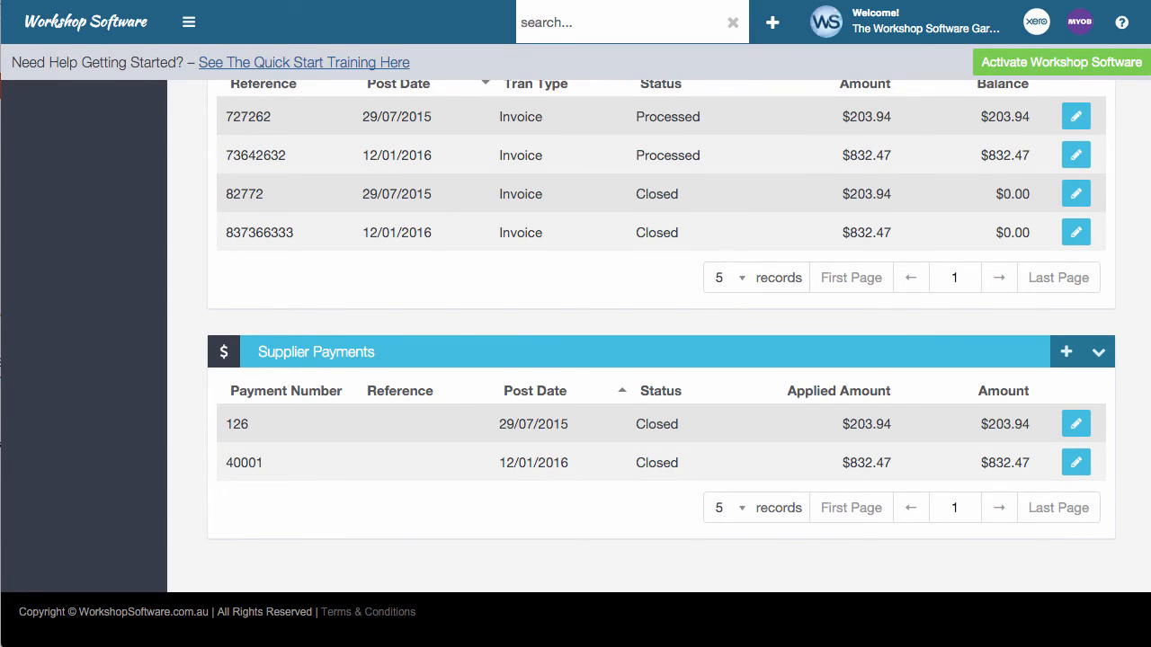
mouse_move(892, 302)
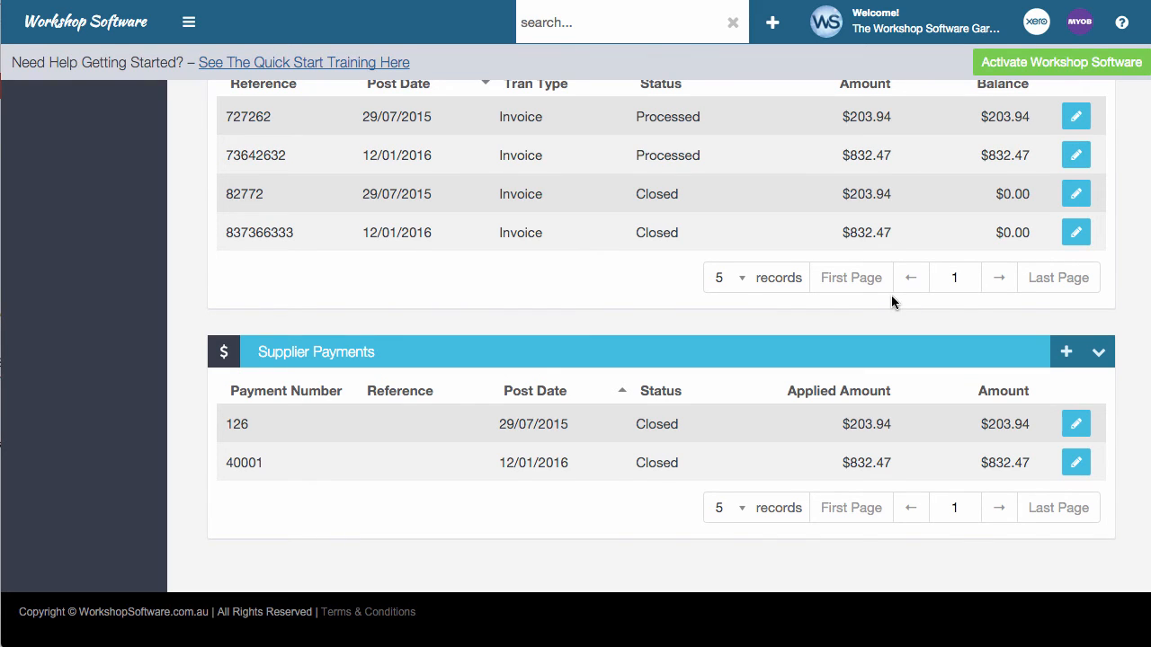
- Create a new supplier invoice for ABC Parts Store with reference 773
click(770, 21)
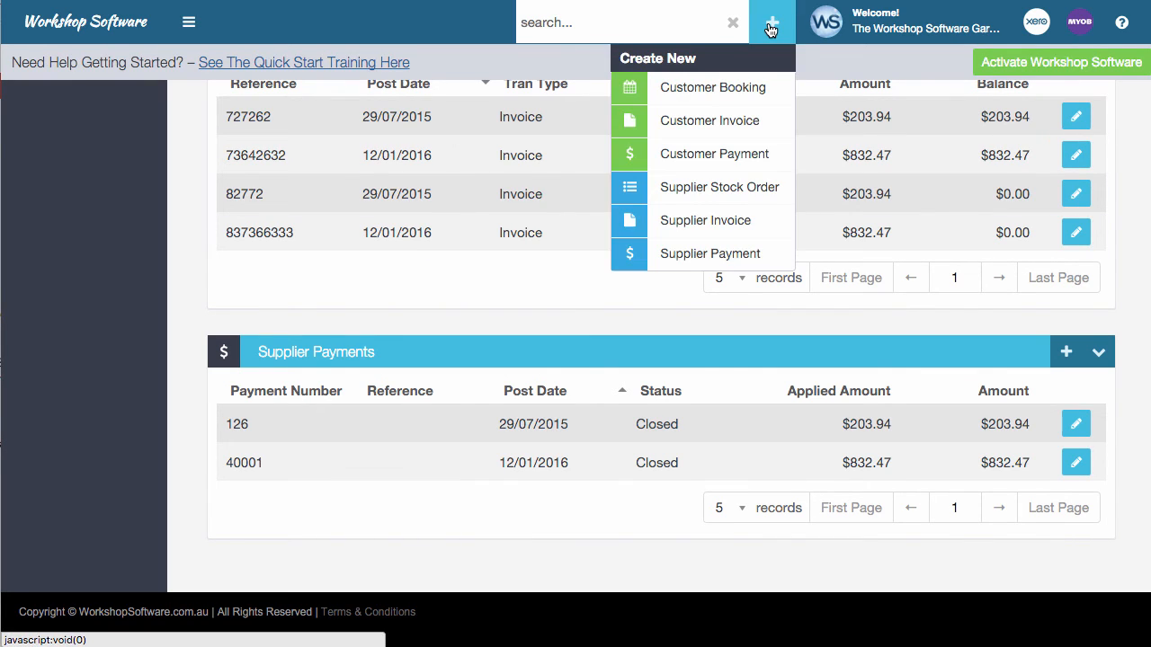
mouse_move(716, 154)
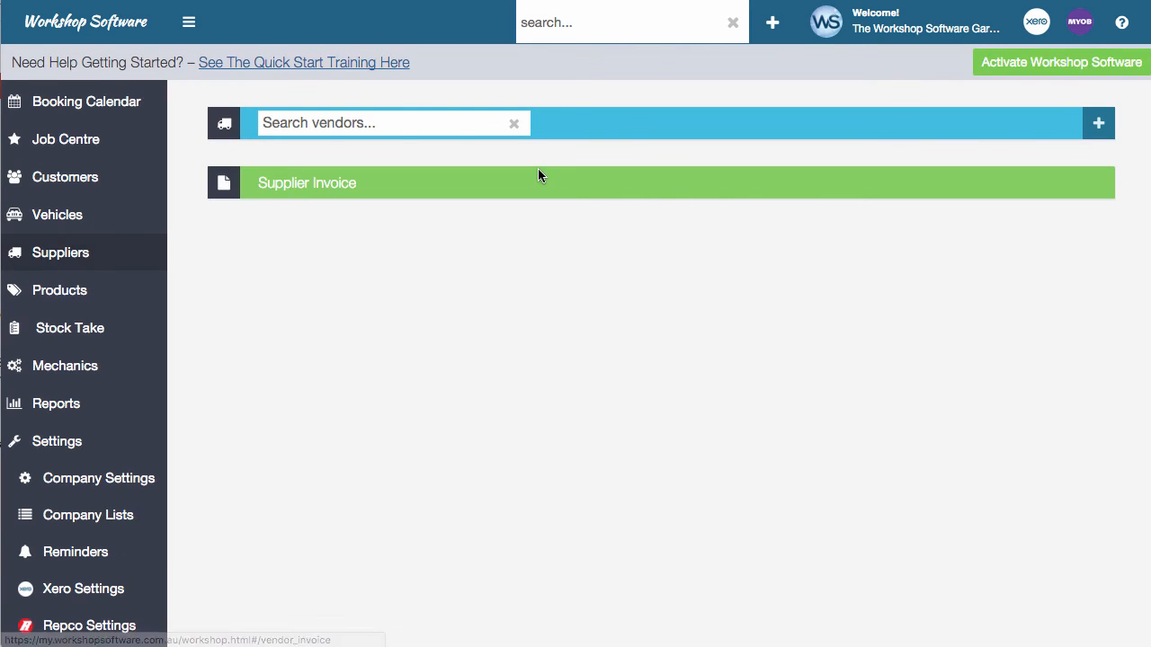
text(abc)
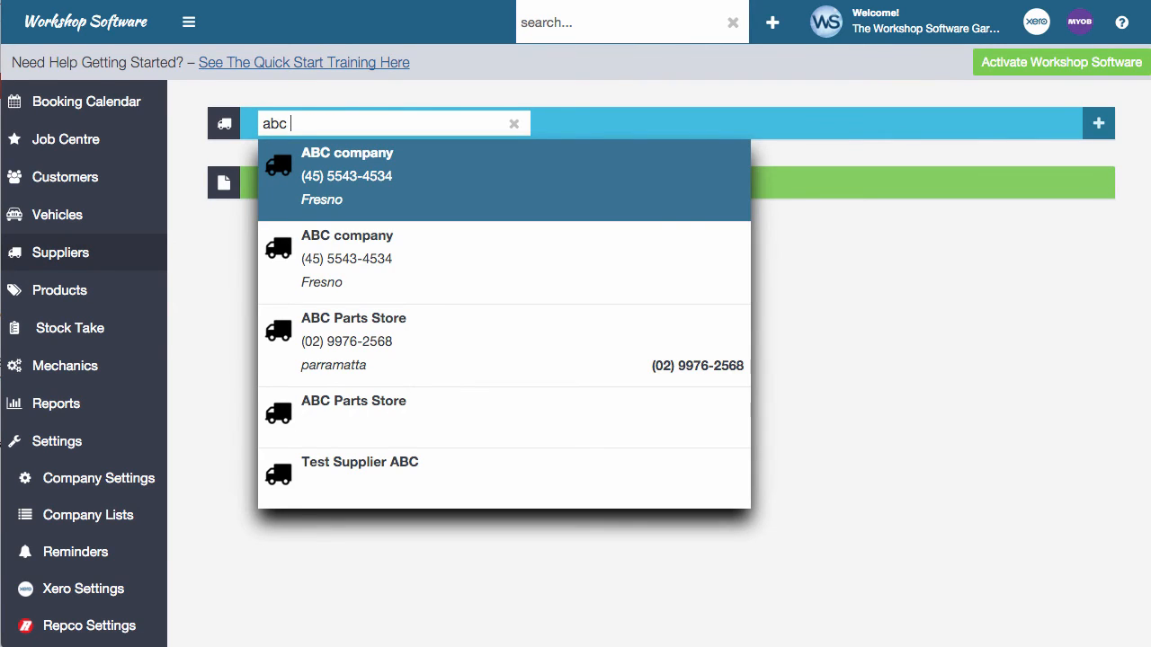
click(352, 342)
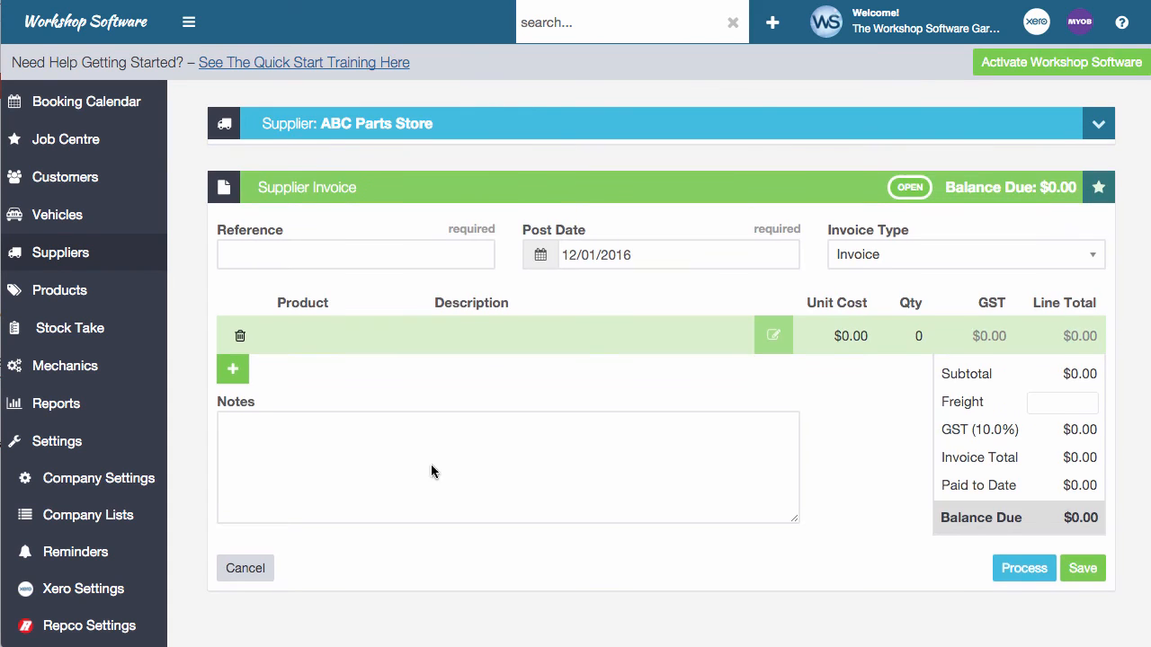
click(1098, 122)
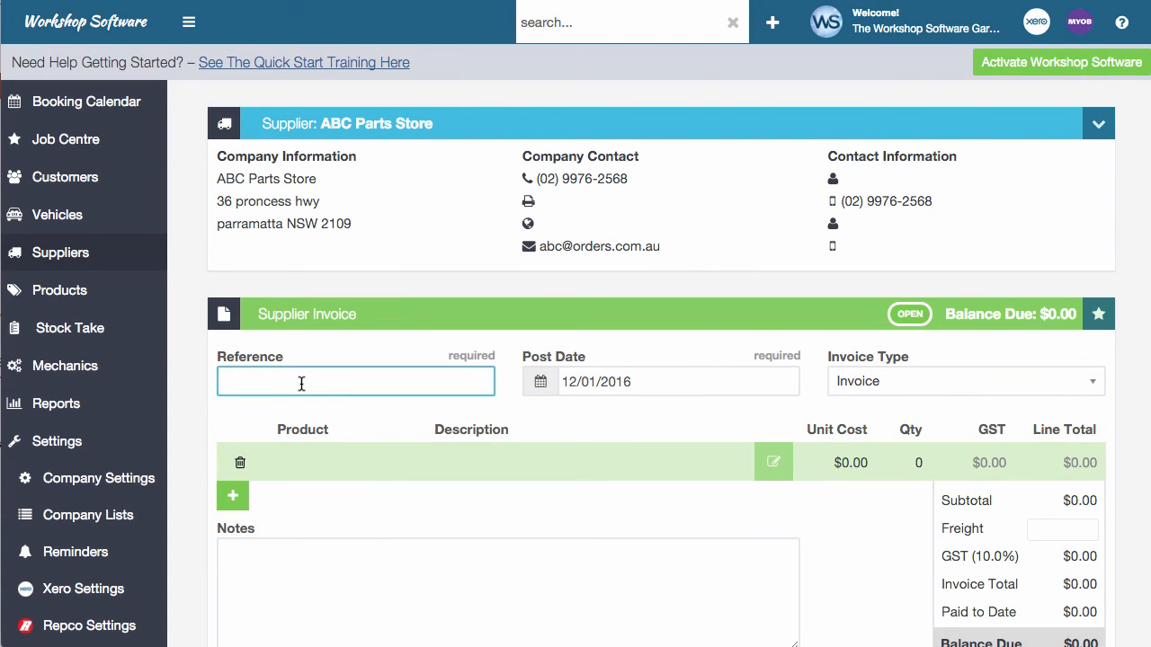
text(773)
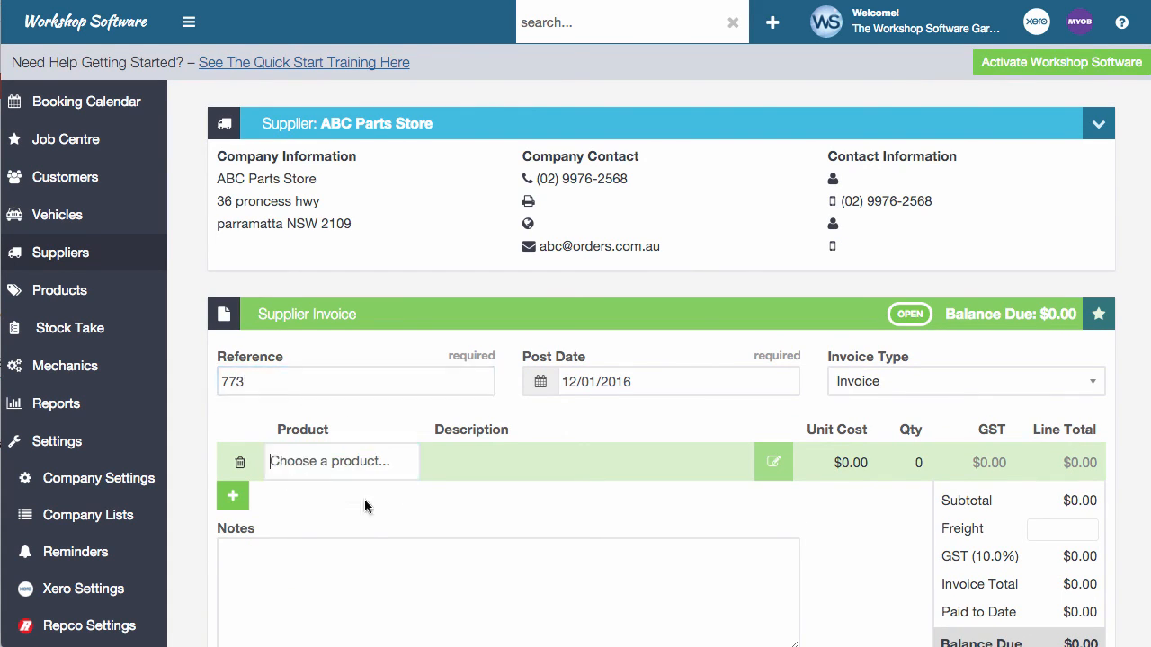
- Add product A360 air filter element with quantity 2, giving $32.01 due
text(a360)
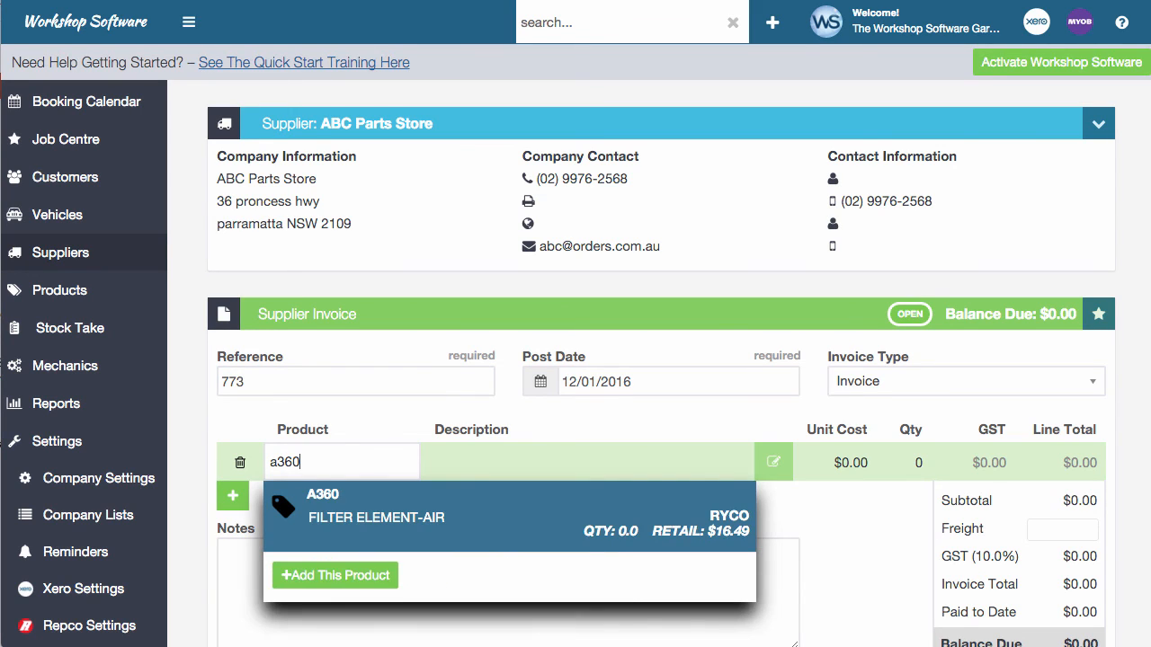
click(334, 576)
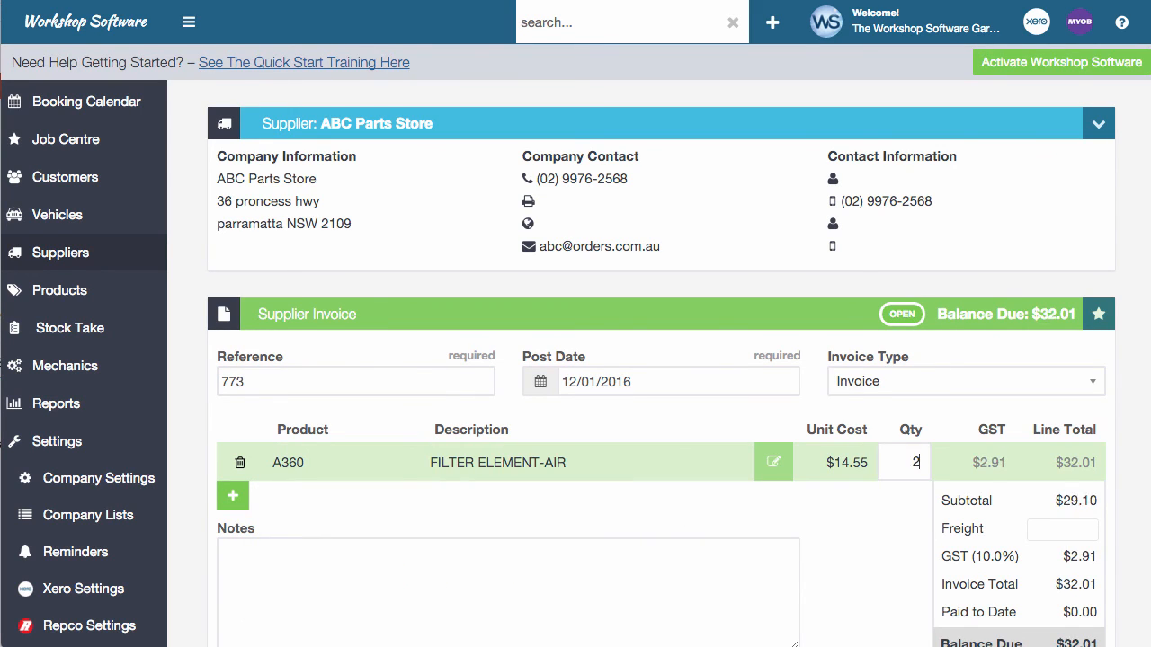
click(232, 497)
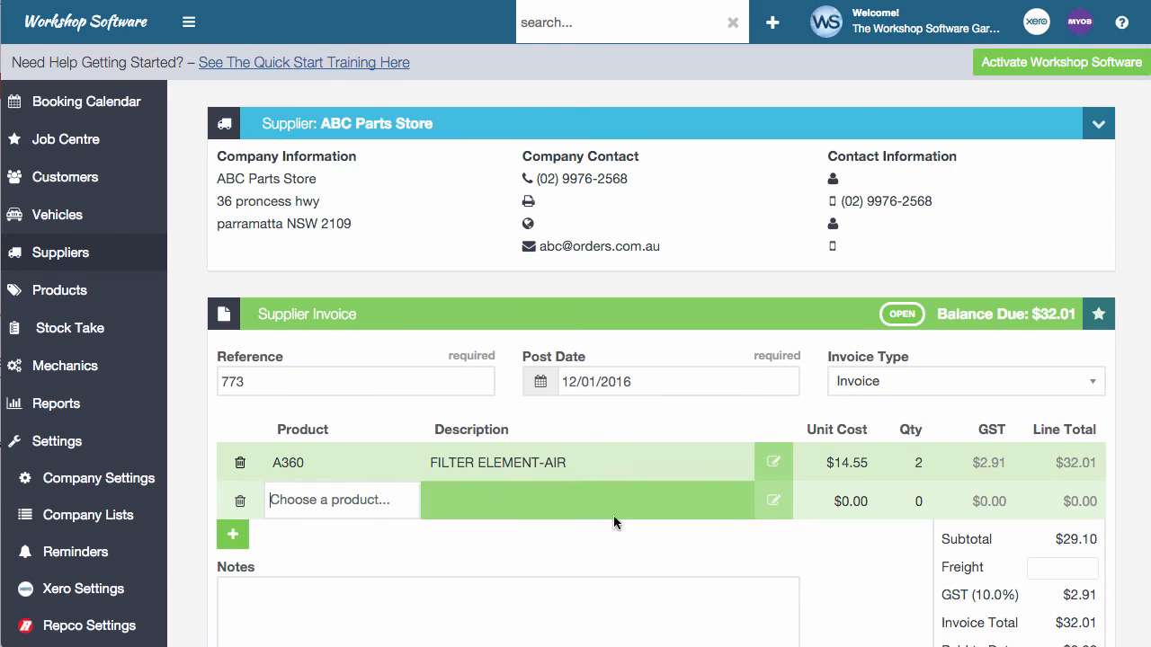
scroll(down, 3)
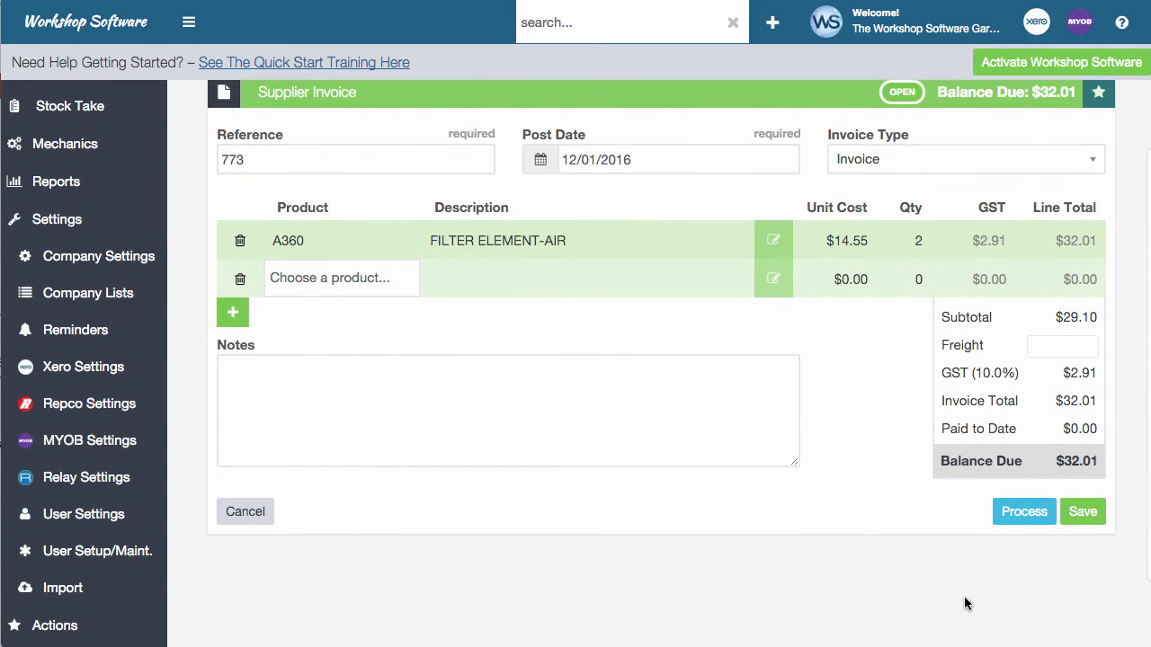
- Process invoice 773 for two A360 air filters at $32.01, confirming with Yes
click(1023, 511)
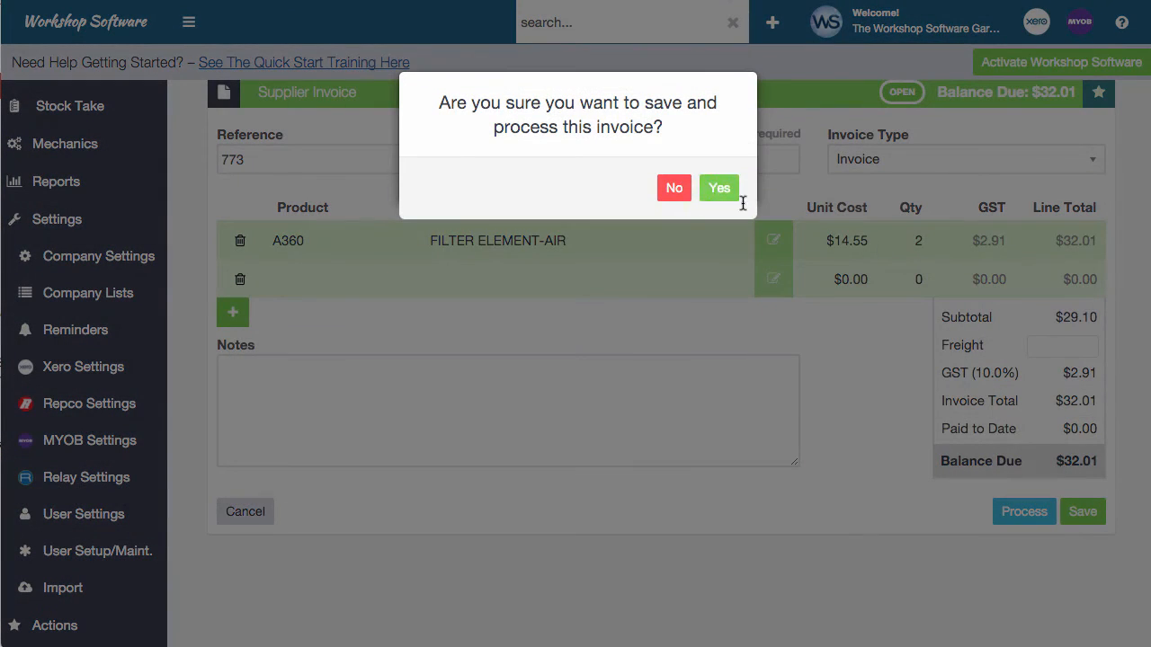
click(719, 189)
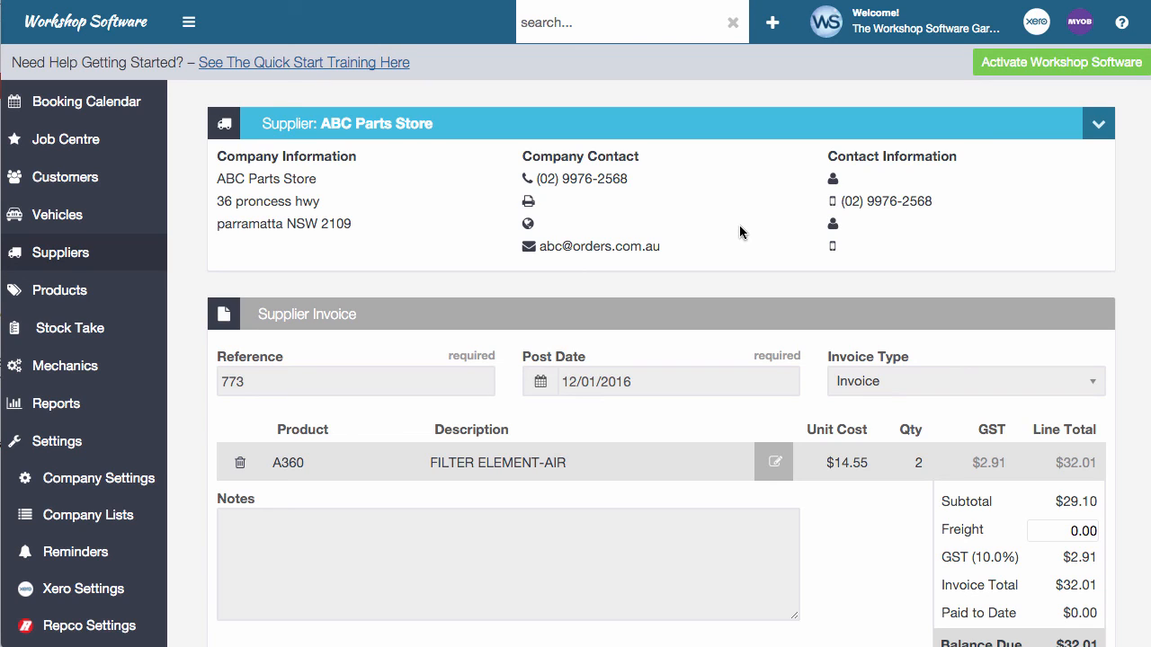
mouse_move(755, 230)
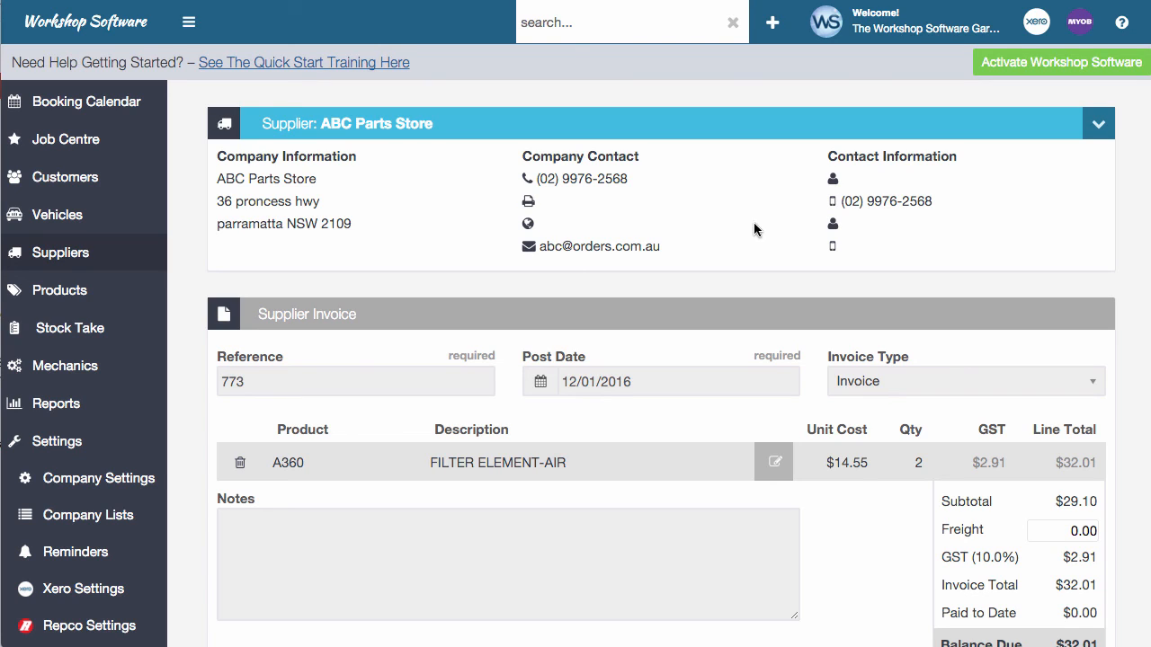